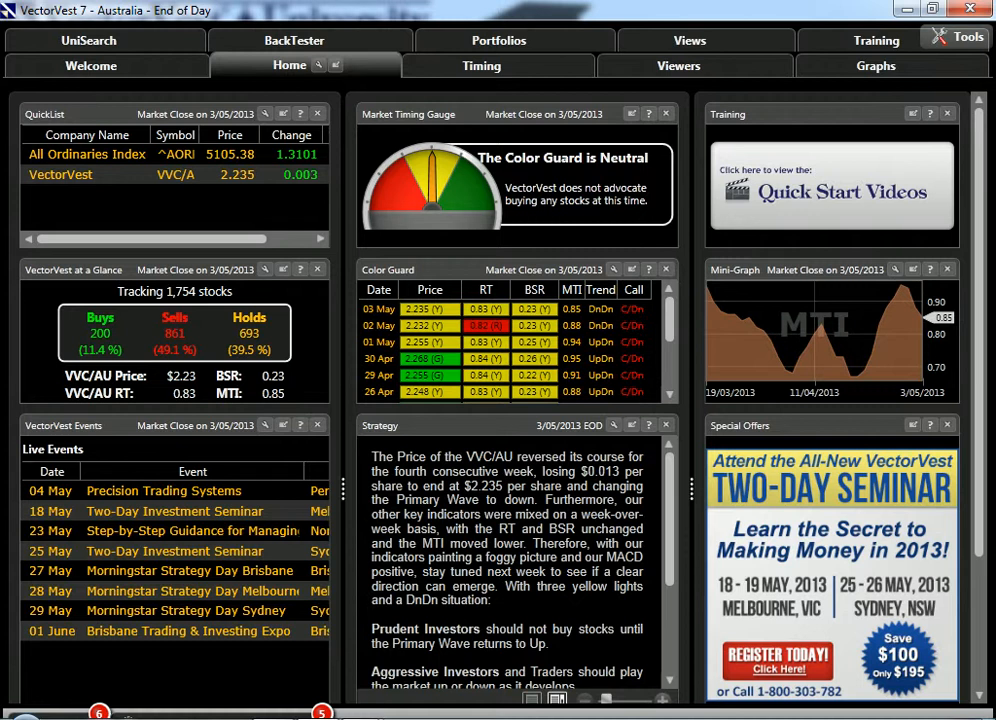
{"action": "mouse_move", "coordinate": [528, 204]}
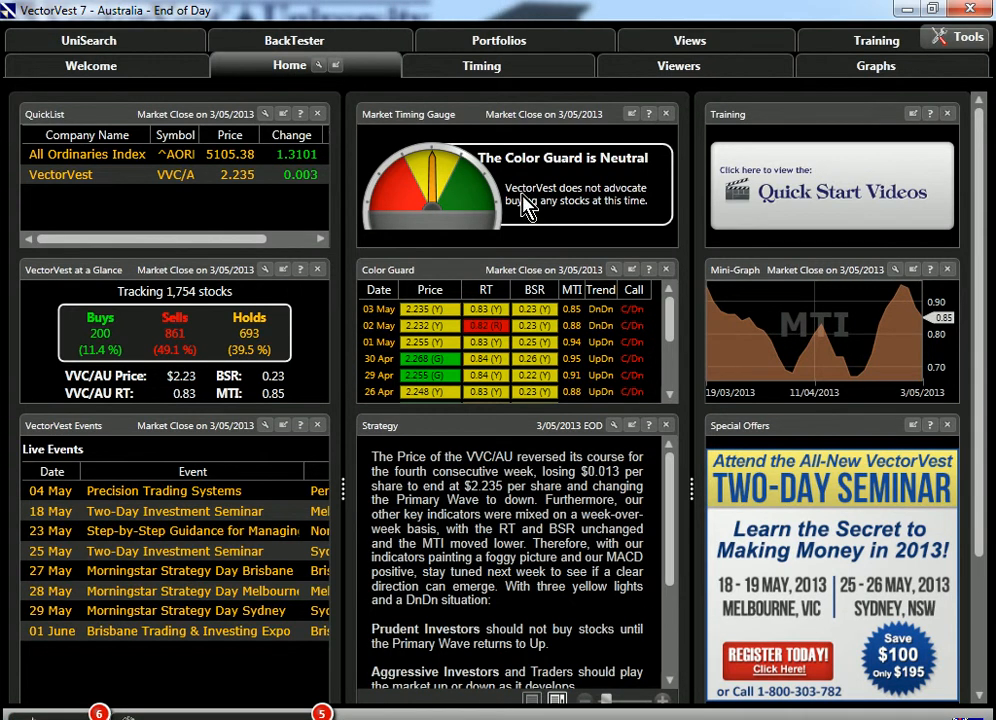
- Switch to the Timing section to reach the Market Timing graph
{"action": "left_click", "coordinate": [480, 64]}
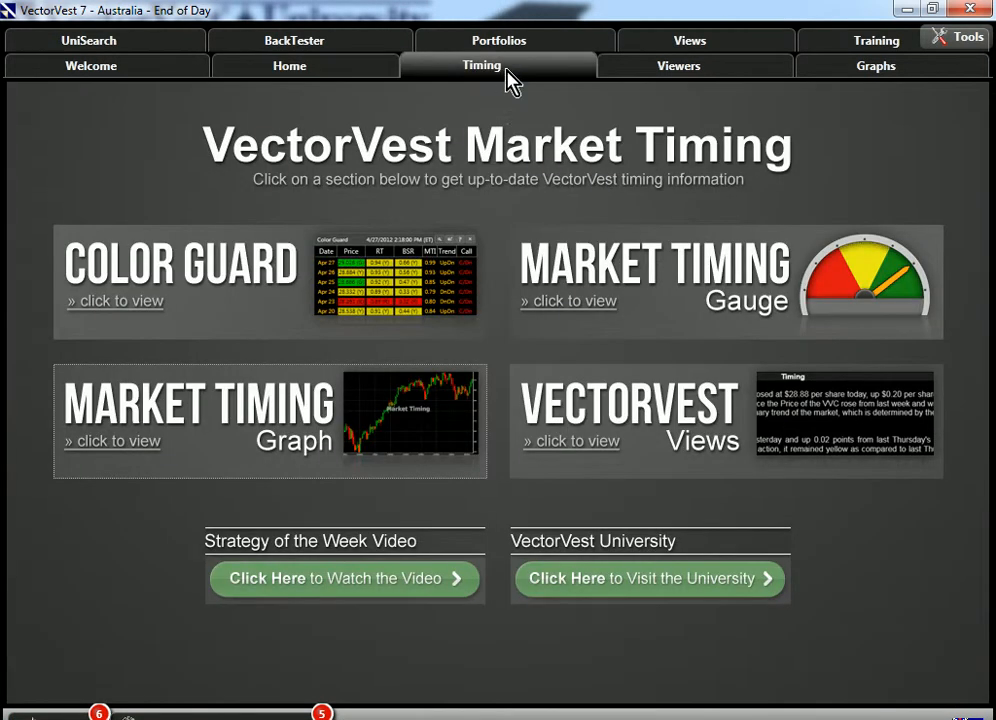
{"action": "mouse_move", "coordinate": [284, 444]}
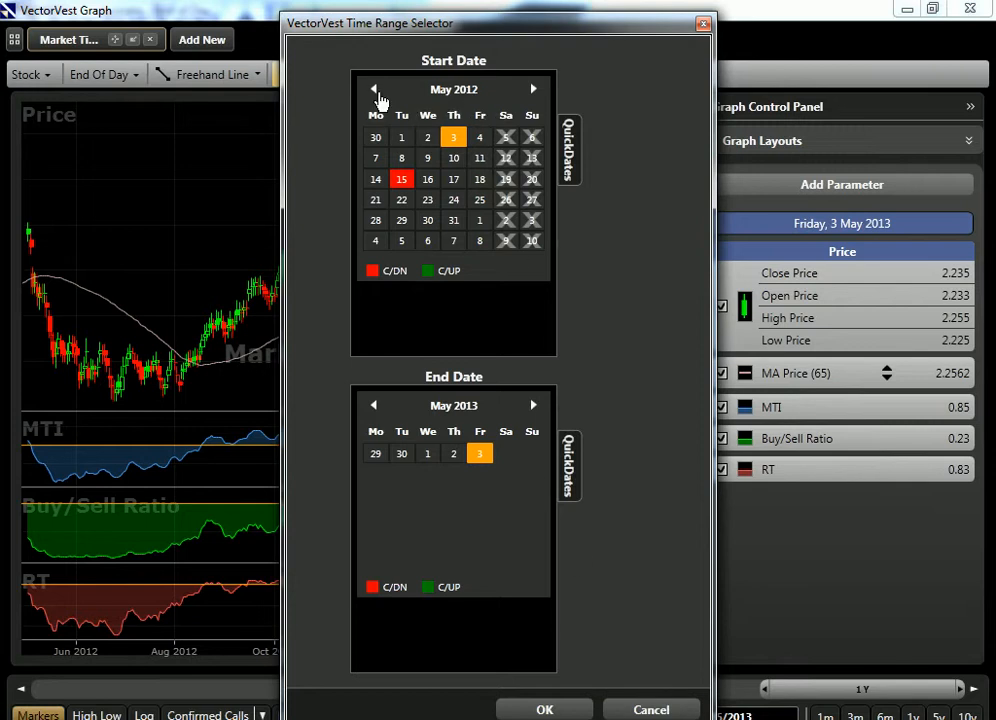
- Set the graph range from January 2012 using GLB/RT Kicker QuickDates and apply it
{"action": "left_click", "coordinate": [374, 88]}
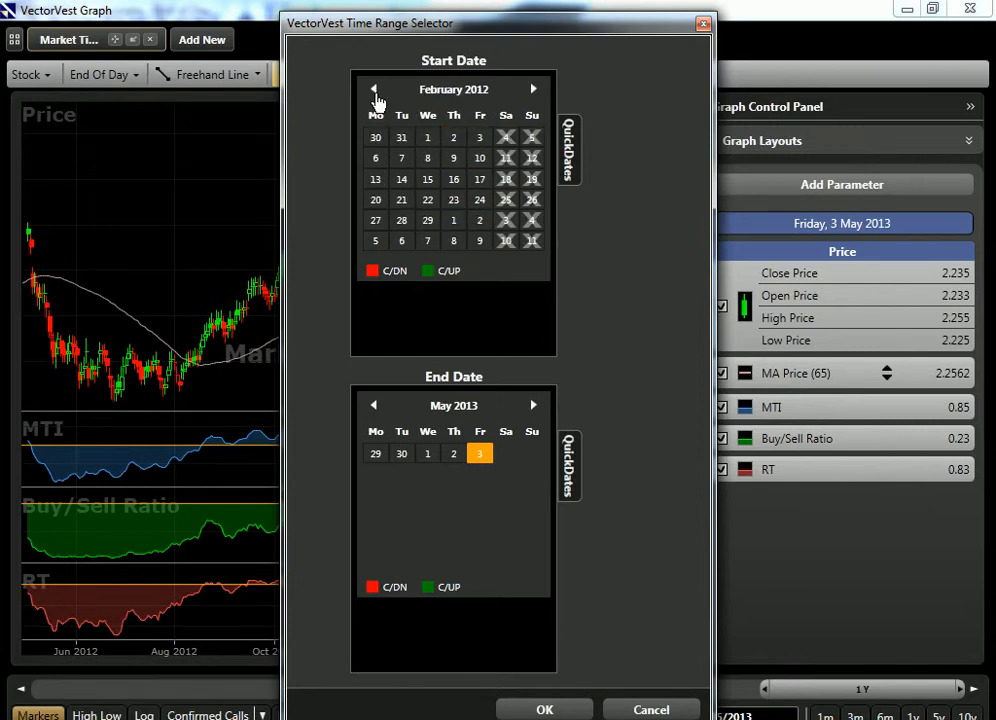
{"action": "left_click", "coordinate": [374, 88]}
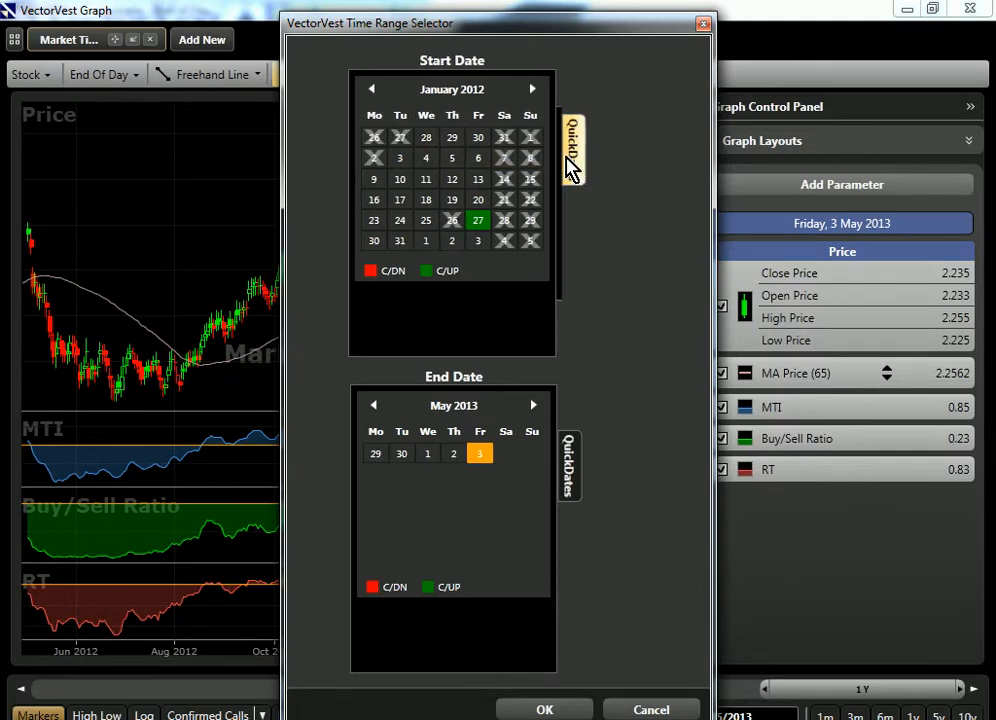
{"action": "left_click", "coordinate": [570, 150]}
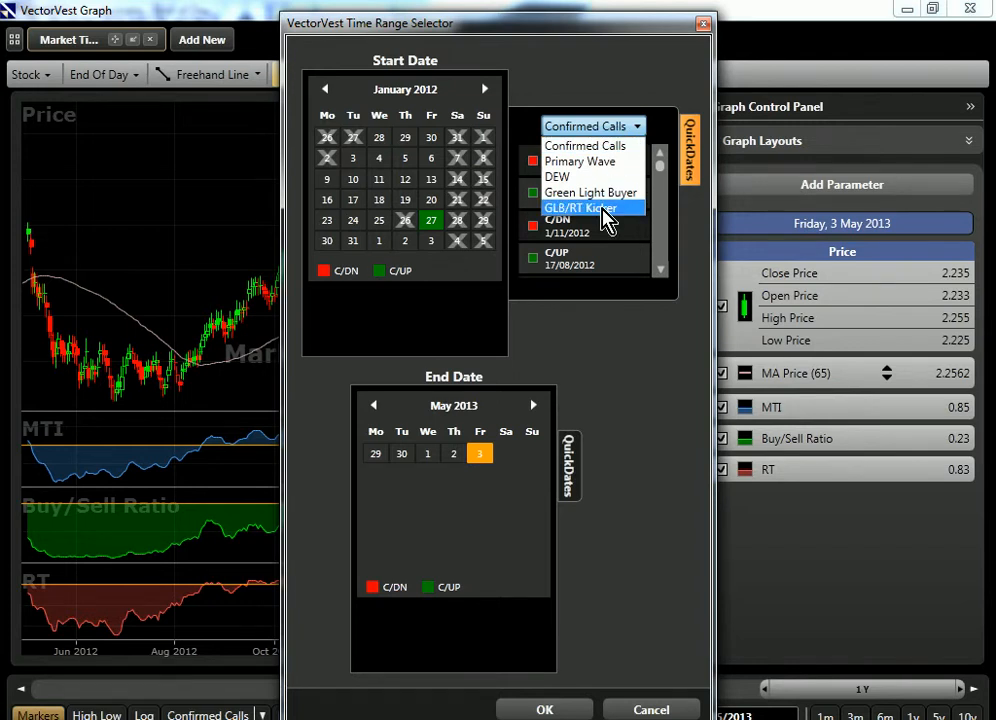
{"action": "left_click", "coordinate": [580, 208]}
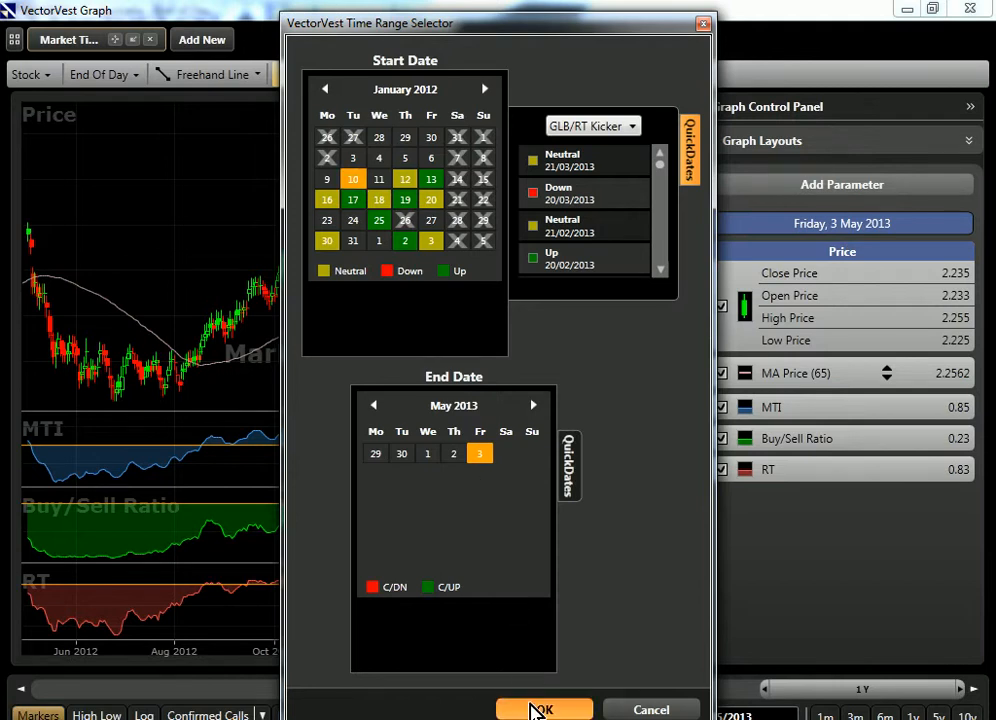
{"action": "left_click", "coordinate": [544, 710]}
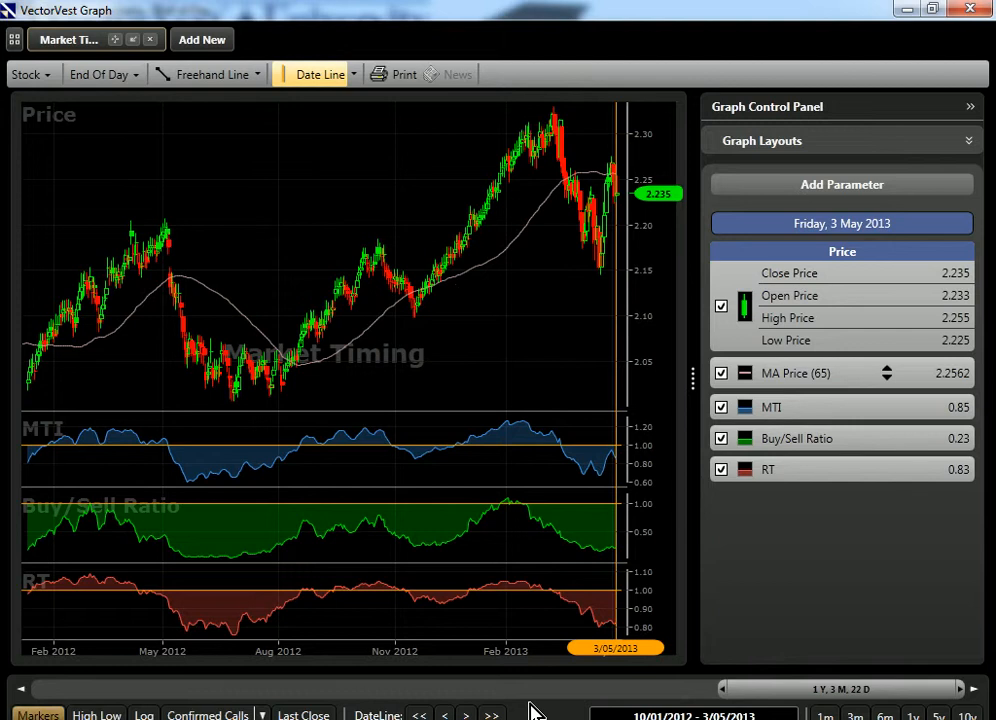
{"action": "mouse_move", "coordinate": [284, 712]}
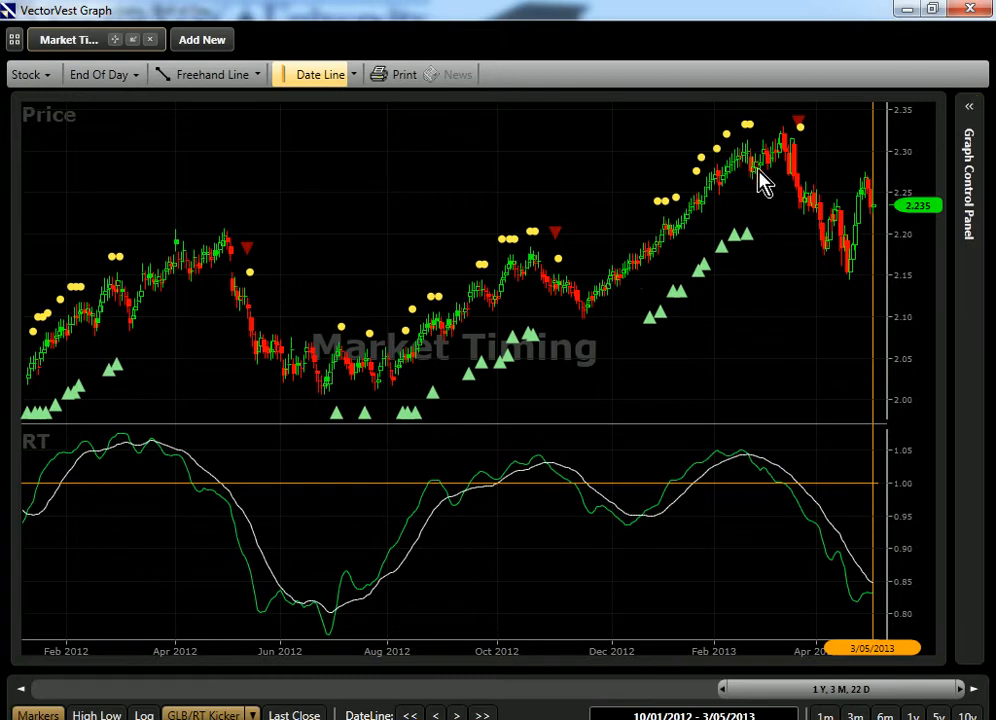
{"action": "mouse_move", "coordinate": [32, 420]}
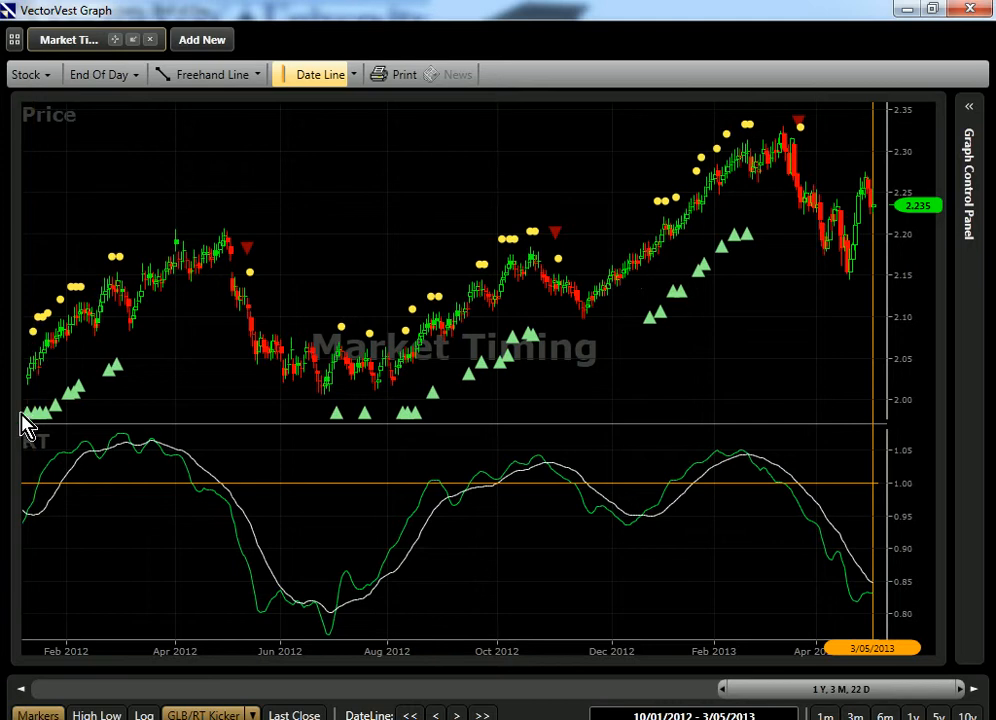
{"action": "mouse_move", "coordinate": [30, 420]}
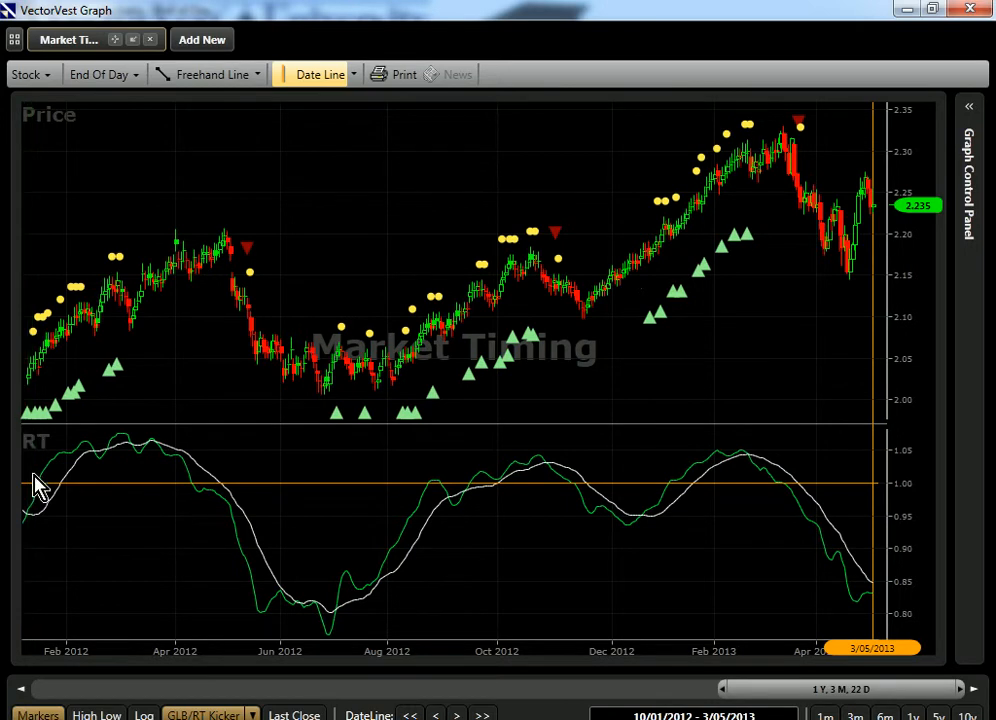
{"action": "mouse_move", "coordinate": [40, 536]}
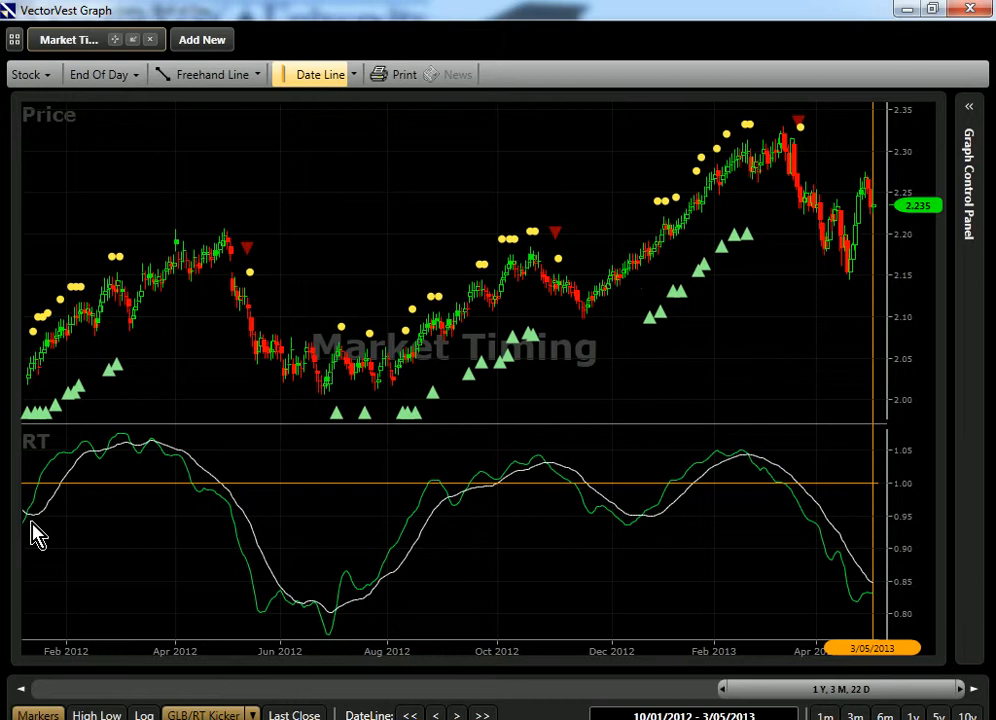
{"action": "mouse_move", "coordinate": [36, 520]}
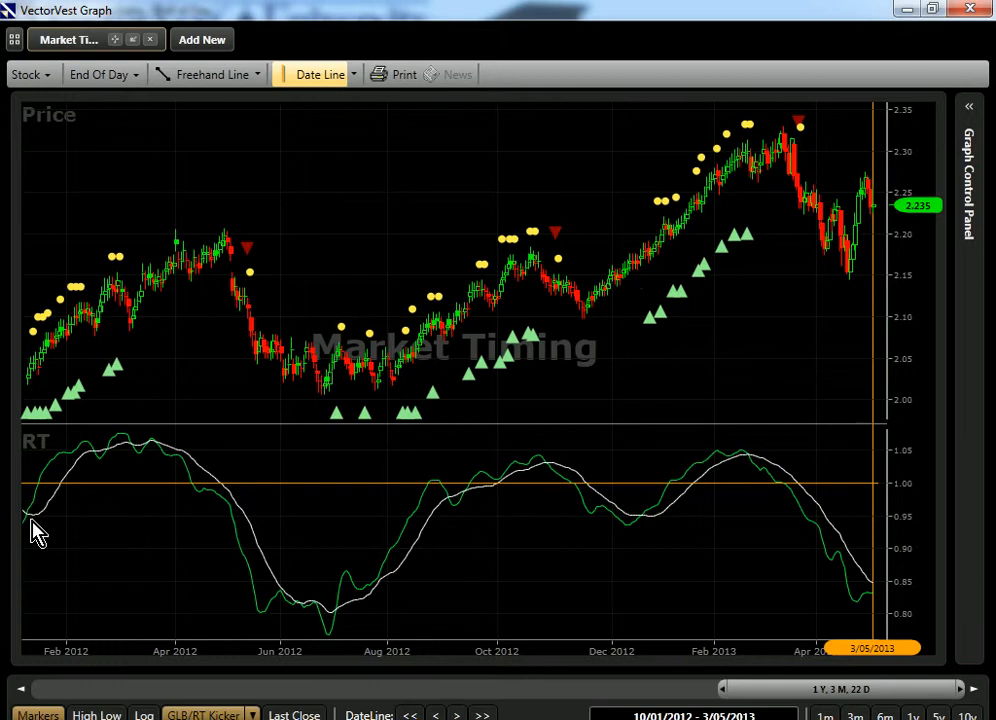
{"action": "mouse_move", "coordinate": [32, 524]}
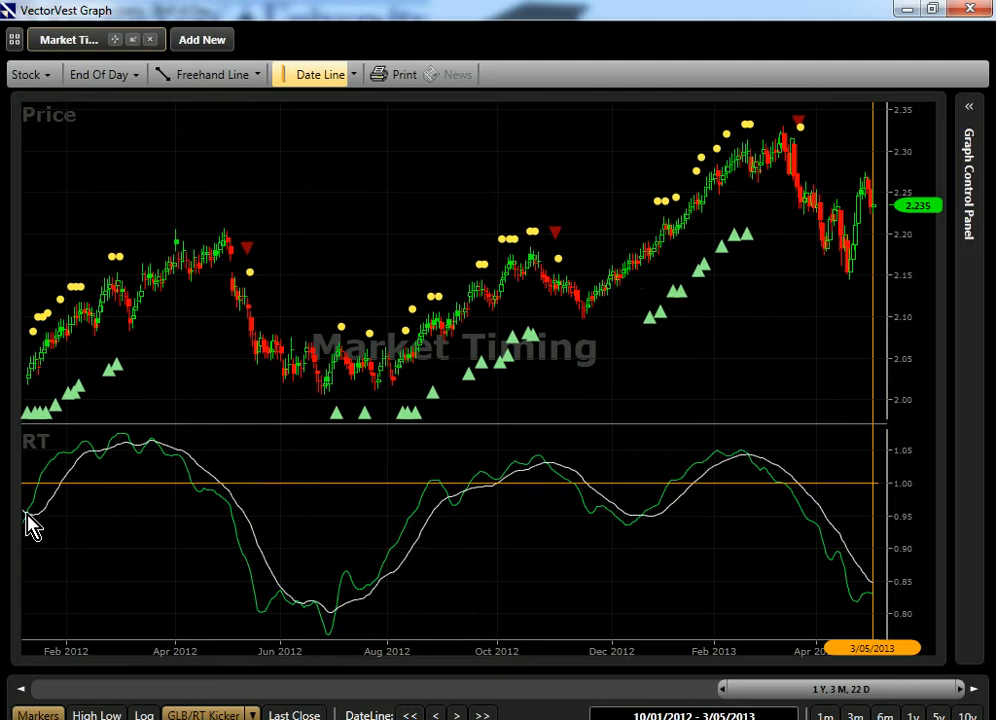
{"action": "mouse_move", "coordinate": [30, 424]}
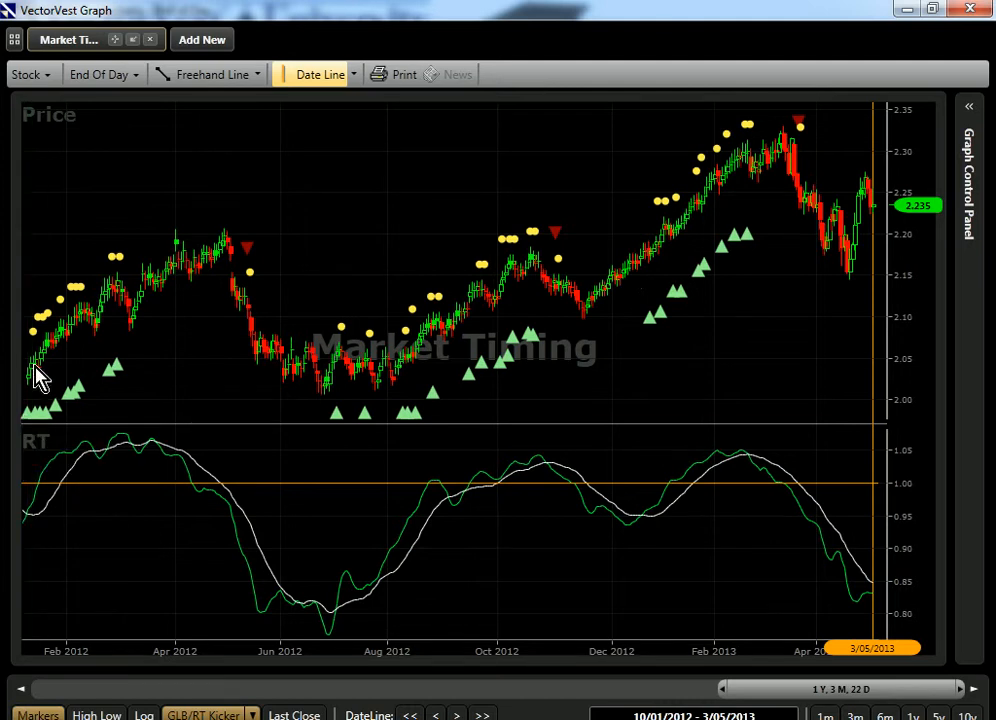
{"action": "mouse_move", "coordinate": [208, 290]}
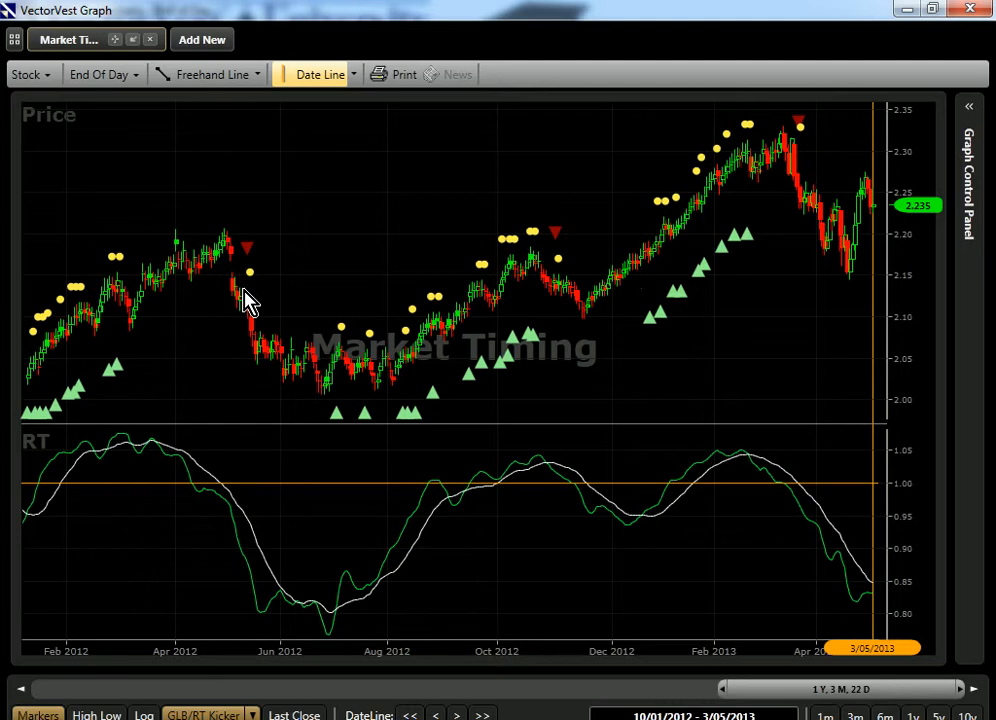
{"action": "mouse_move", "coordinate": [252, 278]}
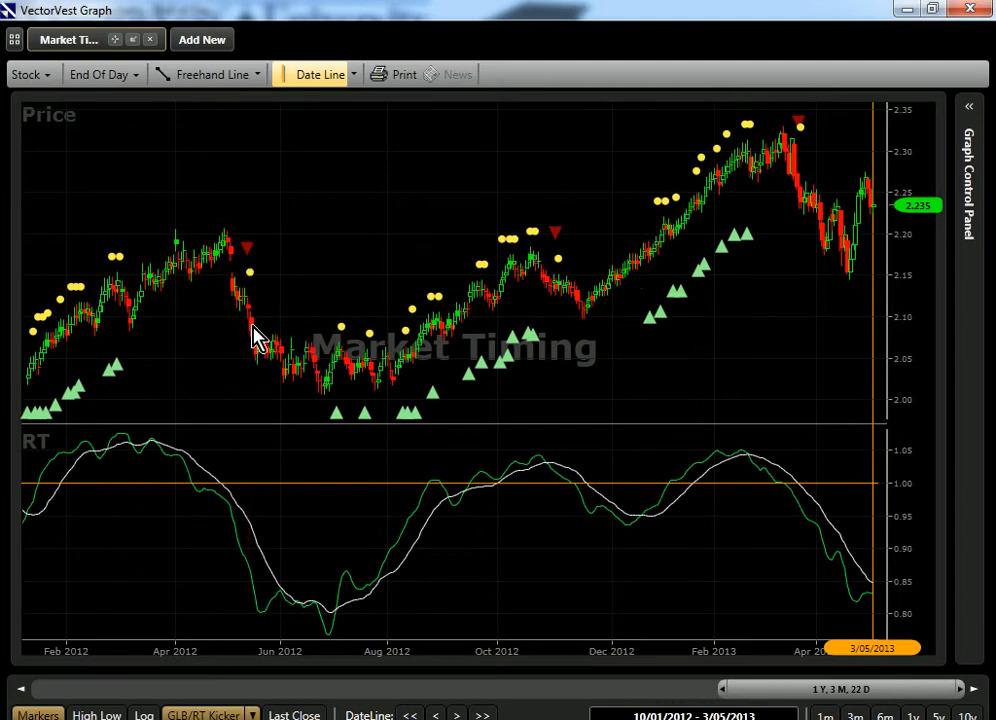
{"action": "mouse_move", "coordinate": [324, 408]}
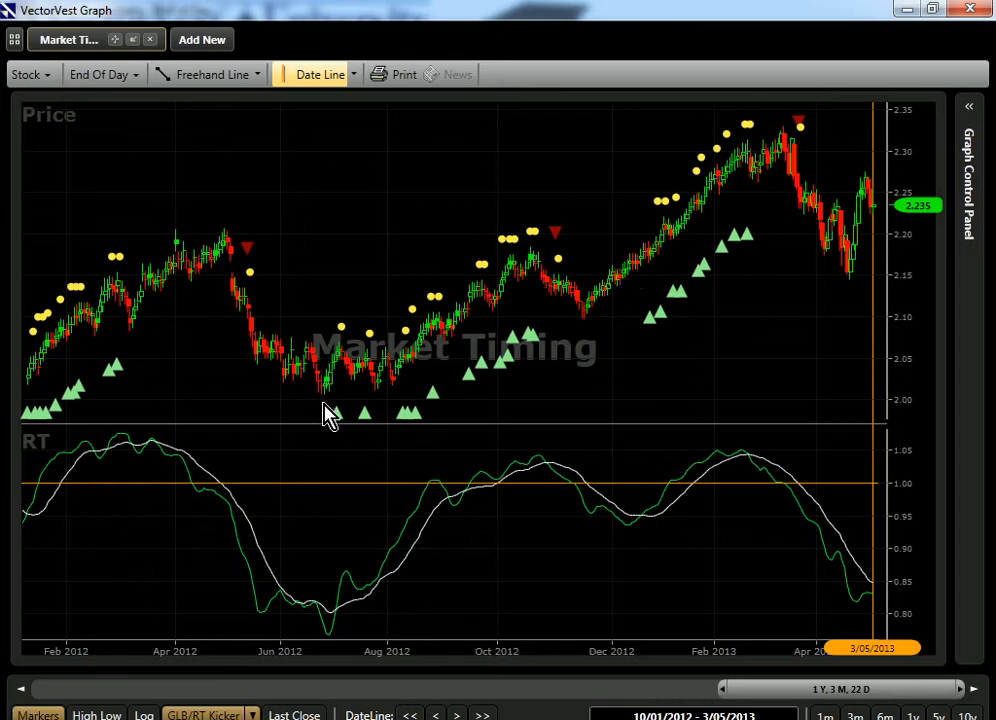
{"action": "mouse_move", "coordinate": [340, 420]}
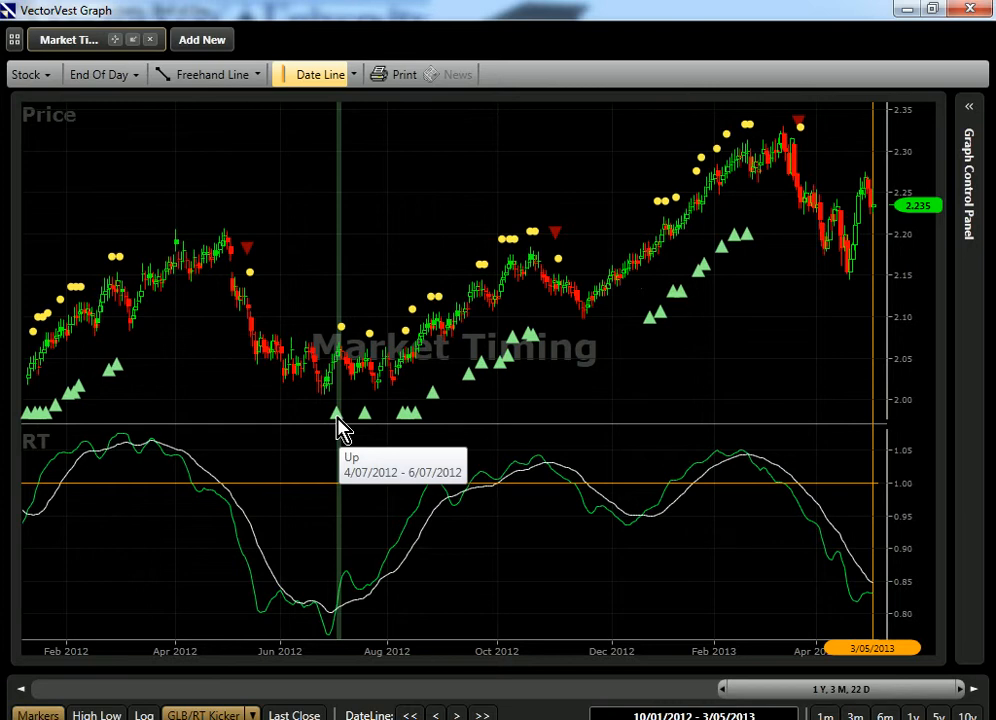
{"action": "mouse_move", "coordinate": [340, 424]}
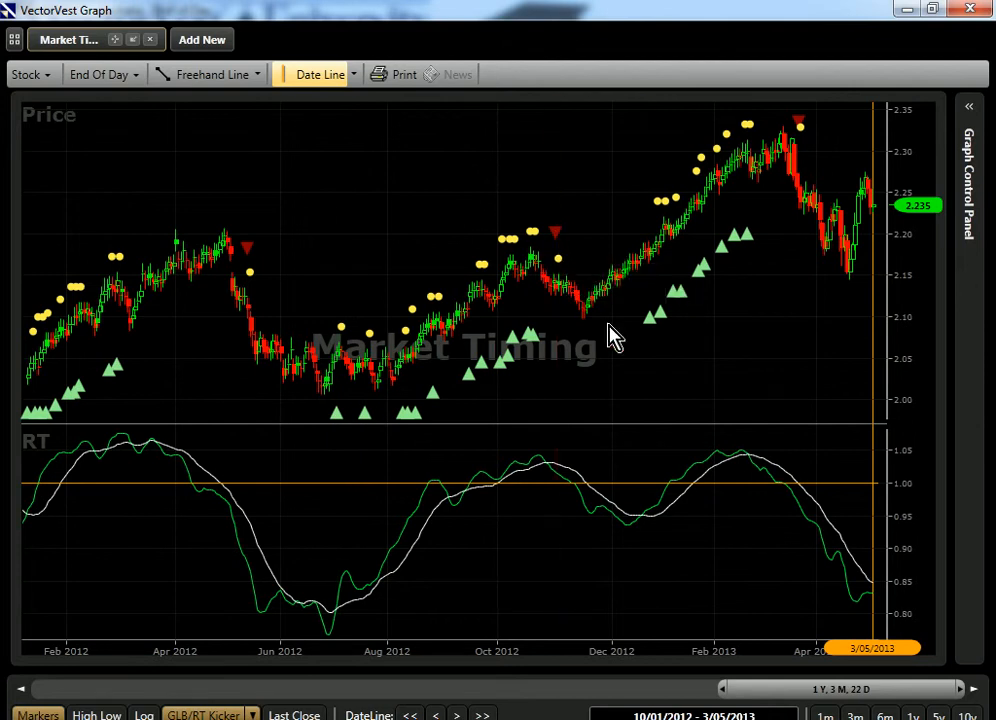
{"action": "mouse_move", "coordinate": [652, 338]}
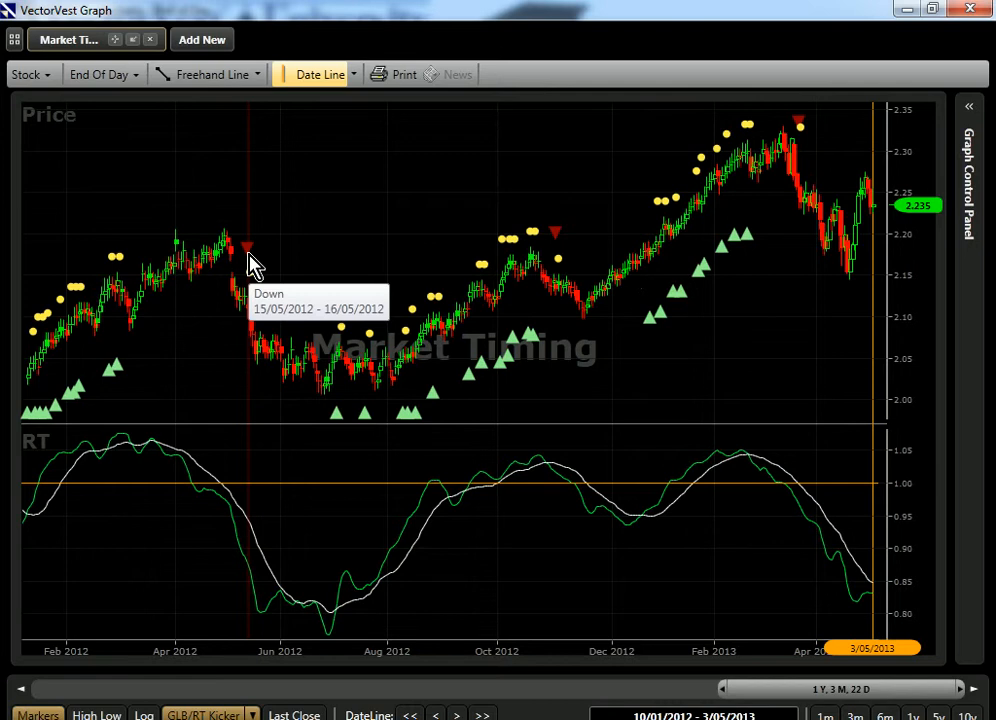
{"action": "mouse_move", "coordinate": [256, 264]}
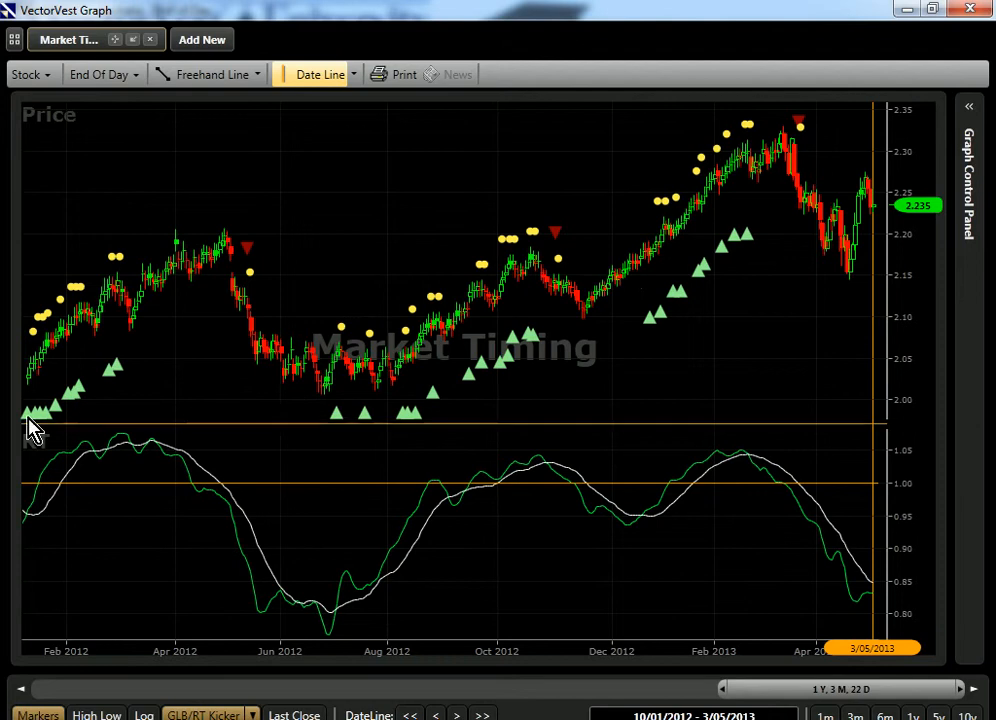
{"action": "mouse_move", "coordinate": [32, 414]}
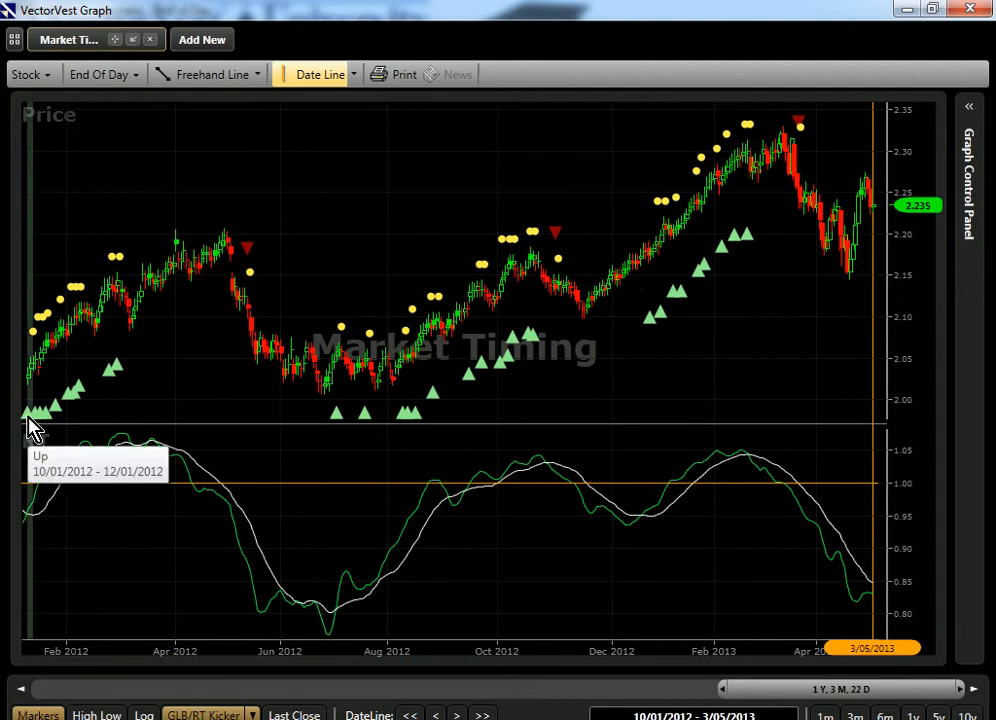
{"action": "mouse_move", "coordinate": [580, 196]}
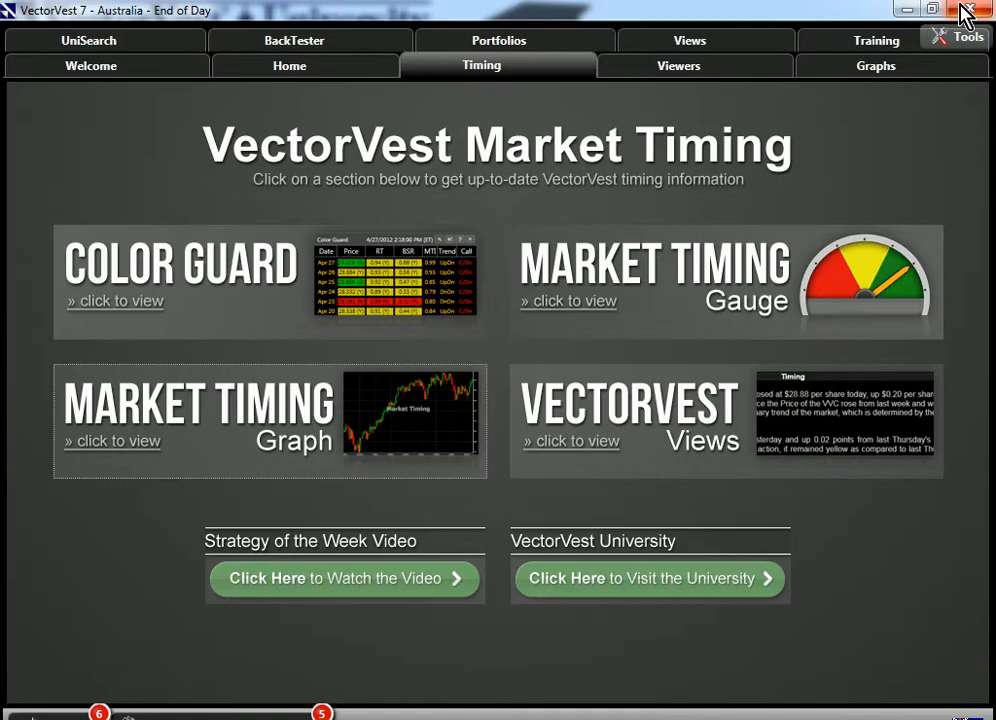
{"action": "mouse_move", "coordinate": [570, 142]}
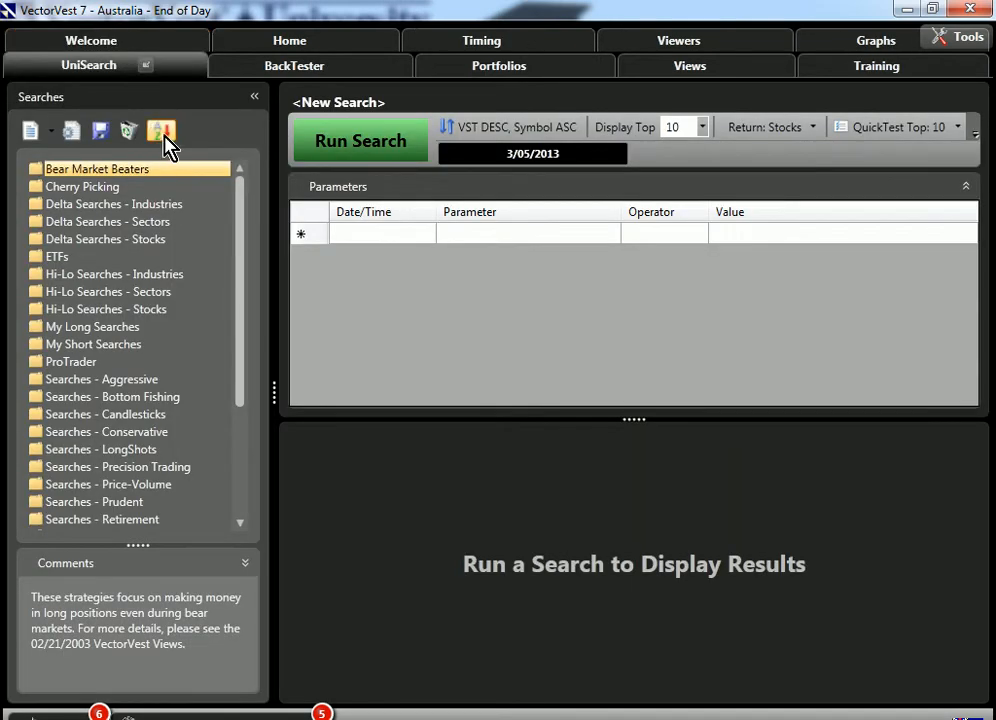
{"action": "mouse_move", "coordinate": [162, 132]}
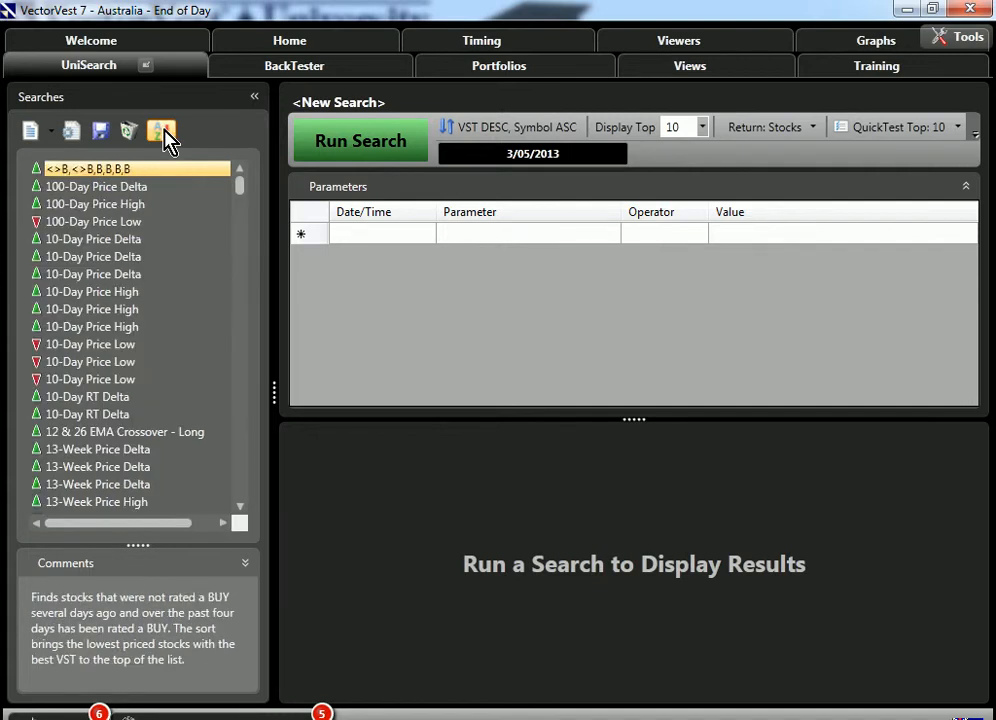
- Load the Stalwarts search from the UniSearch list to show its parameters and comments
{"action": "left_click", "coordinate": [96, 186]}
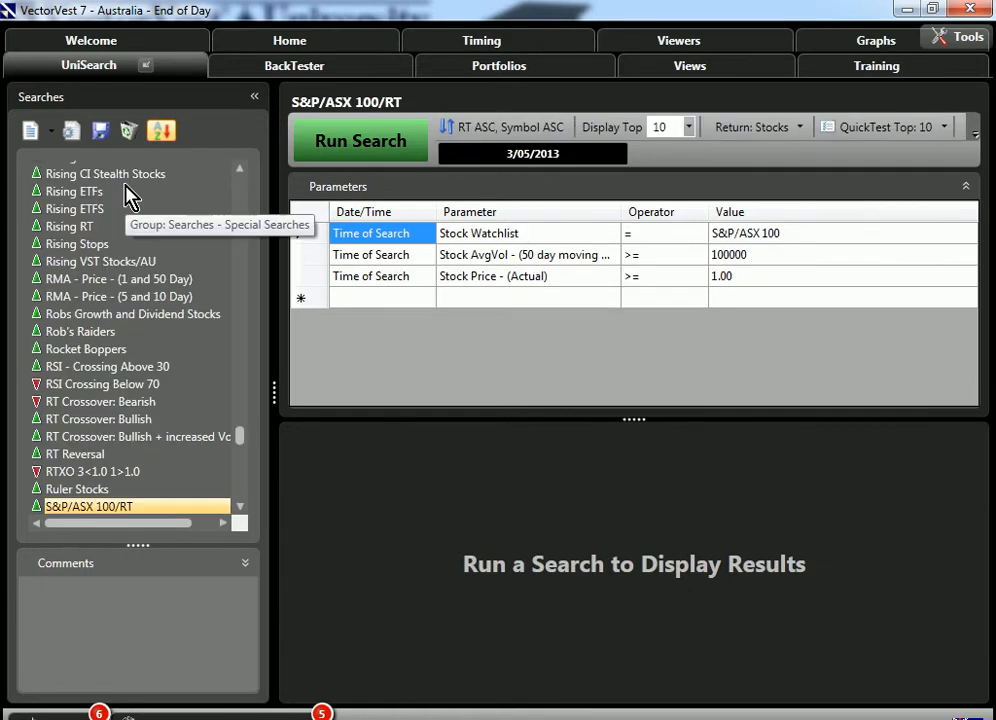
{"action": "mouse_move", "coordinate": [244, 444]}
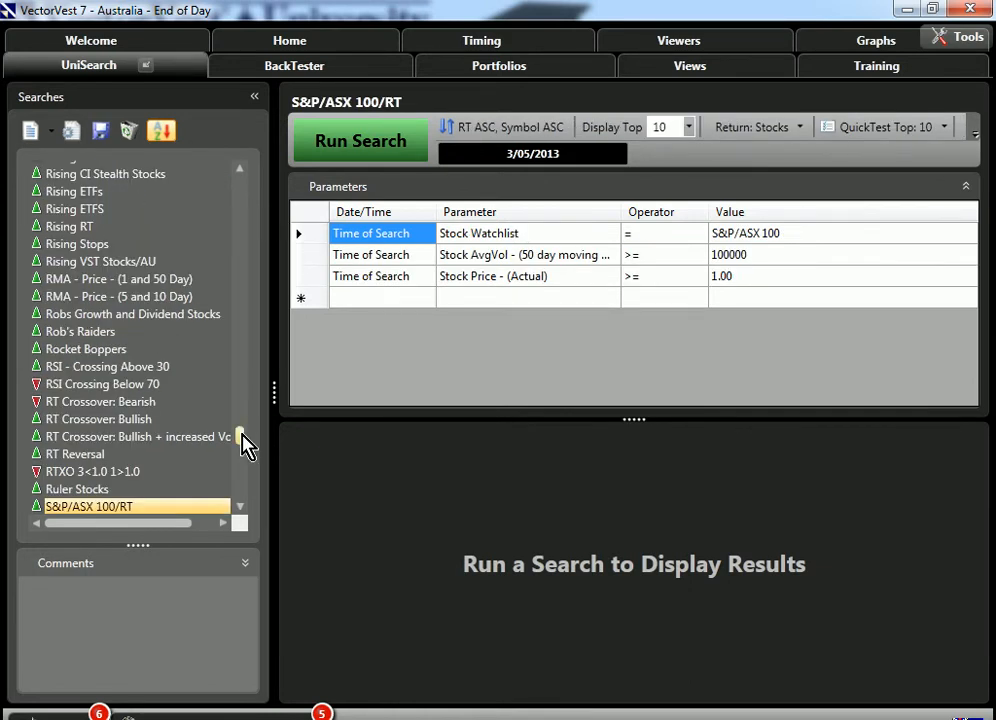
{"action": "scroll", "scroll_direction": "down", "scroll_amount": 3}
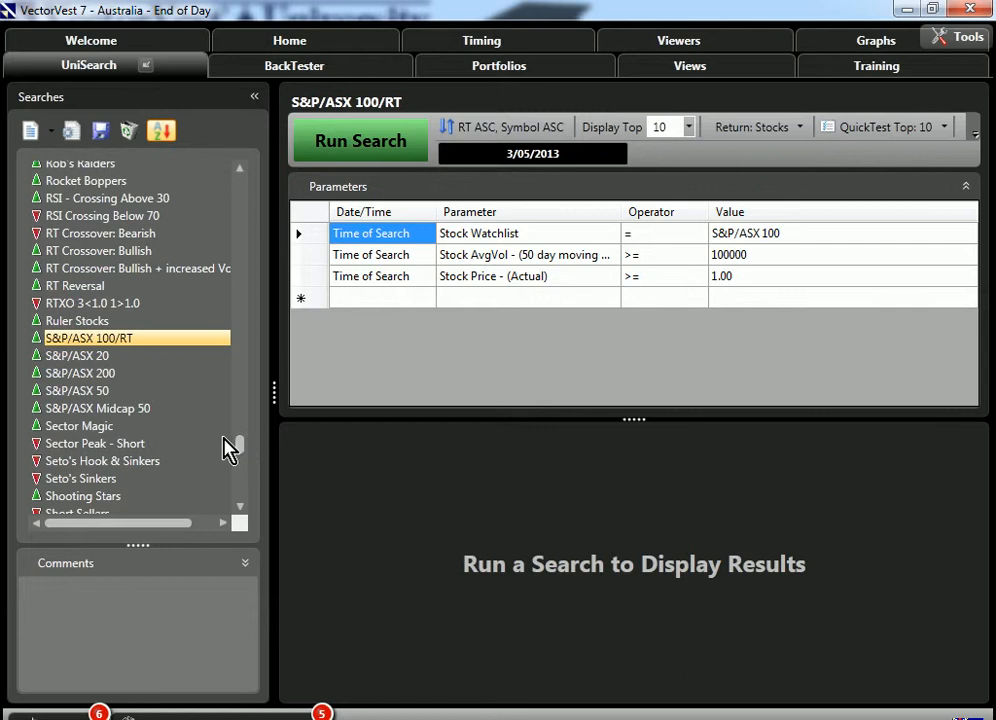
{"action": "mouse_move", "coordinate": [190, 430]}
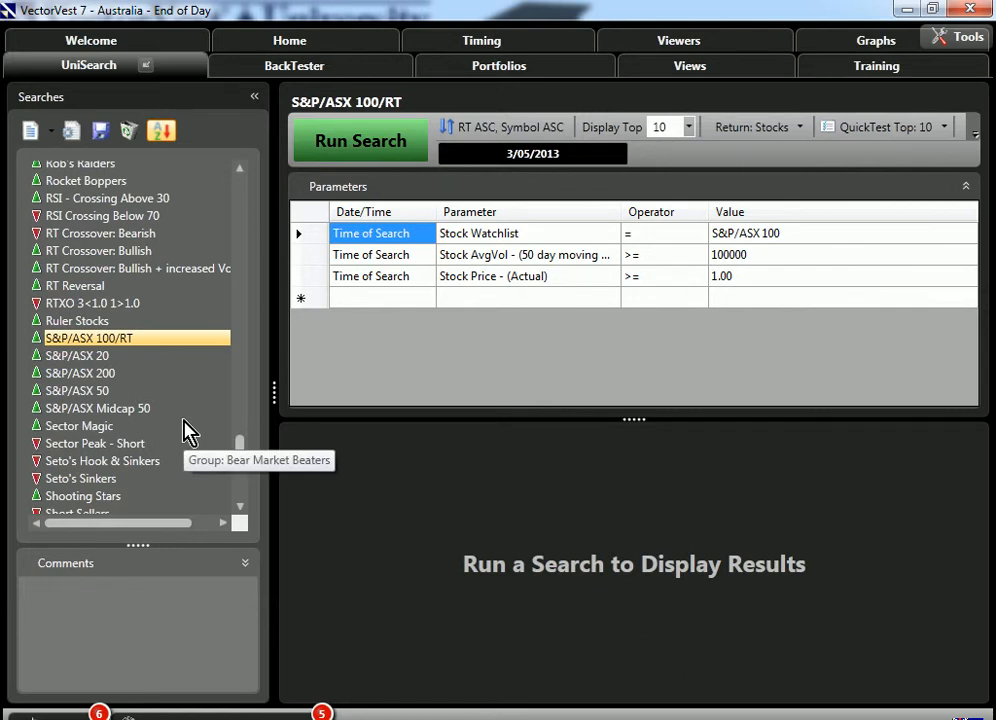
{"action": "scroll", "scroll_direction": "down", "scroll_amount": 3}
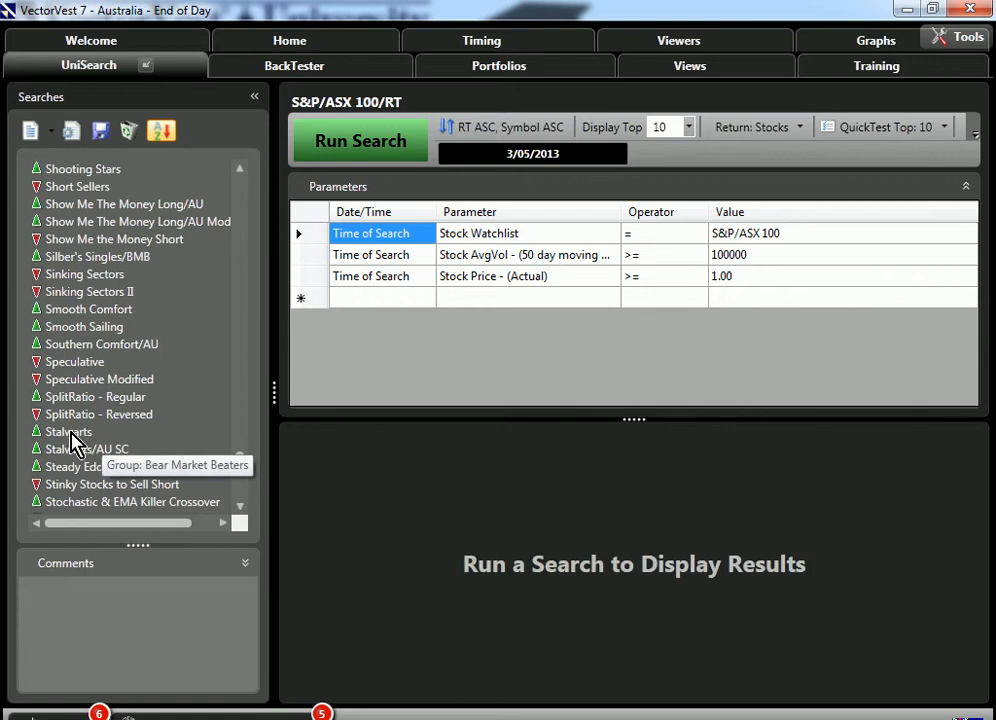
{"action": "left_click", "coordinate": [68, 432]}
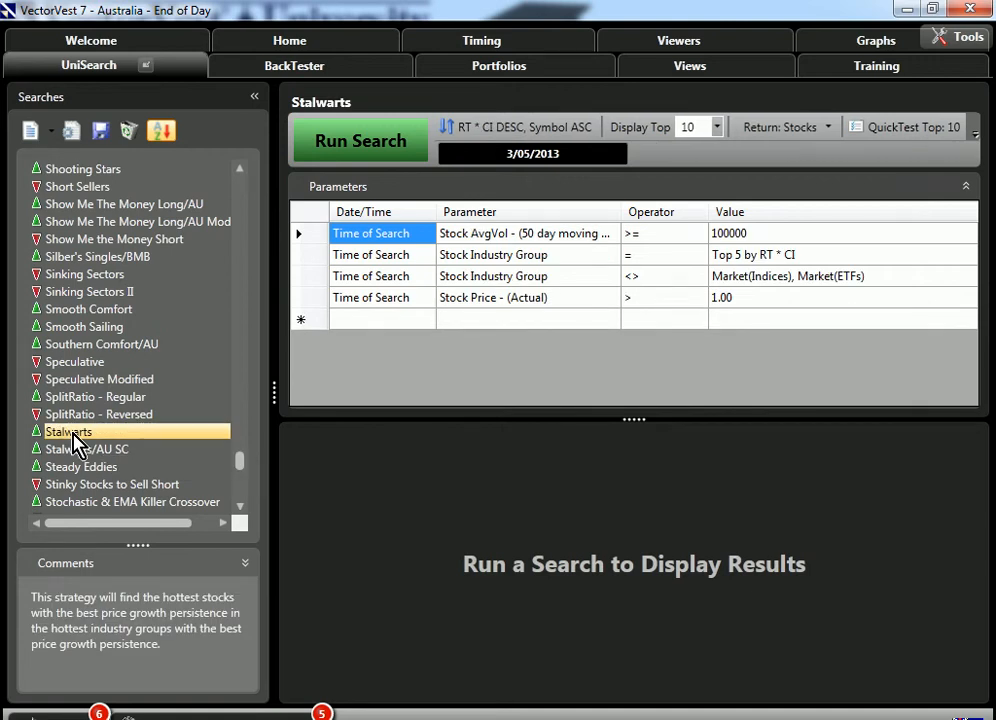
{"action": "mouse_move", "coordinate": [224, 378]}
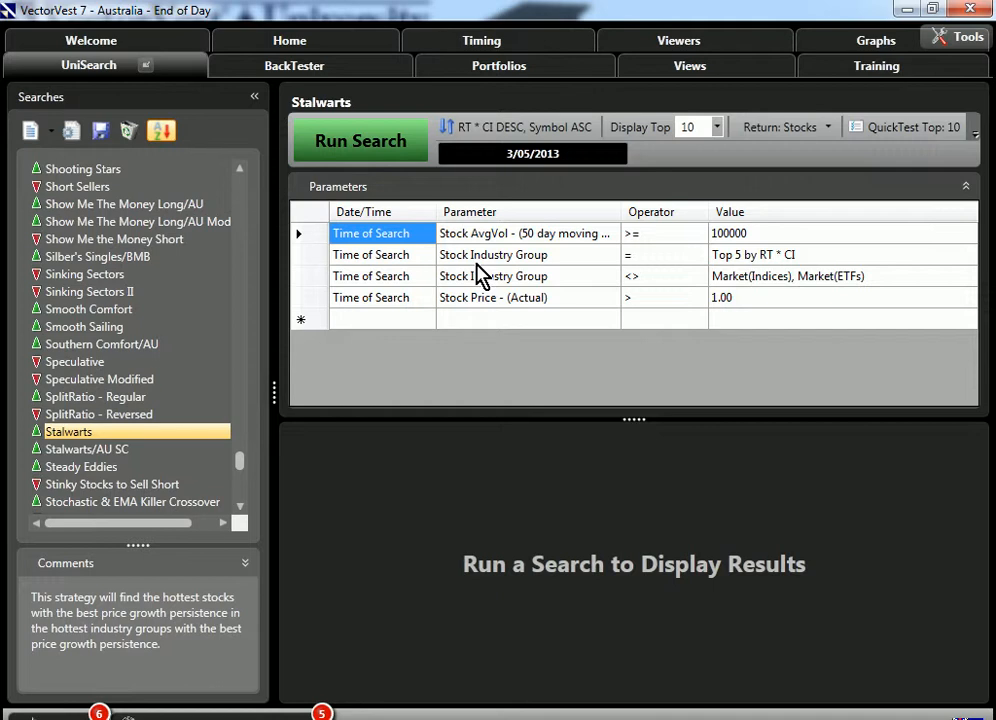
{"action": "mouse_move", "coordinate": [764, 278]}
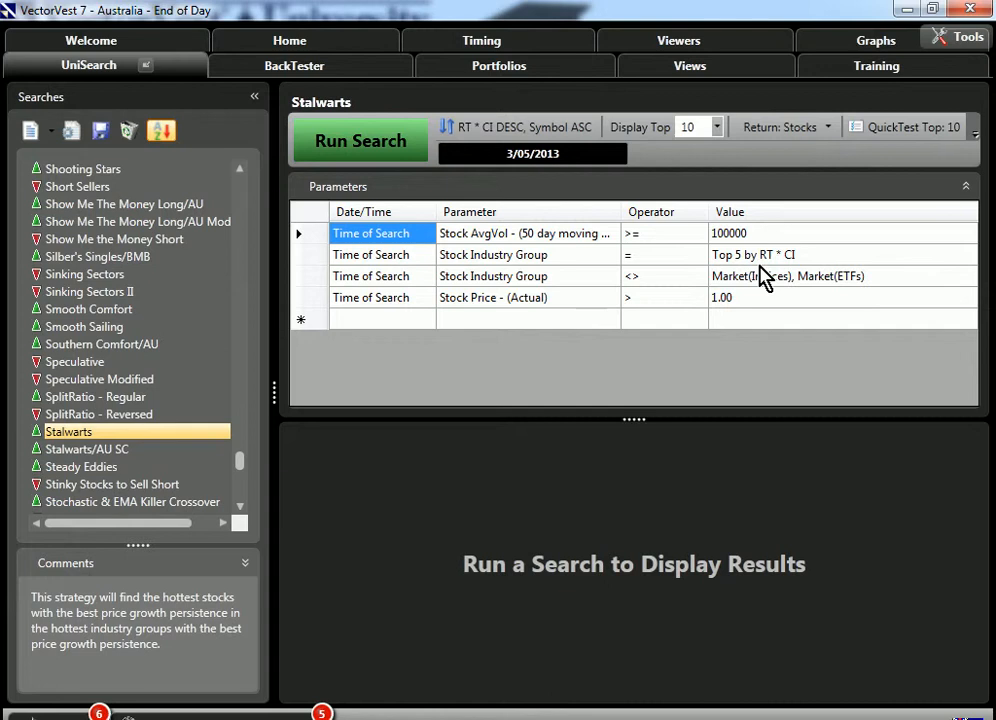
{"action": "mouse_move", "coordinate": [790, 272]}
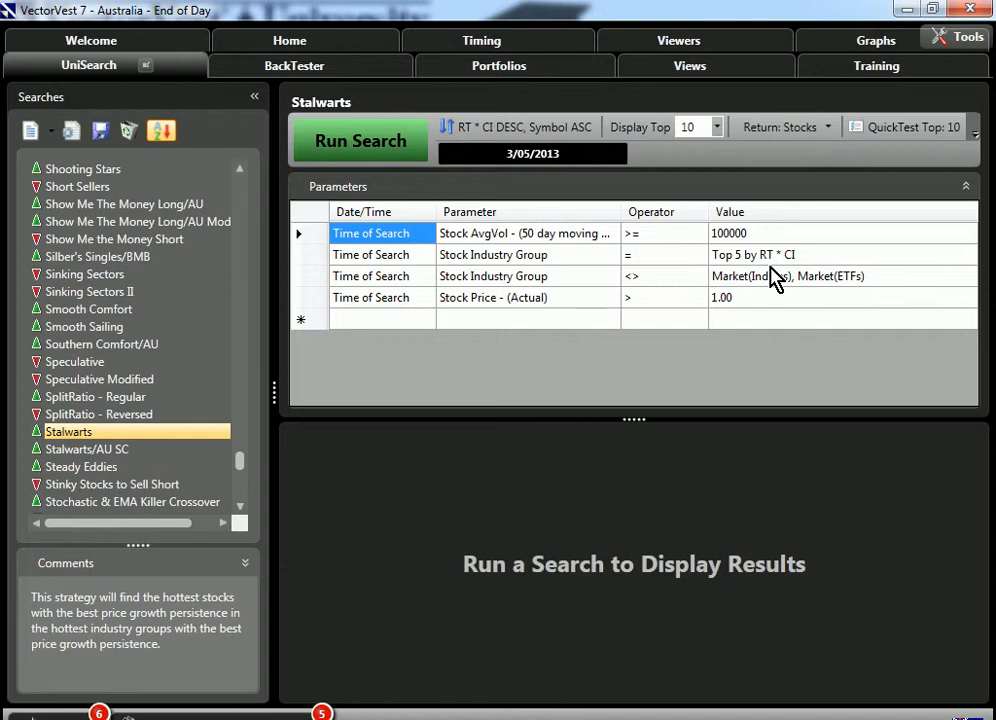
{"action": "mouse_move", "coordinate": [764, 280]}
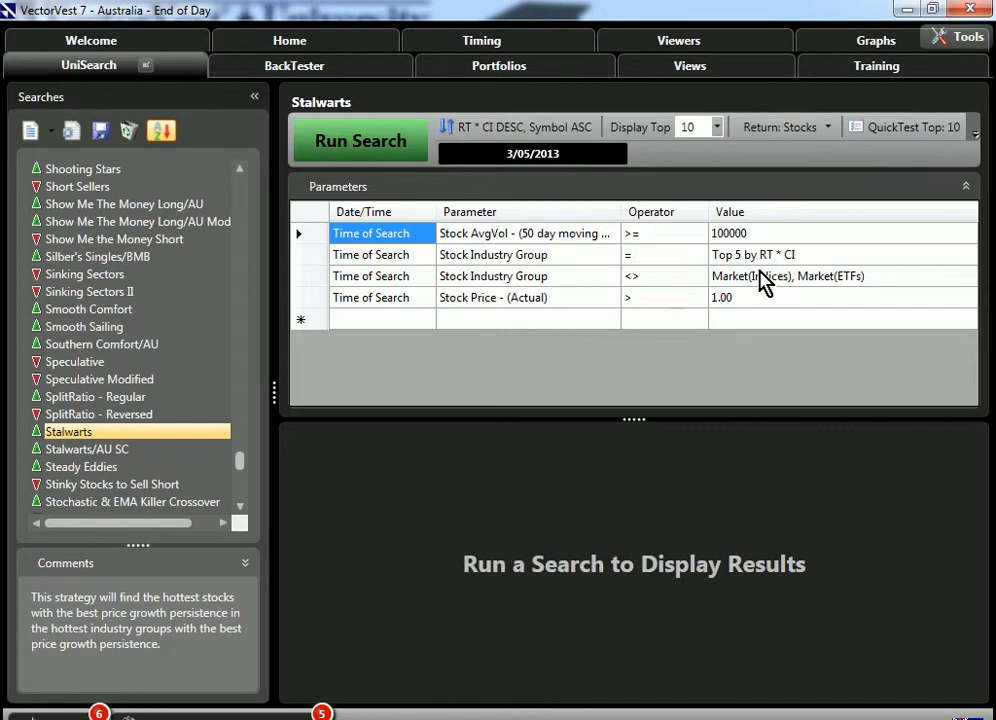
{"action": "mouse_move", "coordinate": [588, 288]}
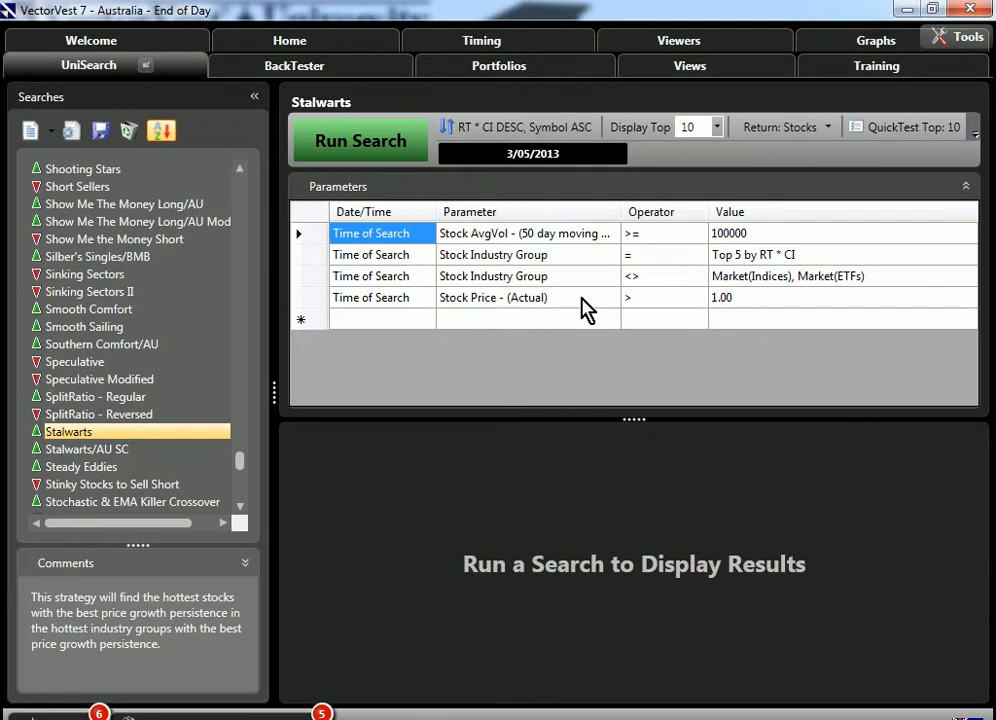
{"action": "mouse_move", "coordinate": [572, 248]}
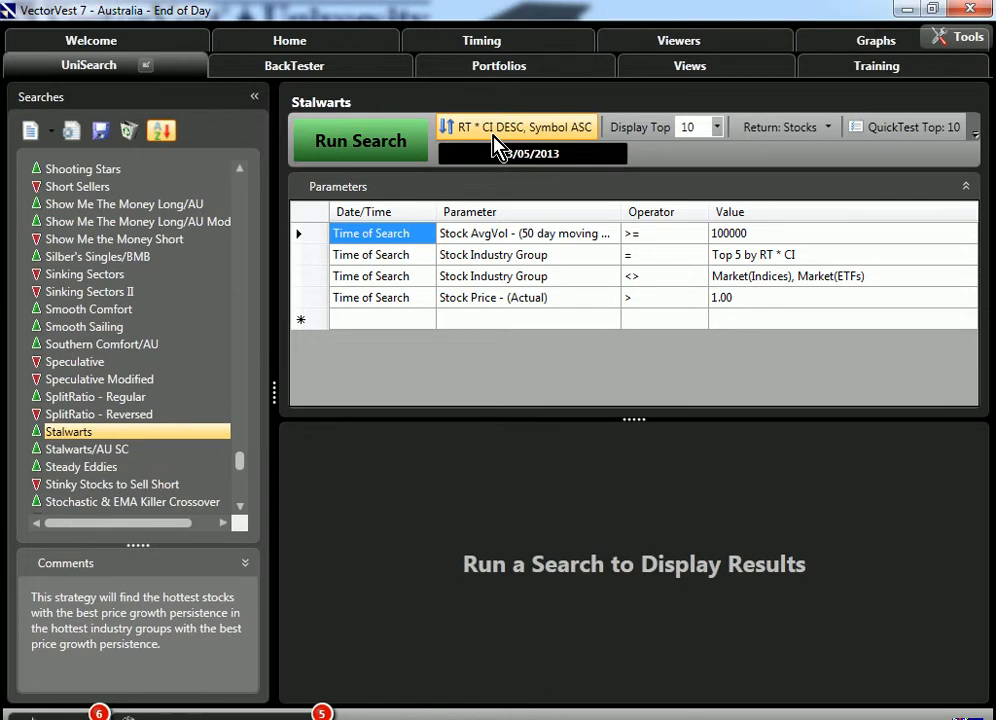
- Run the Stalwarts search and select G8 Education Ltd in the results
{"action": "left_click", "coordinate": [360, 140]}
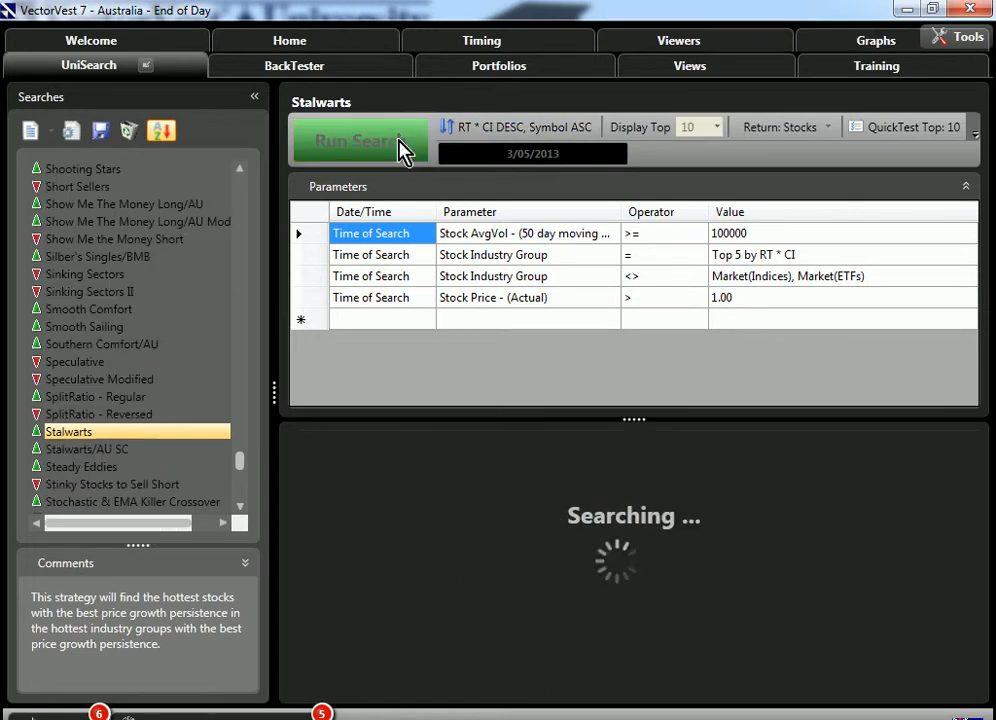
{"action": "left_click", "coordinate": [360, 140]}
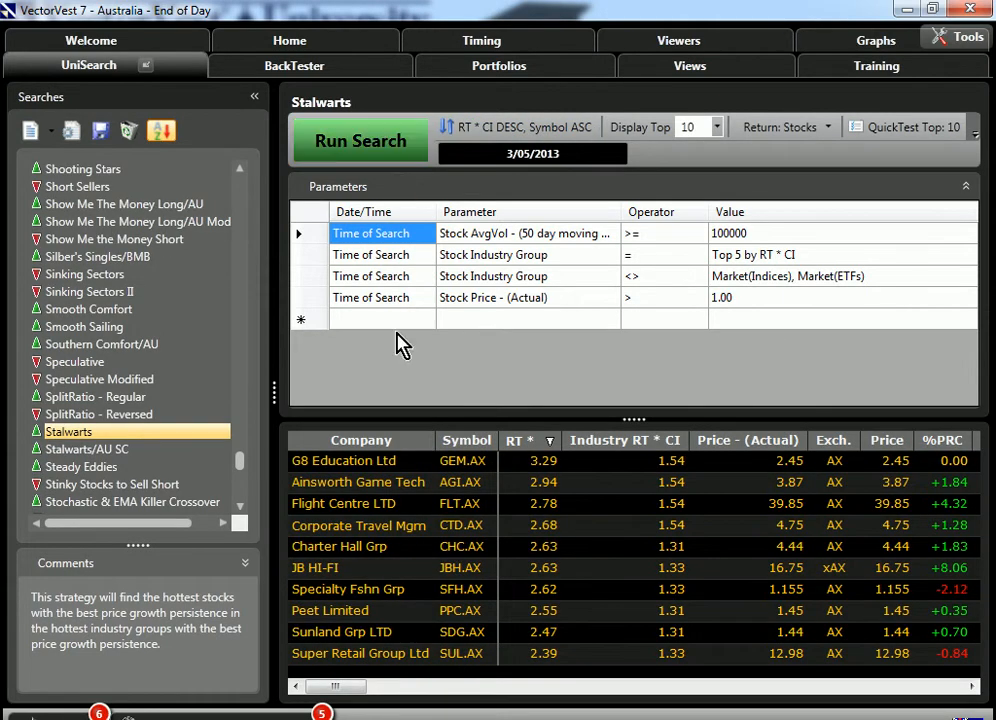
{"action": "mouse_move", "coordinate": [390, 610]}
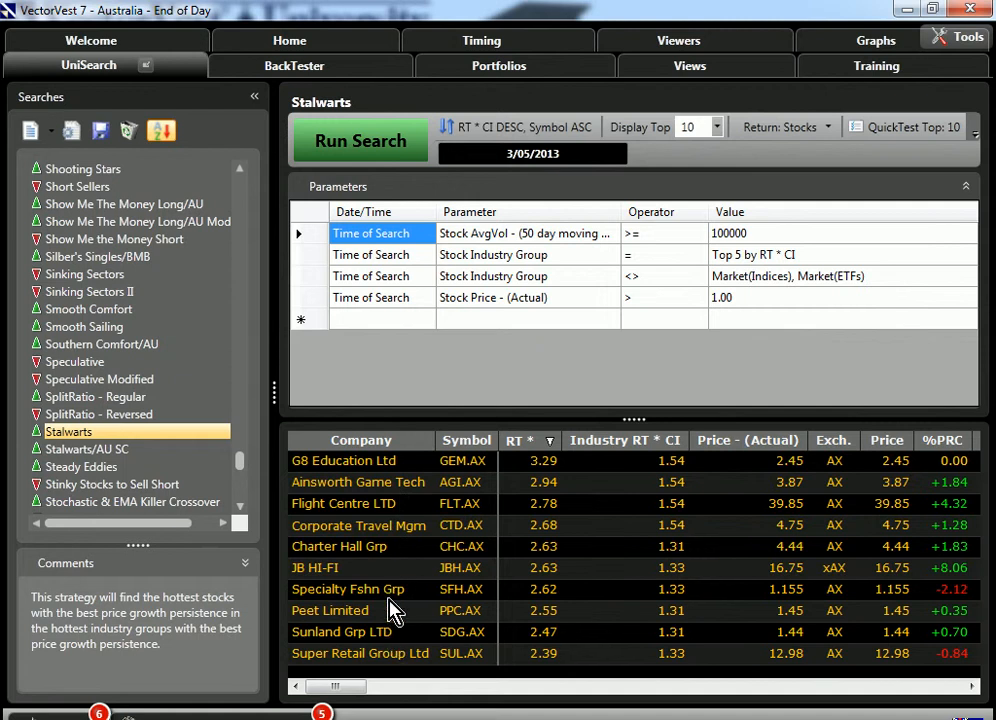
{"action": "mouse_move", "coordinate": [390, 504]}
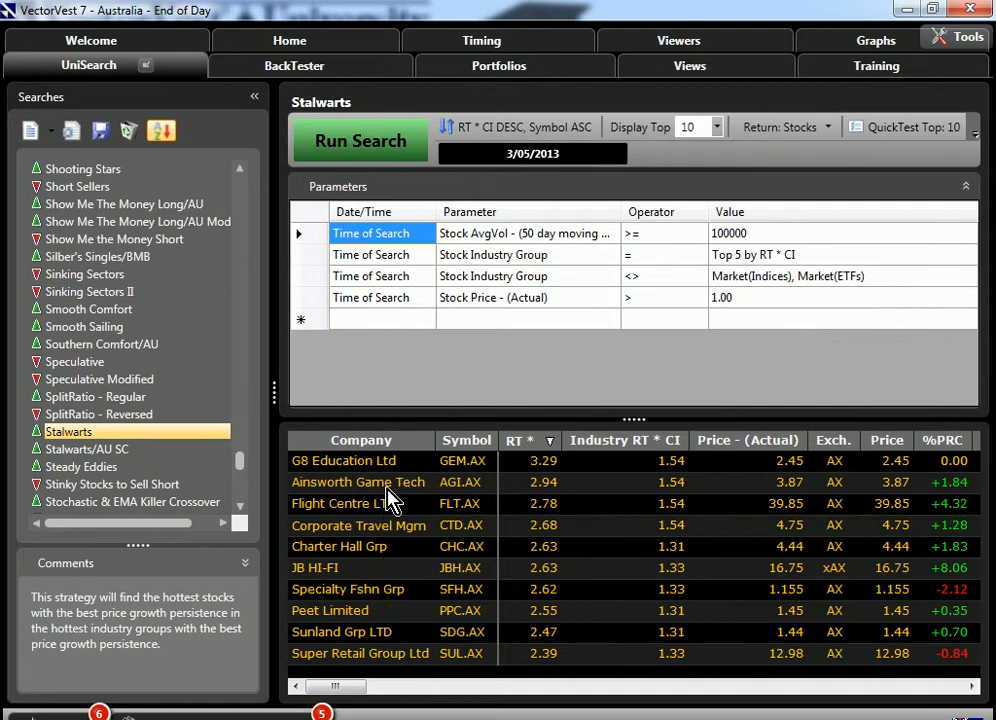
{"action": "mouse_move", "coordinate": [386, 476]}
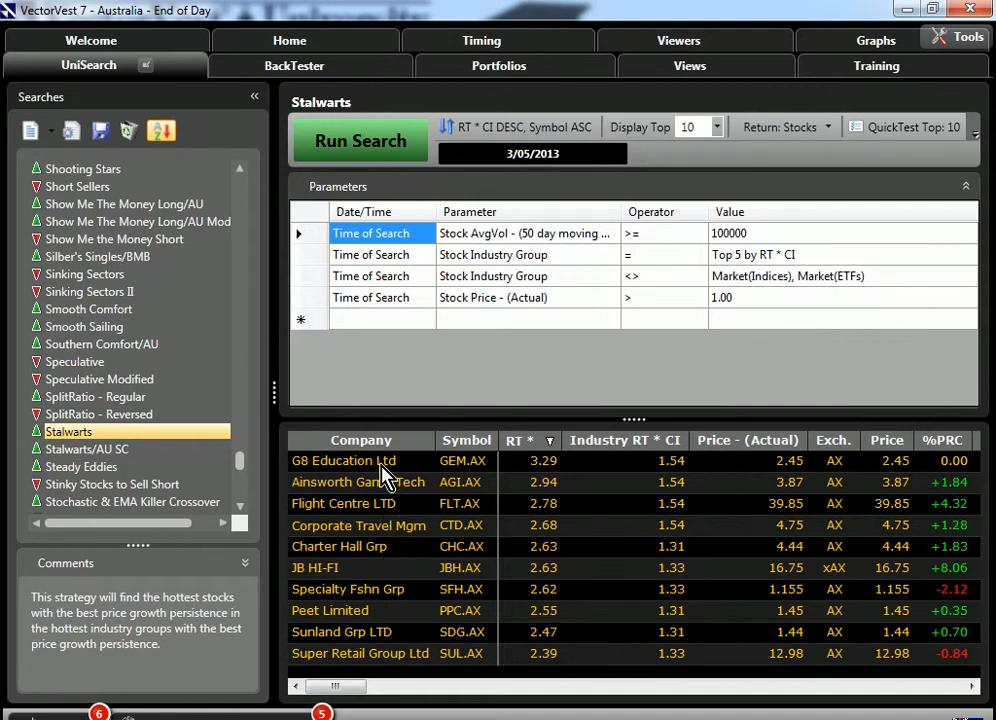
{"action": "left_click", "coordinate": [344, 460]}
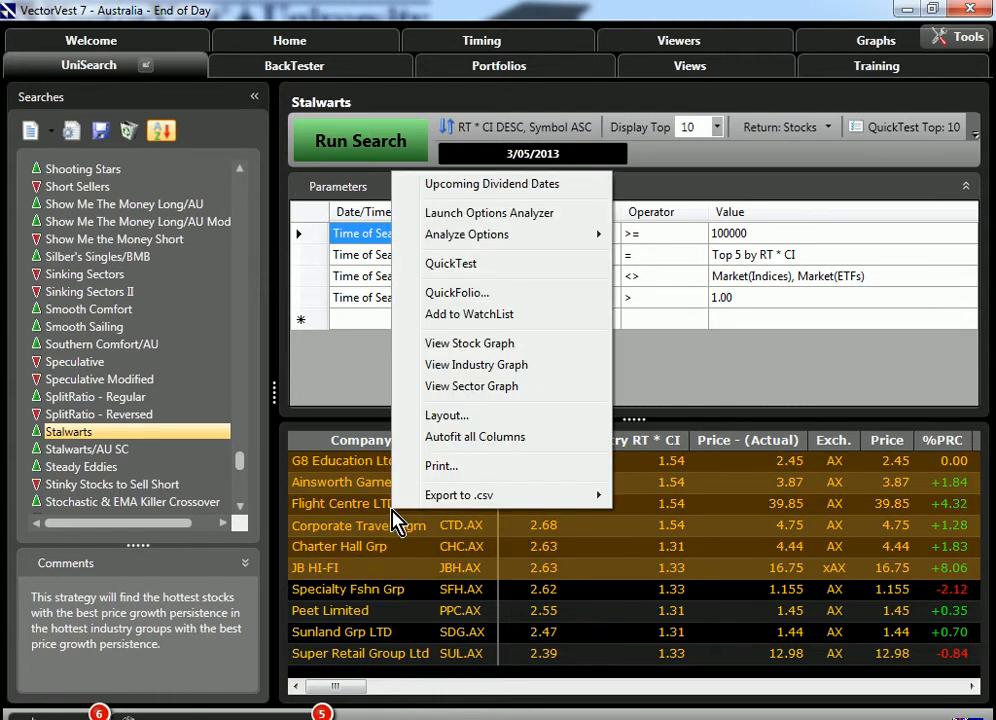
{"action": "mouse_move", "coordinate": [500, 348]}
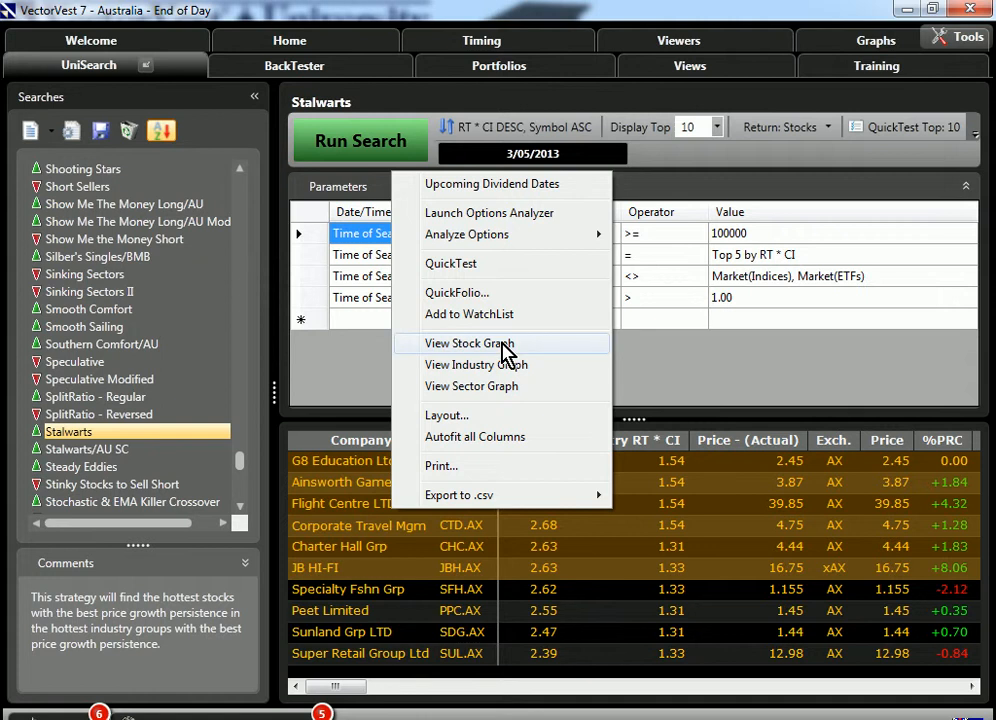
{"action": "left_click", "coordinate": [468, 344]}
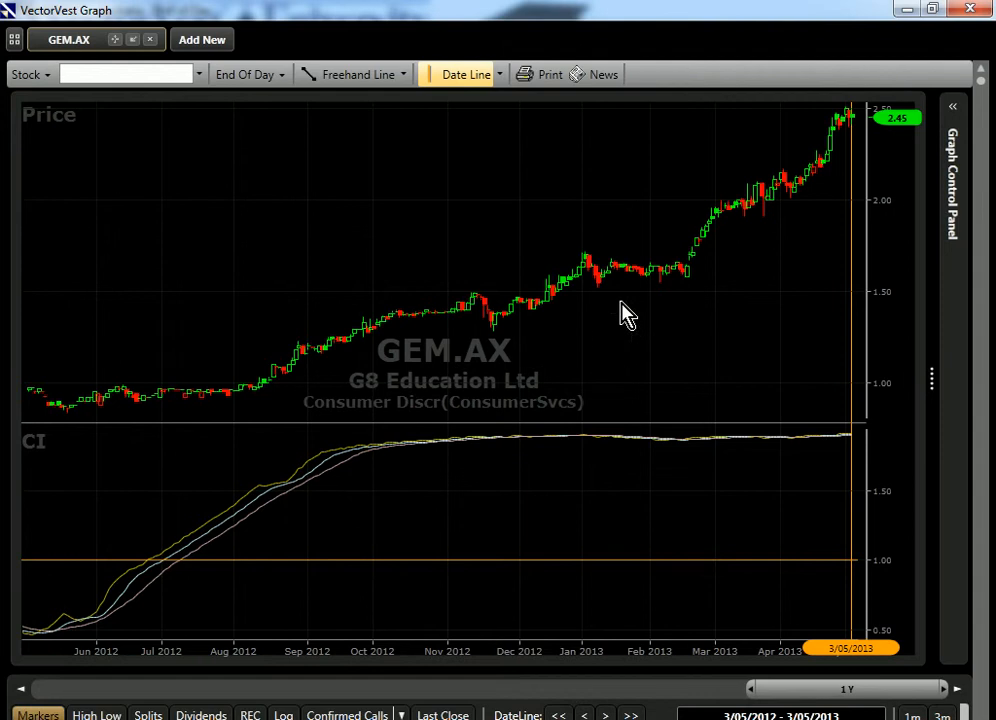
{"action": "mouse_move", "coordinate": [846, 166]}
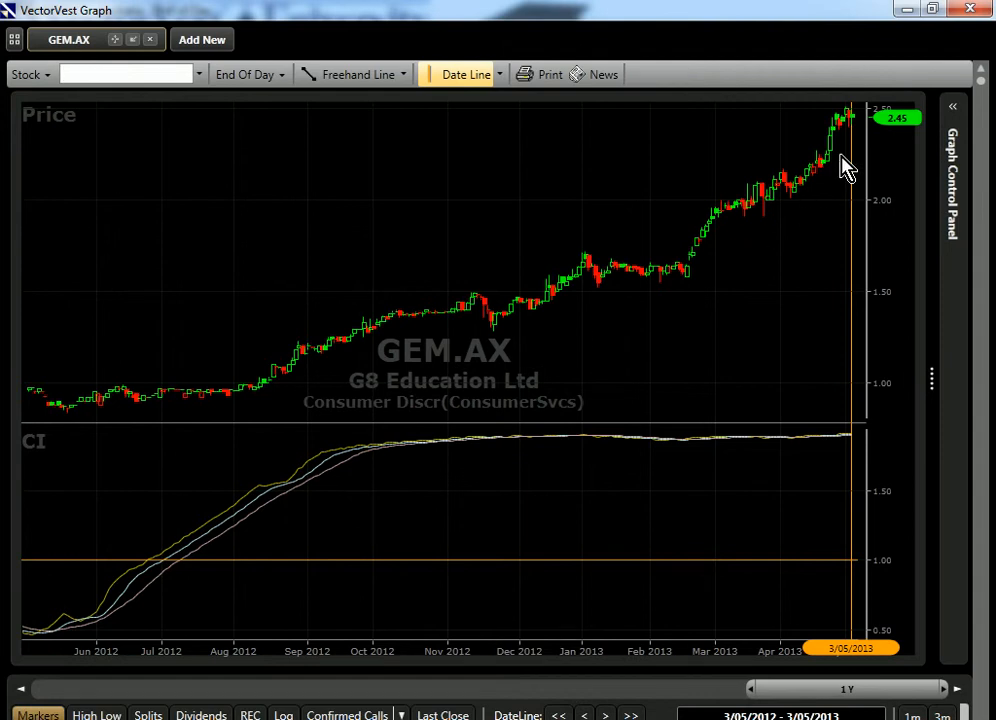
{"action": "mouse_move", "coordinate": [984, 230]}
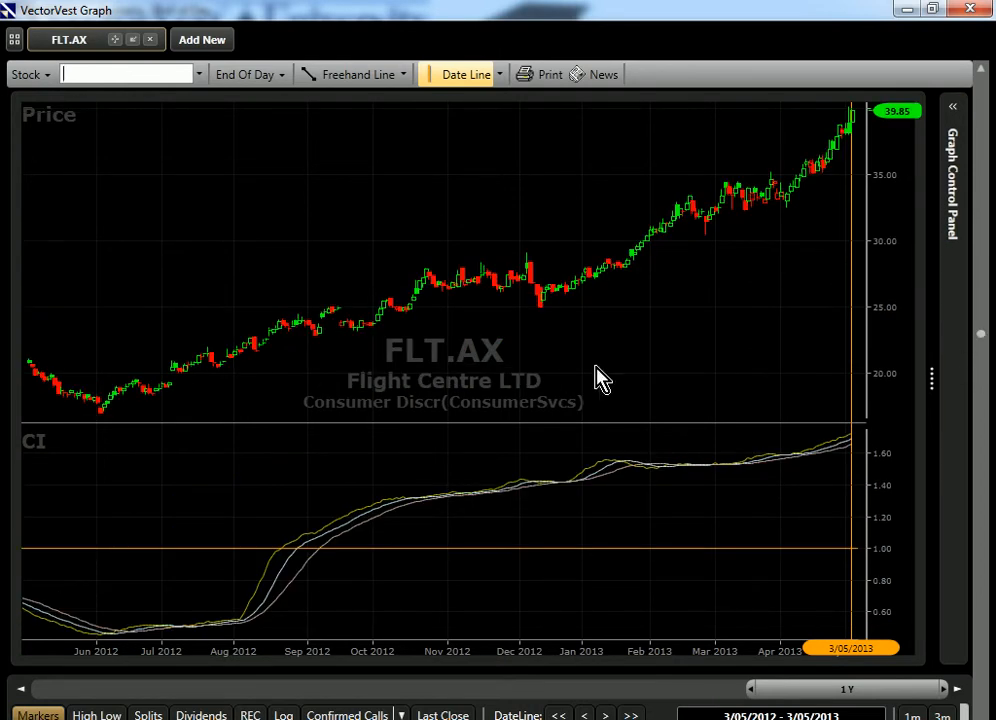
{"action": "mouse_move", "coordinate": [772, 218]}
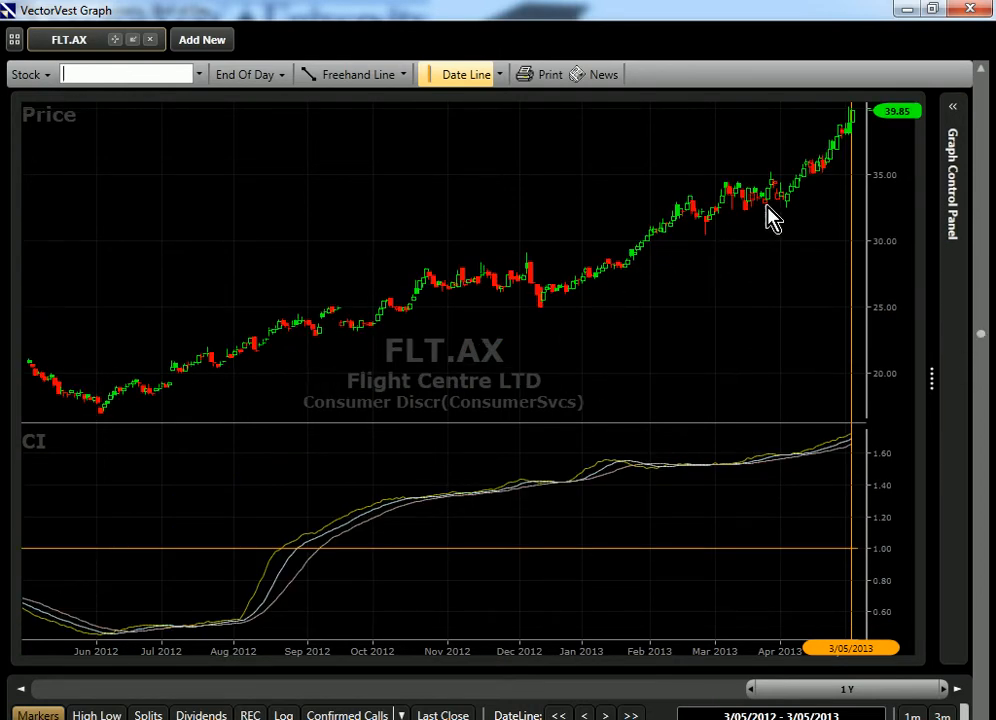
{"action": "mouse_move", "coordinate": [836, 170]}
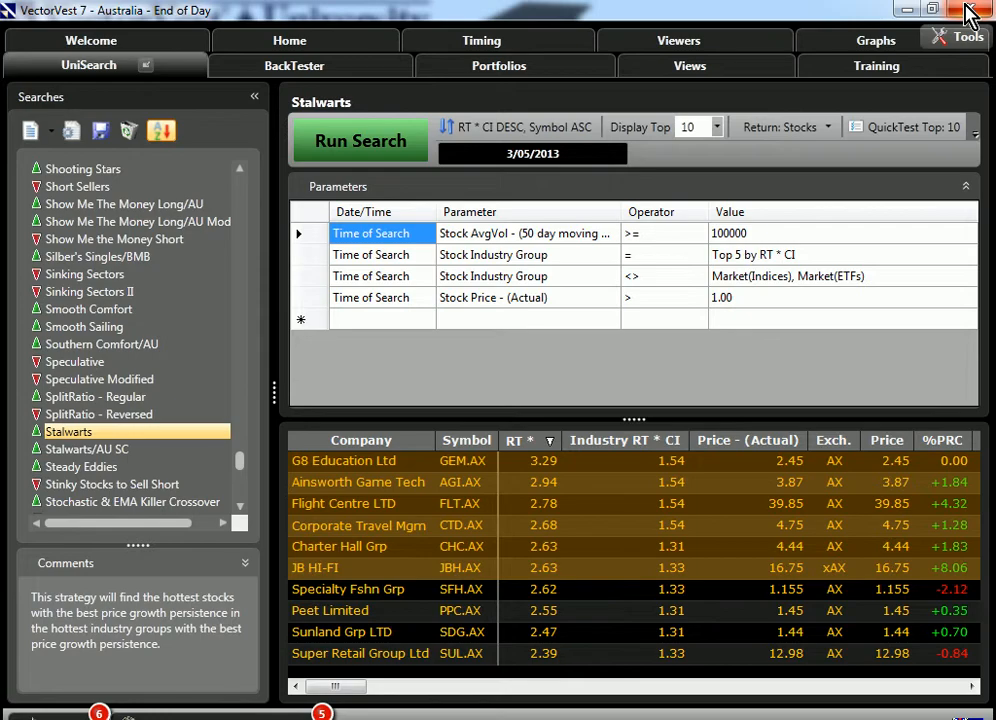
{"action": "mouse_move", "coordinate": [970, 14]}
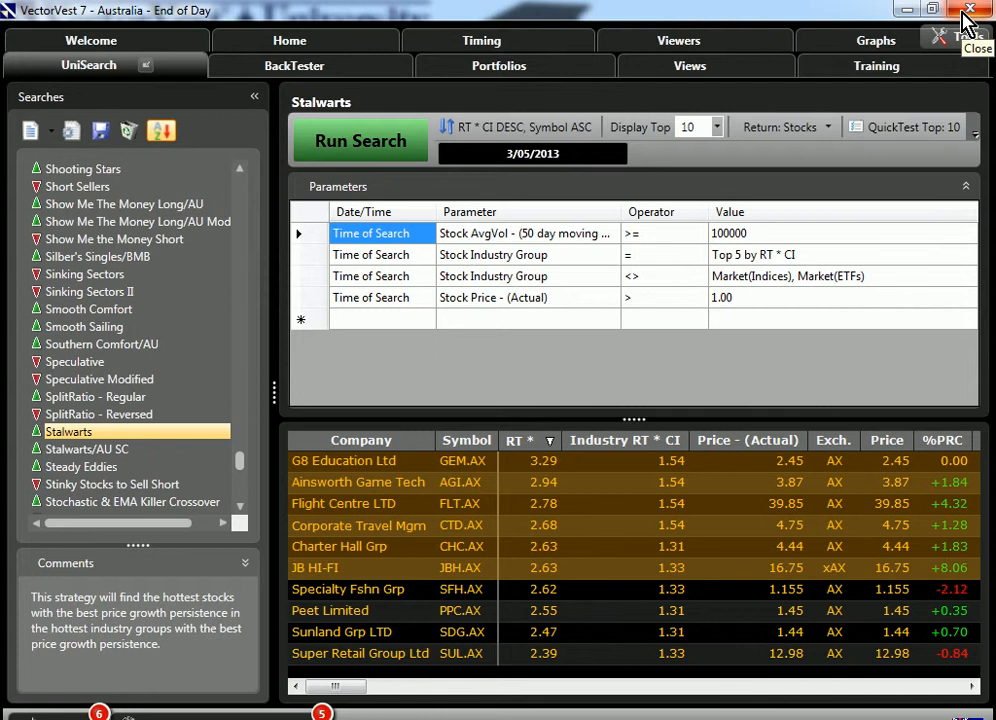
- Switch to Portfolios to view the VSA Model Portfolio - 2013
{"action": "left_click", "coordinate": [500, 64]}
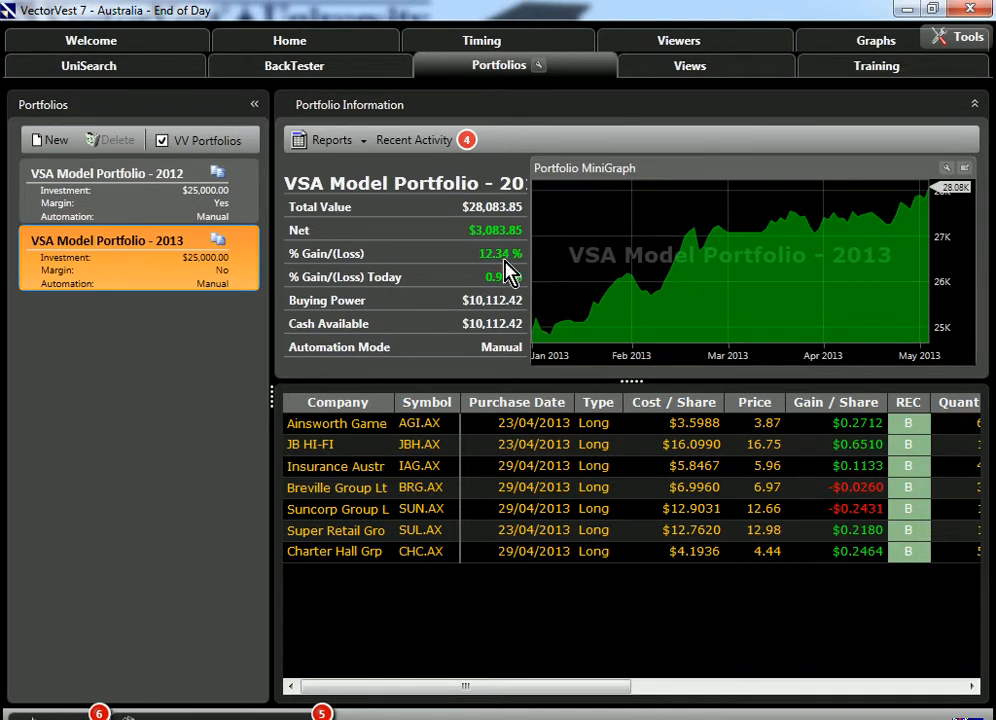
{"action": "mouse_move", "coordinate": [470, 422]}
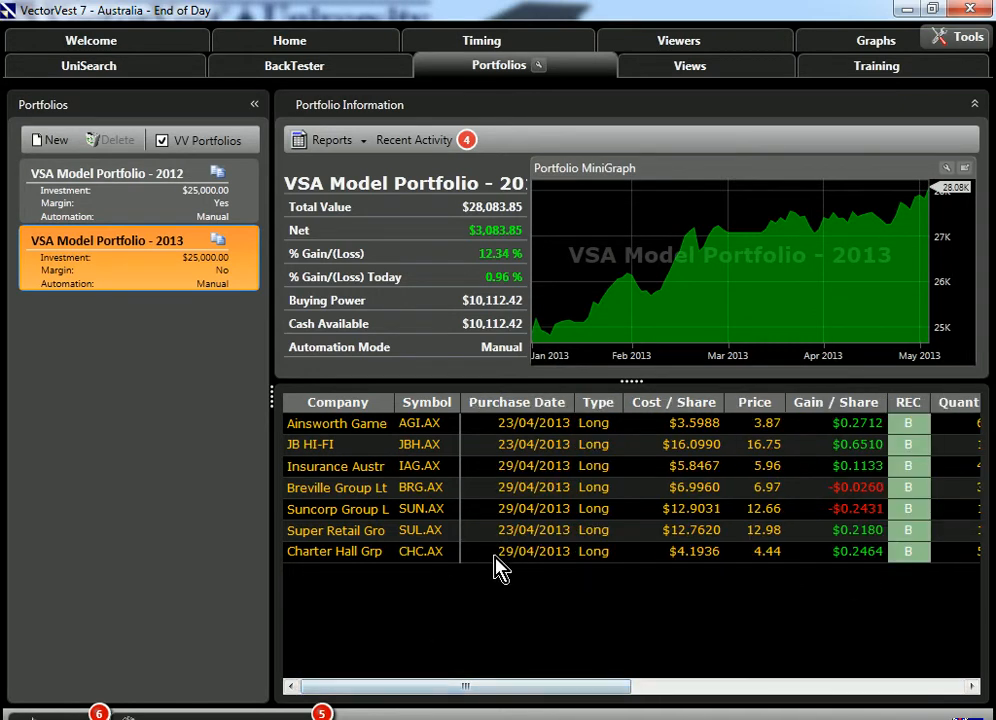
{"action": "mouse_move", "coordinate": [512, 564]}
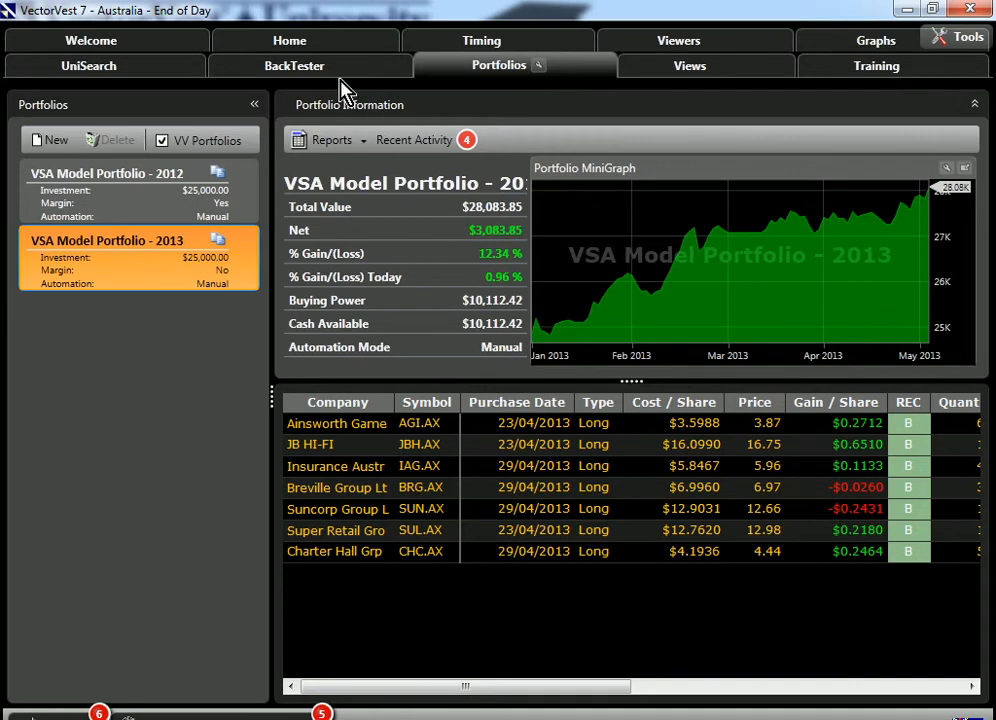
{"action": "left_click", "coordinate": [292, 64]}
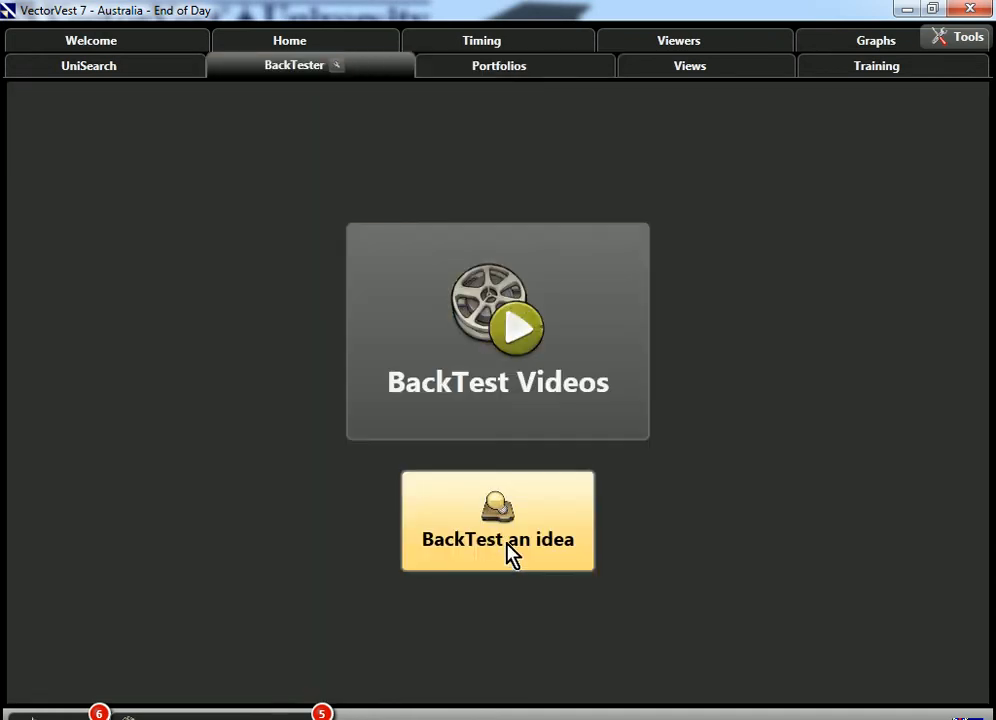
{"action": "left_click", "coordinate": [496, 520]}
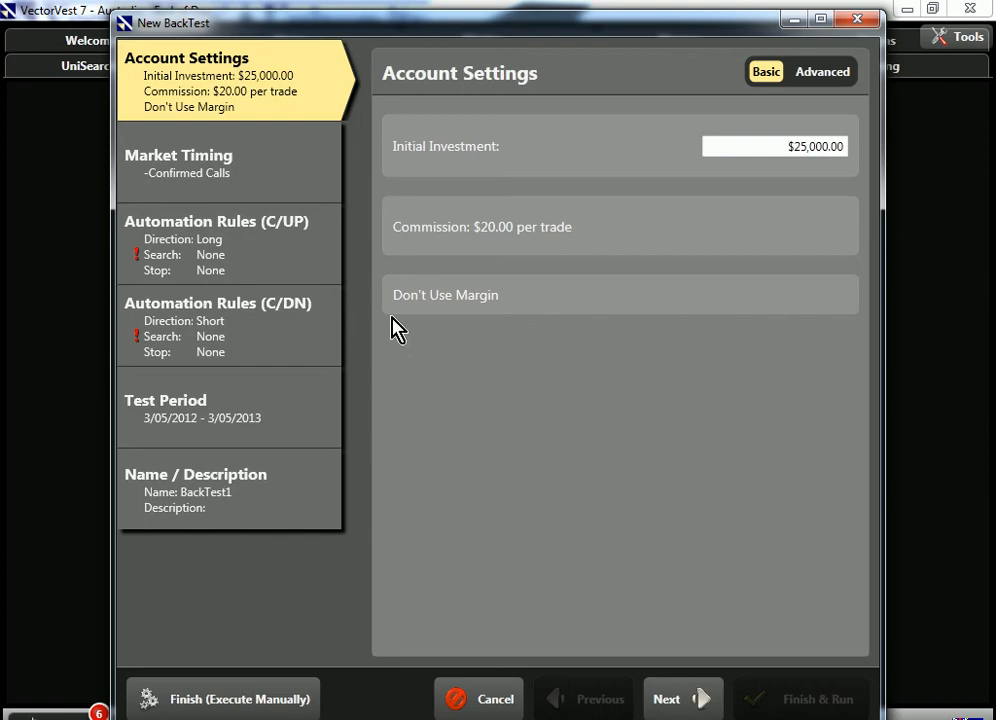
{"action": "mouse_move", "coordinate": [256, 104]}
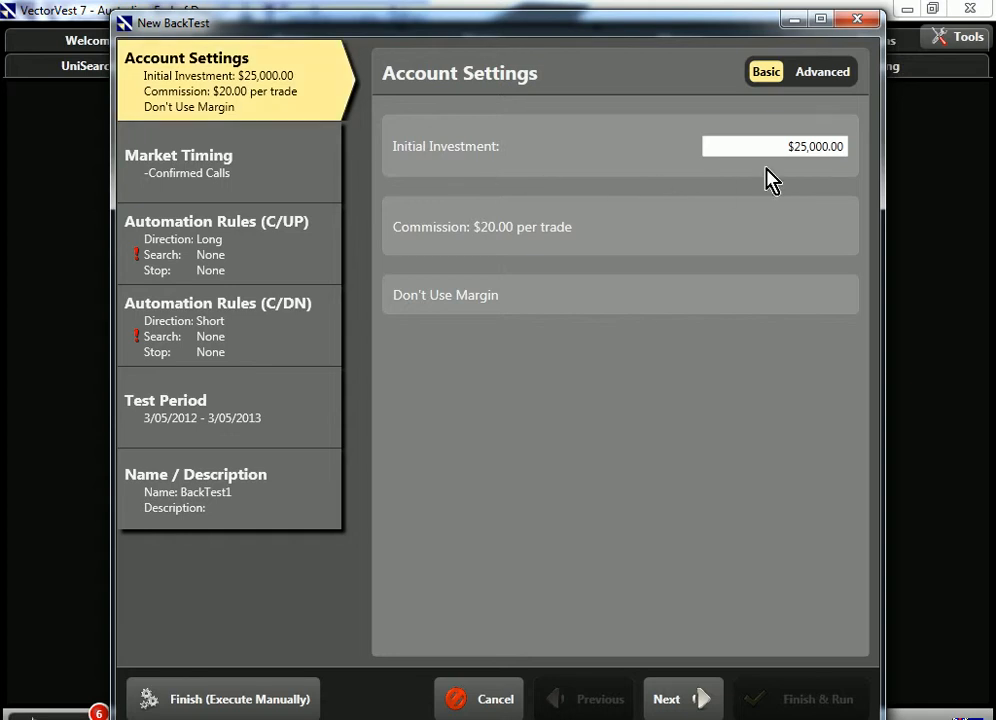
{"action": "mouse_move", "coordinate": [788, 172]}
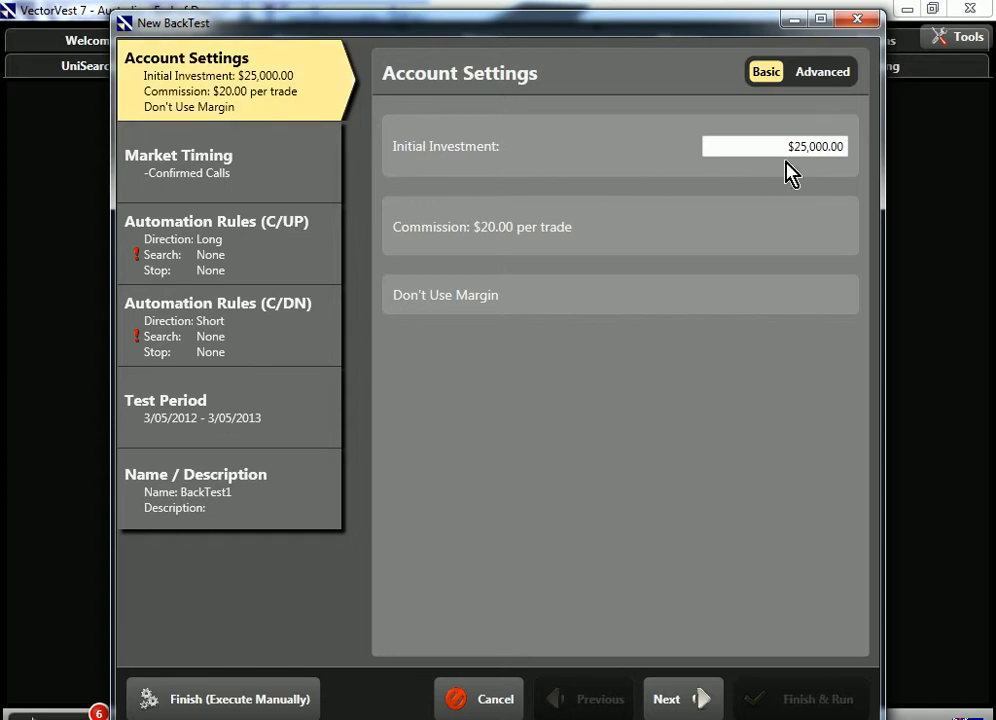
{"action": "mouse_move", "coordinate": [518, 258]}
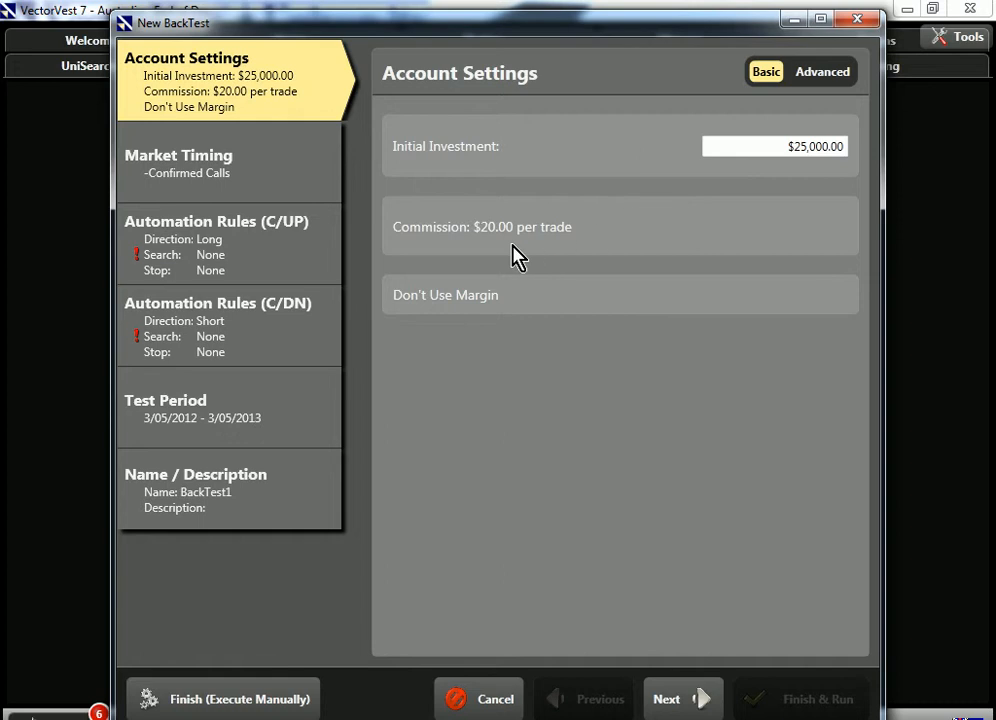
{"action": "mouse_move", "coordinate": [504, 304]}
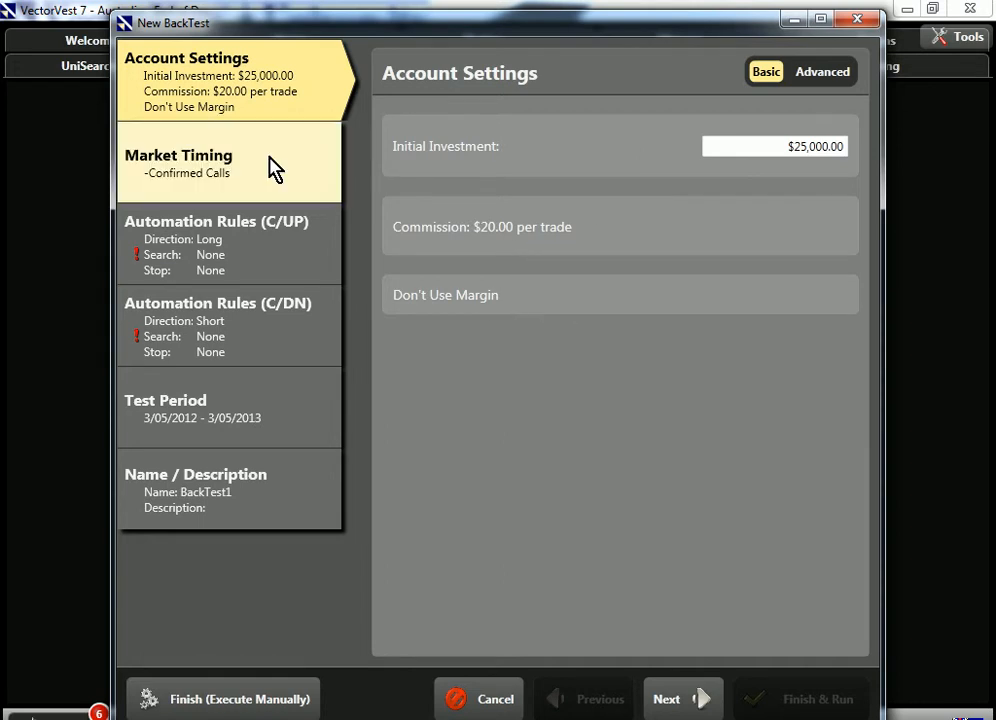
- Set the backtest's market timing to GLB/RT Kicker and move to the up-market rules
{"action": "left_click", "coordinate": [178, 156]}
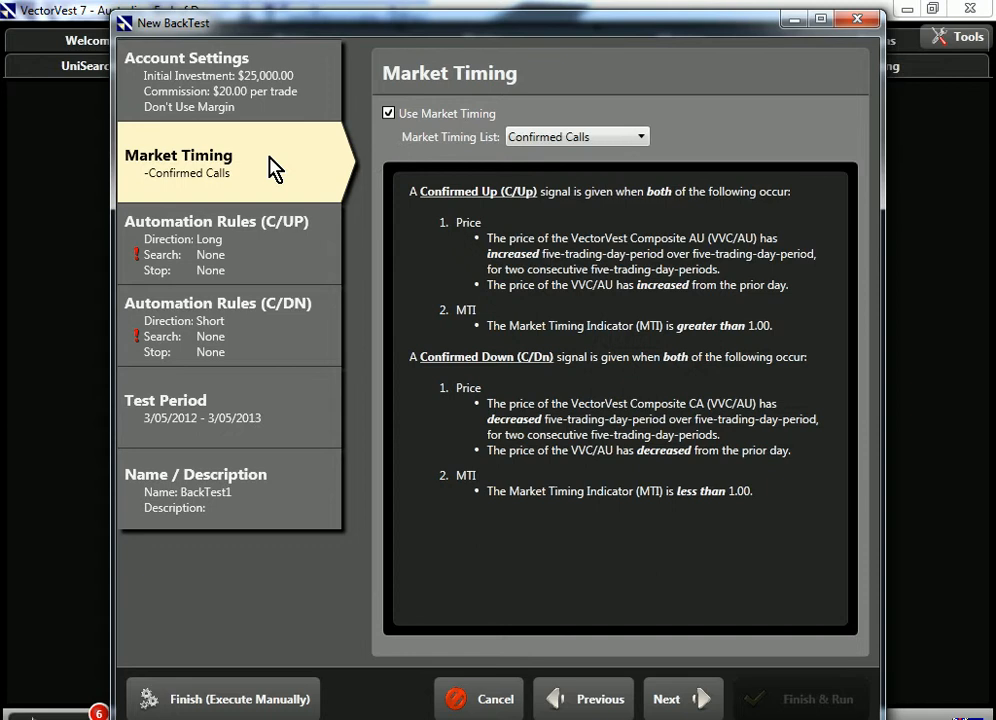
{"action": "mouse_move", "coordinate": [328, 168]}
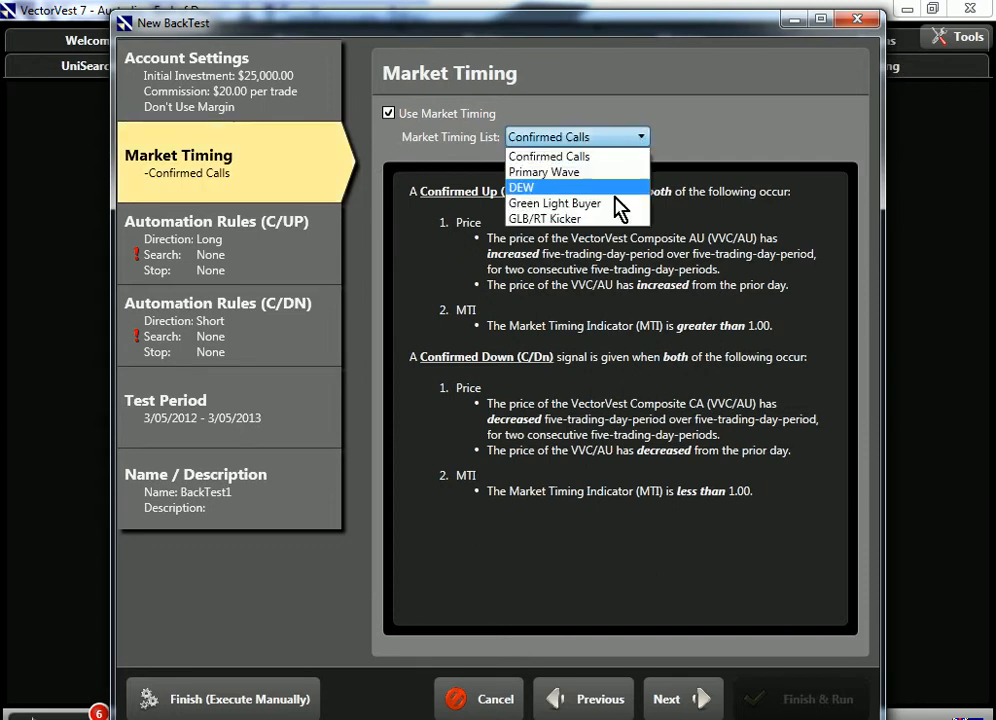
{"action": "left_click", "coordinate": [544, 218]}
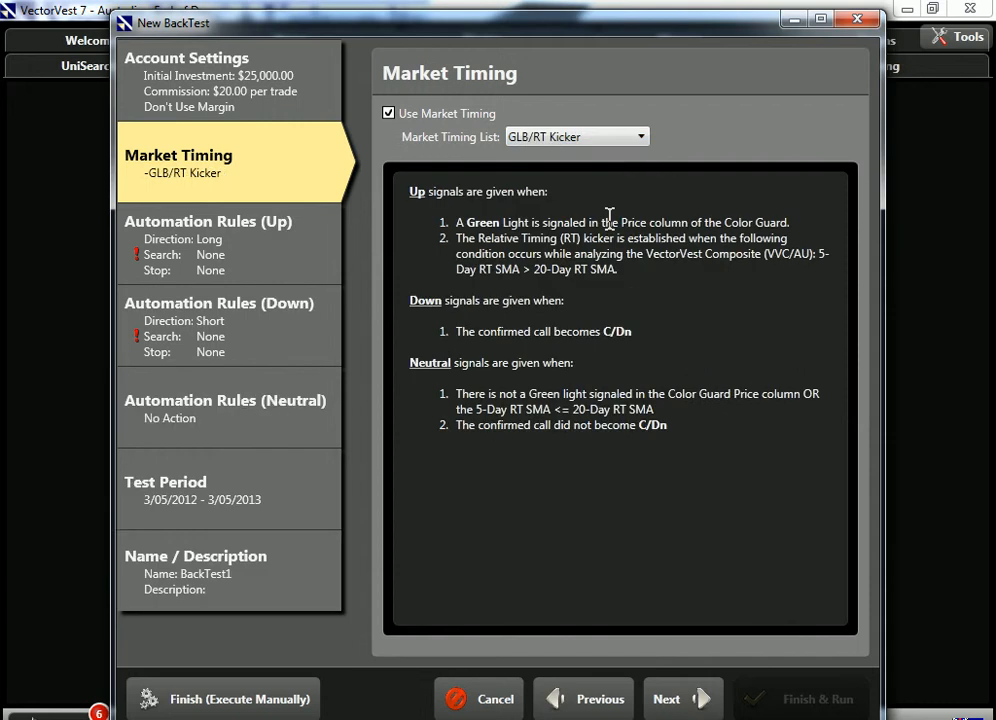
{"action": "mouse_move", "coordinate": [398, 324]}
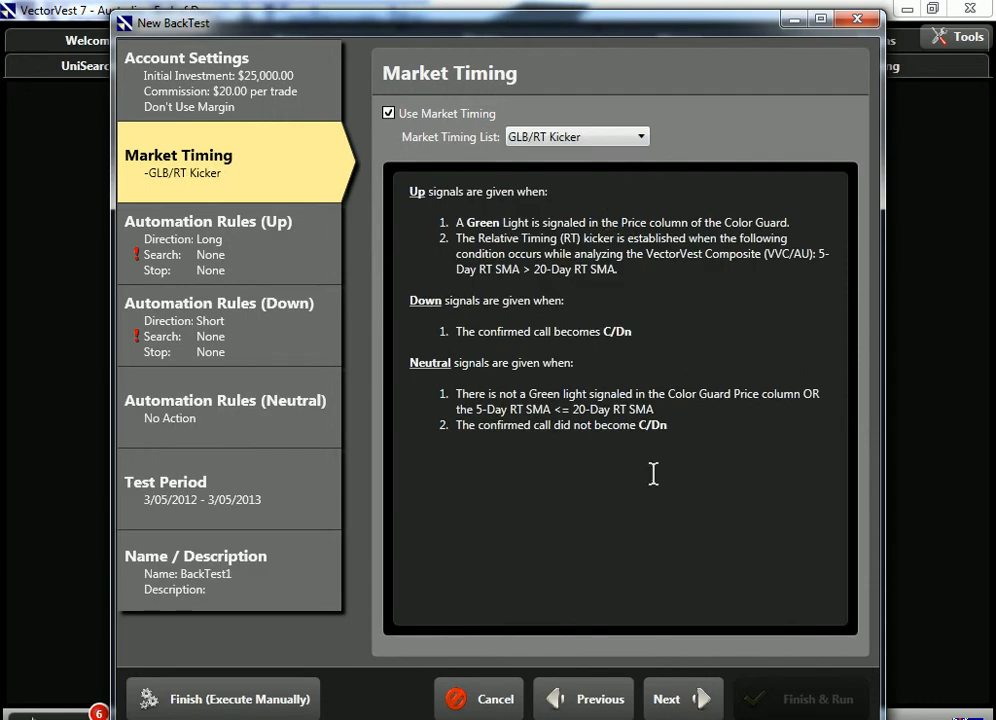
{"action": "mouse_move", "coordinate": [428, 256]}
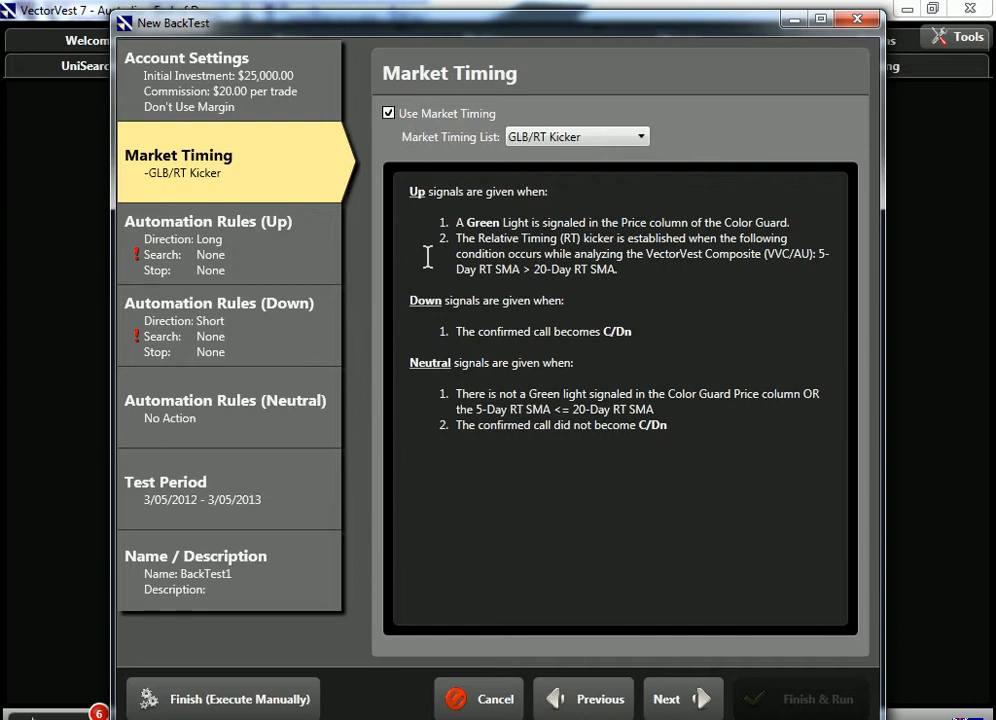
{"action": "mouse_move", "coordinate": [424, 236]}
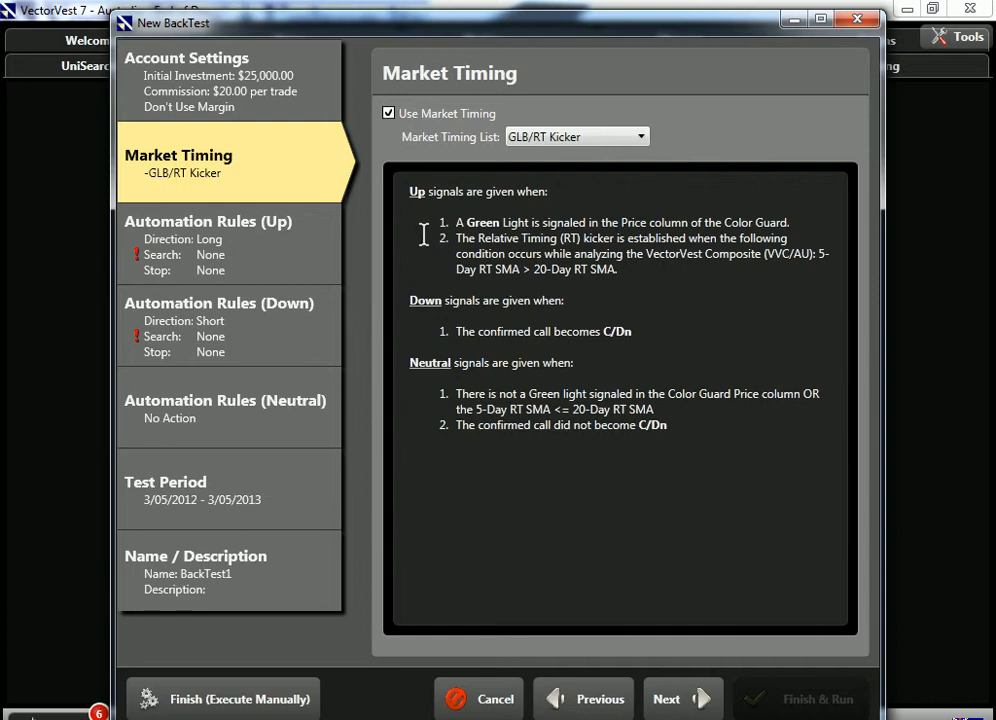
{"action": "mouse_move", "coordinate": [436, 268]}
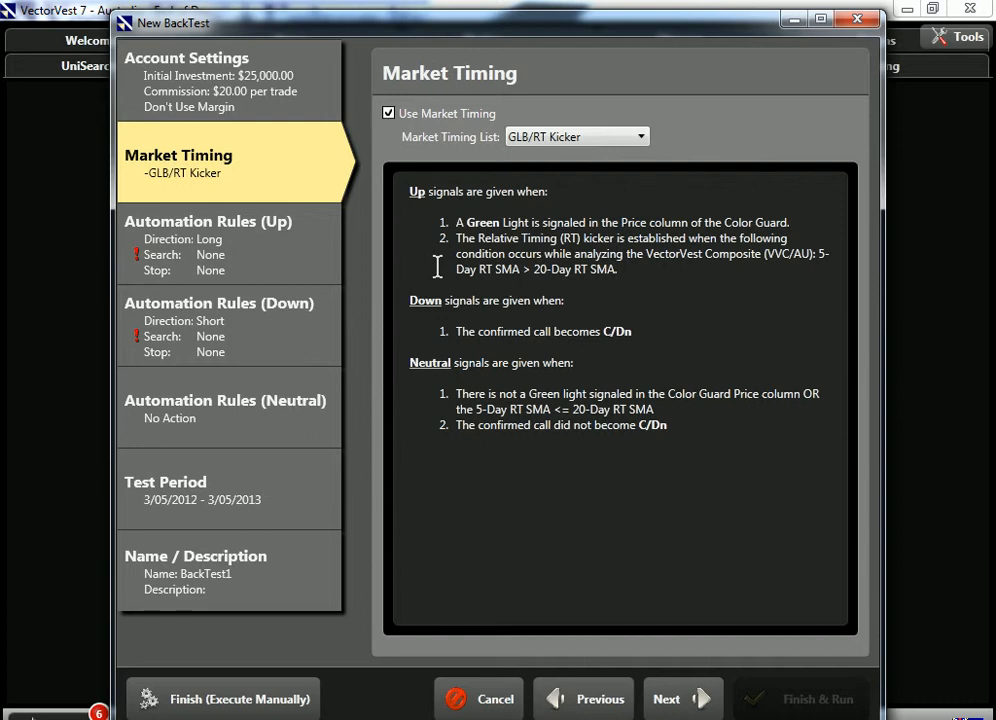
{"action": "mouse_move", "coordinate": [428, 346]}
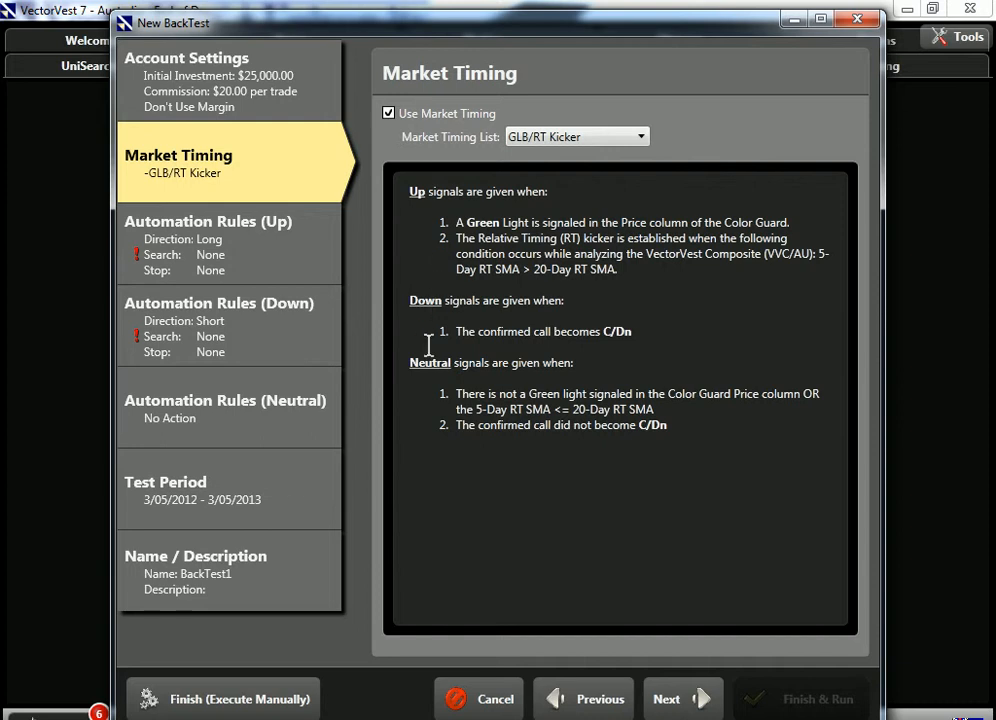
{"action": "mouse_move", "coordinate": [428, 404]}
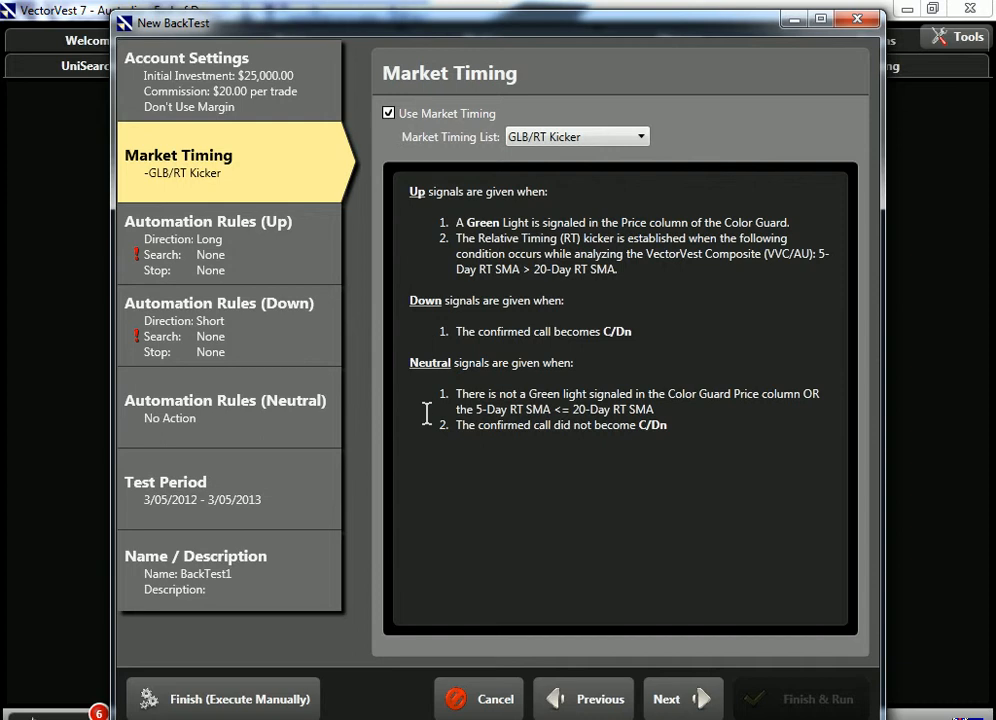
{"action": "mouse_move", "coordinate": [416, 424]}
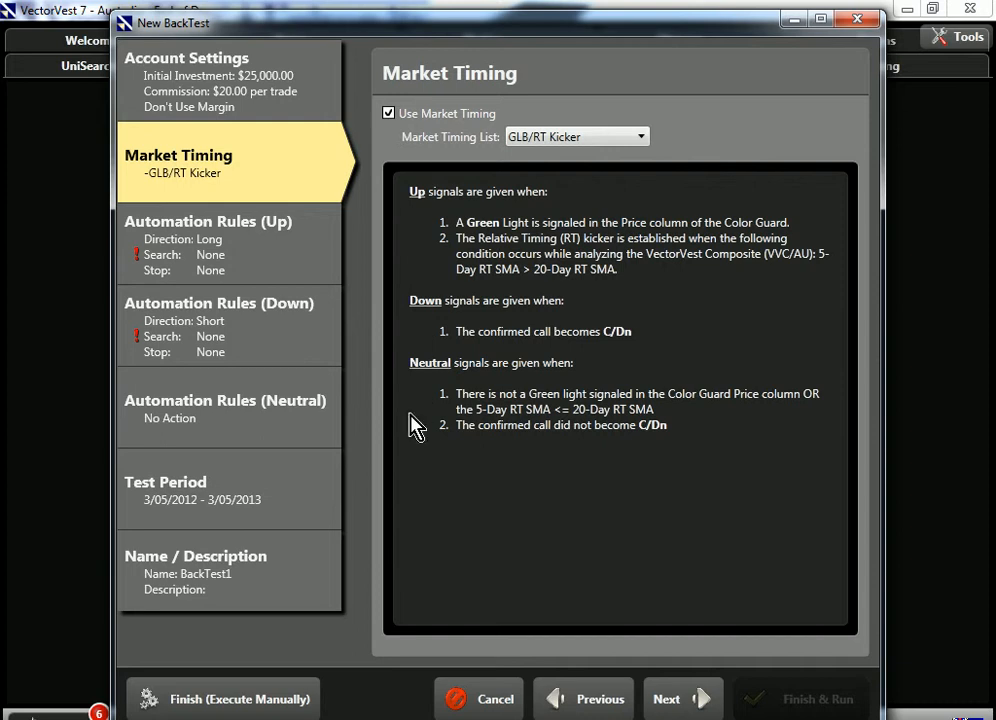
{"action": "left_click", "coordinate": [208, 220]}
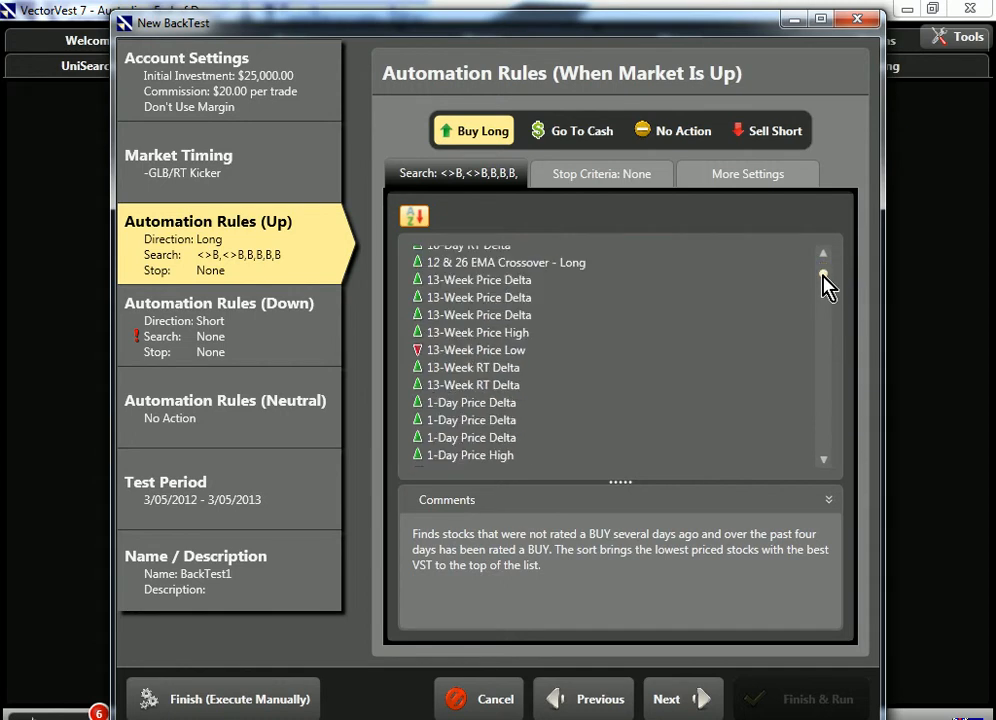
- Choose Stalwarts as the search for buying long when the market is up
{"action": "left_click", "coordinate": [480, 296]}
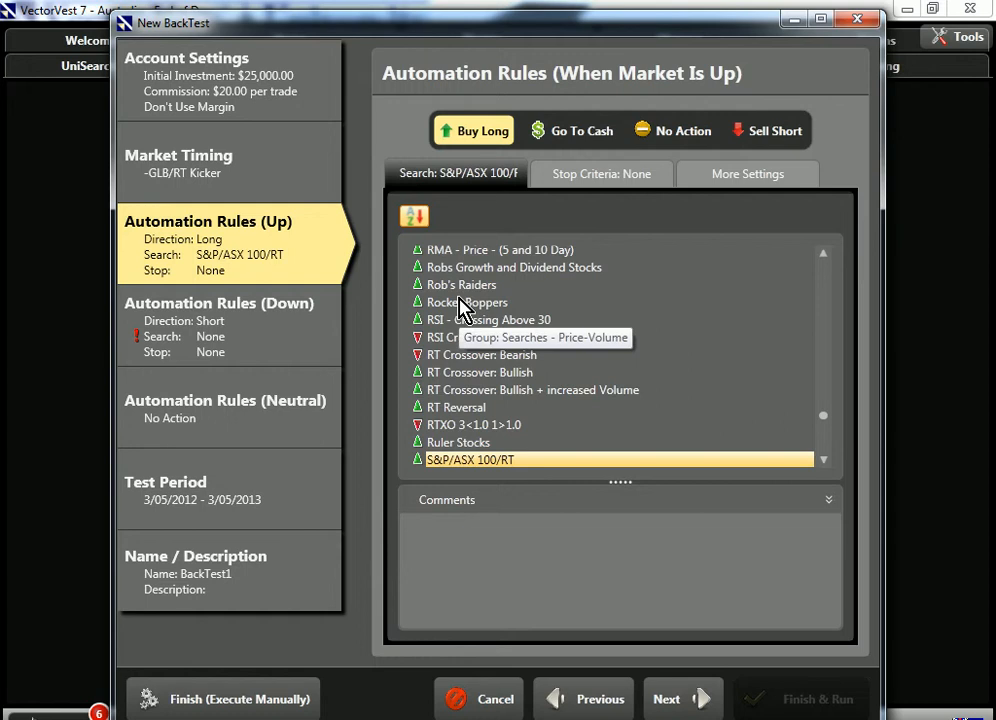
{"action": "scroll", "scroll_direction": "down", "scroll_amount": 3}
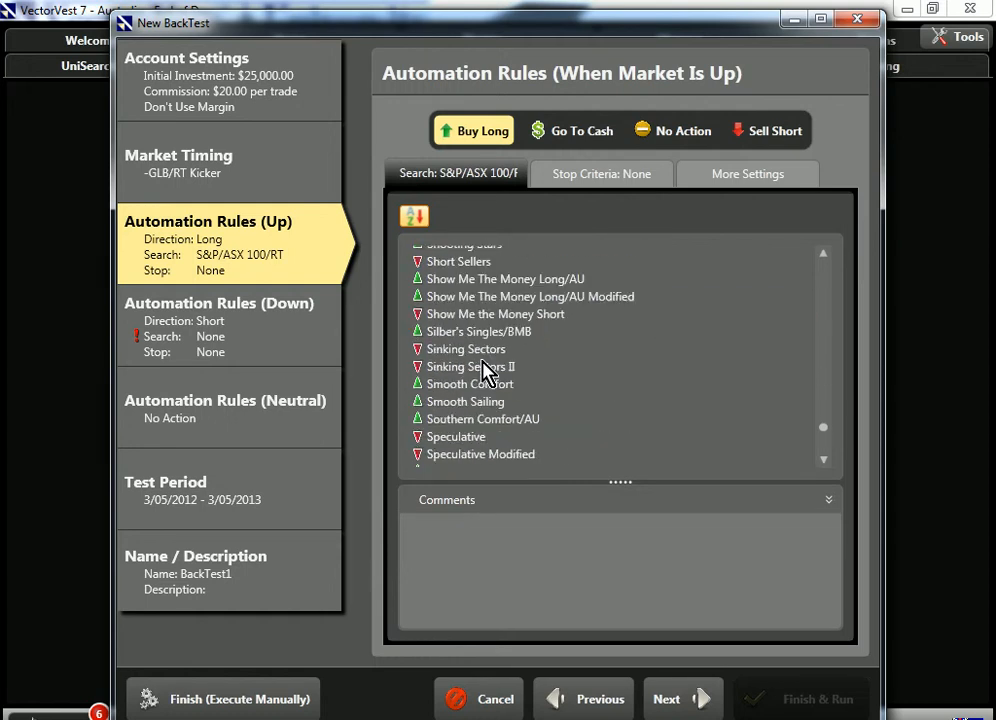
{"action": "left_click", "coordinate": [448, 366]}
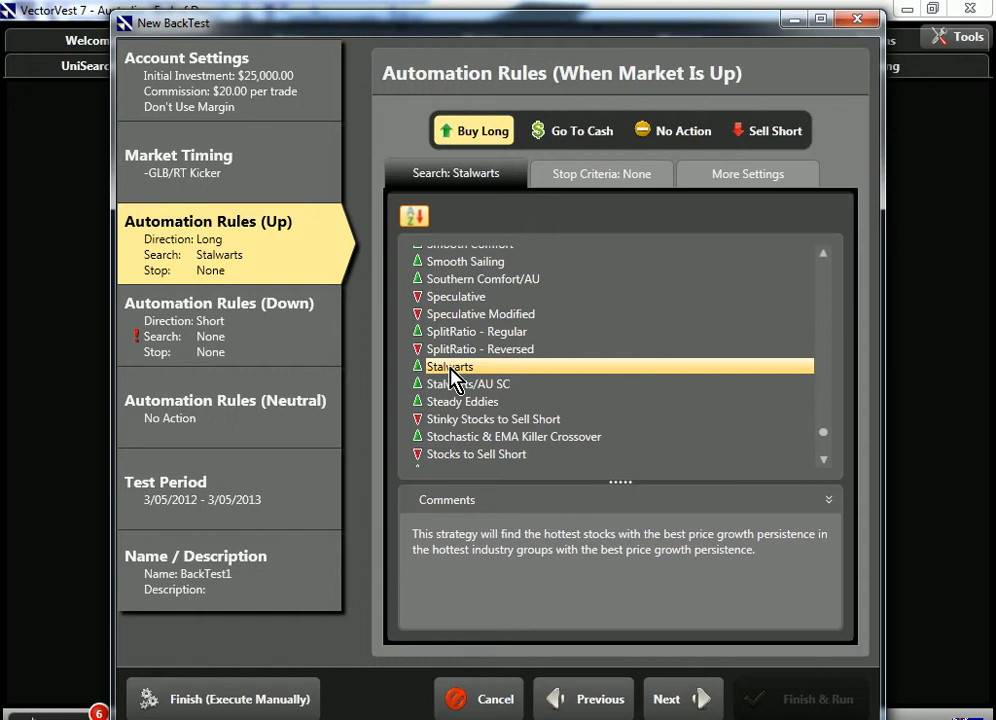
{"action": "left_click", "coordinate": [600, 172]}
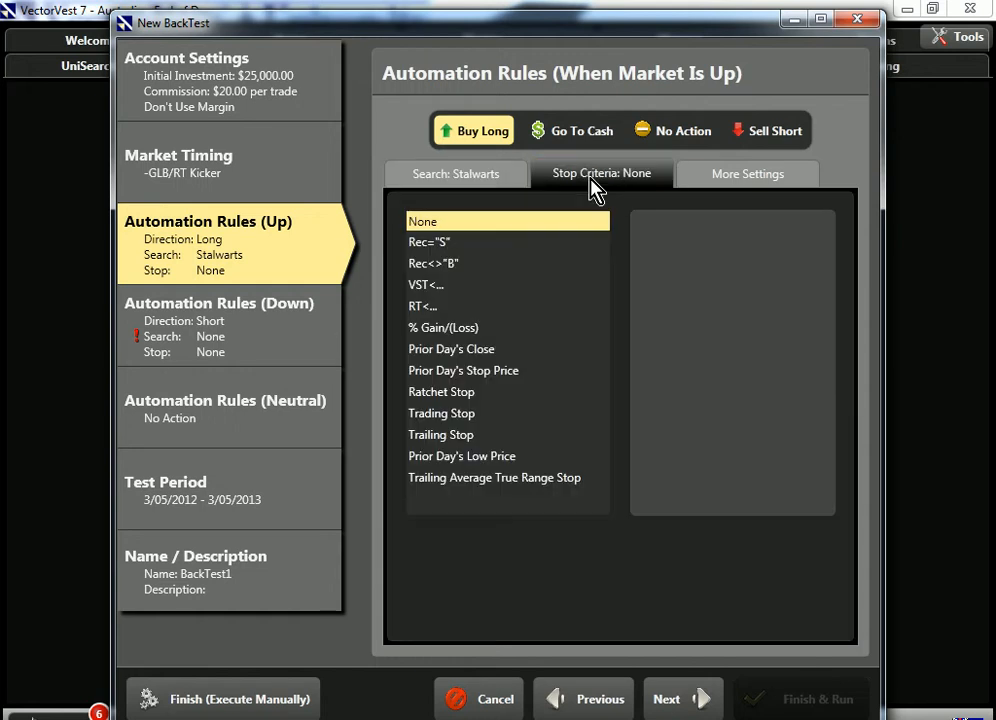
- Set a % Gain/(Loss) stop of 50% gain or 15% loss for up-market long trades
{"action": "left_click", "coordinate": [444, 328]}
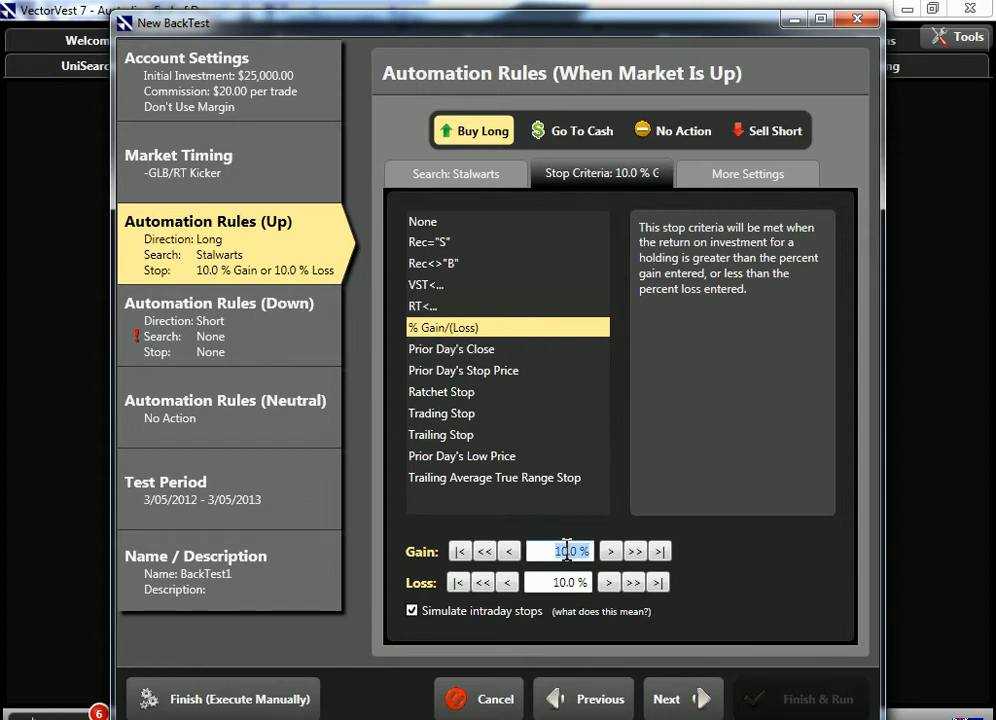
{"action": "type", "text": "50"}
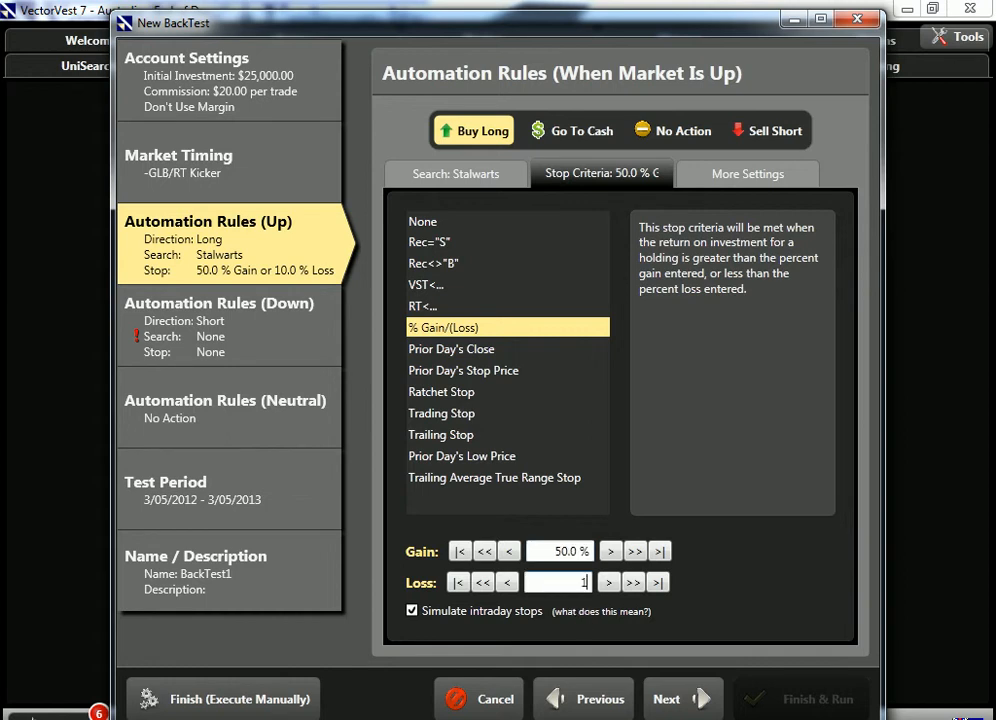
{"action": "type", "text": "15"}
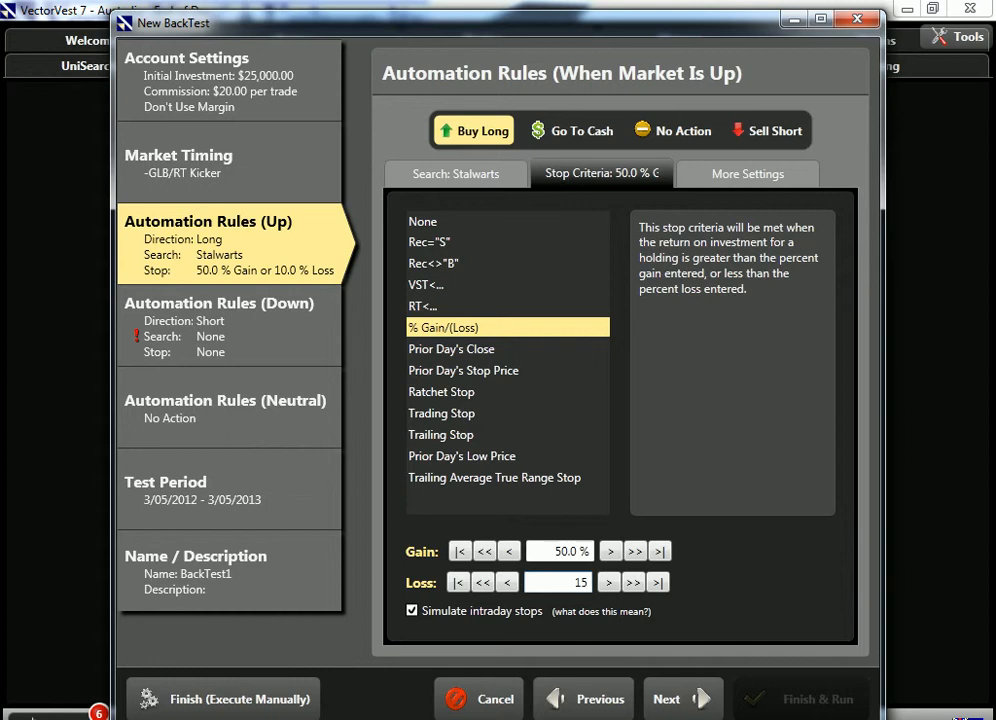
{"action": "left_click", "coordinate": [748, 172]}
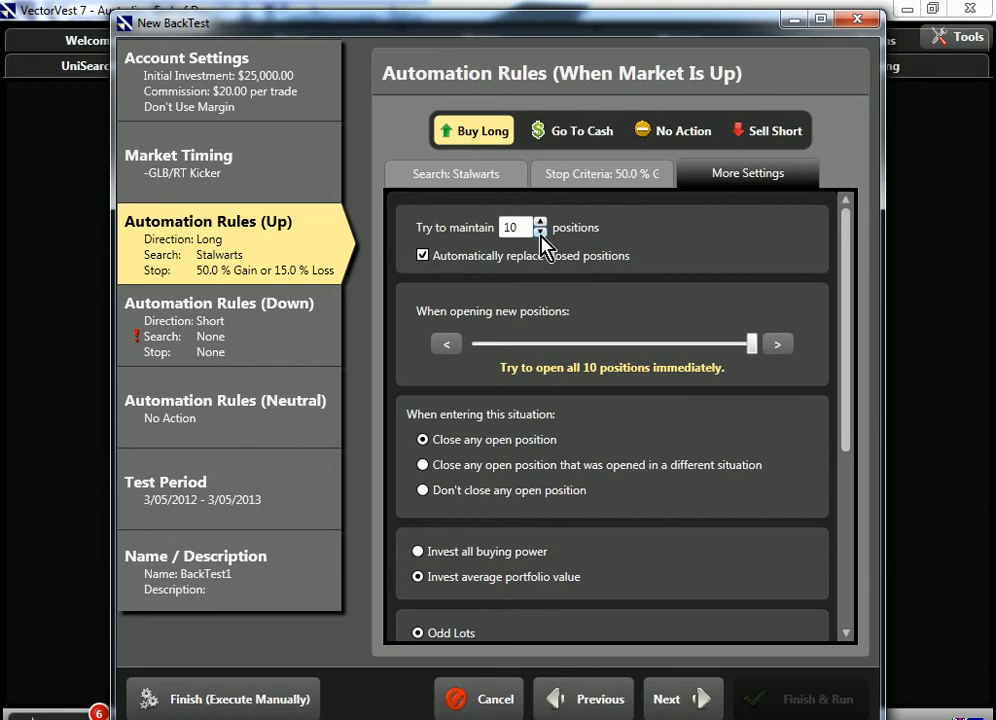
- Maintain 5 positions, keep open positions on change, and adjust the average volume limit
{"action": "left_click", "coordinate": [540, 232]}
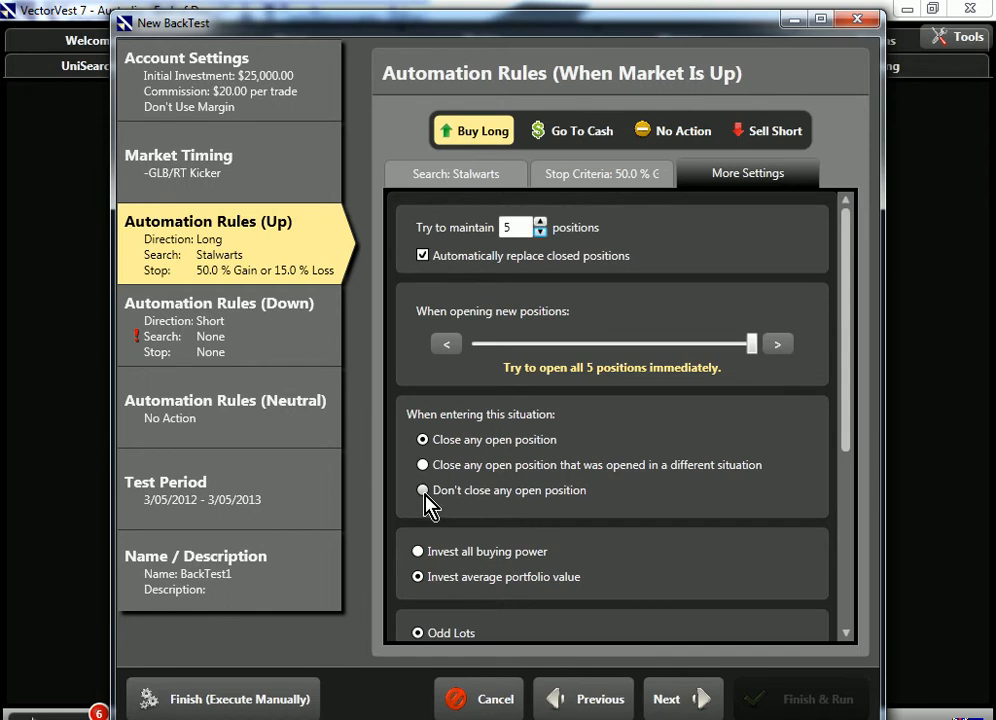
{"action": "left_click", "coordinate": [422, 490]}
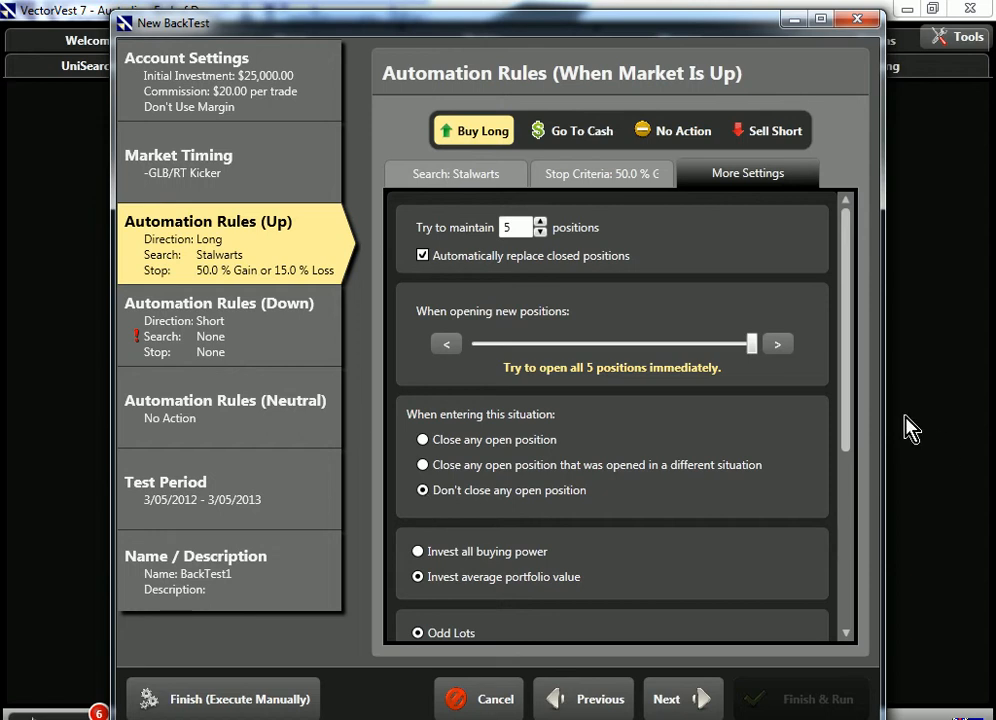
{"action": "scroll", "scroll_direction": "down", "scroll_amount": 3}
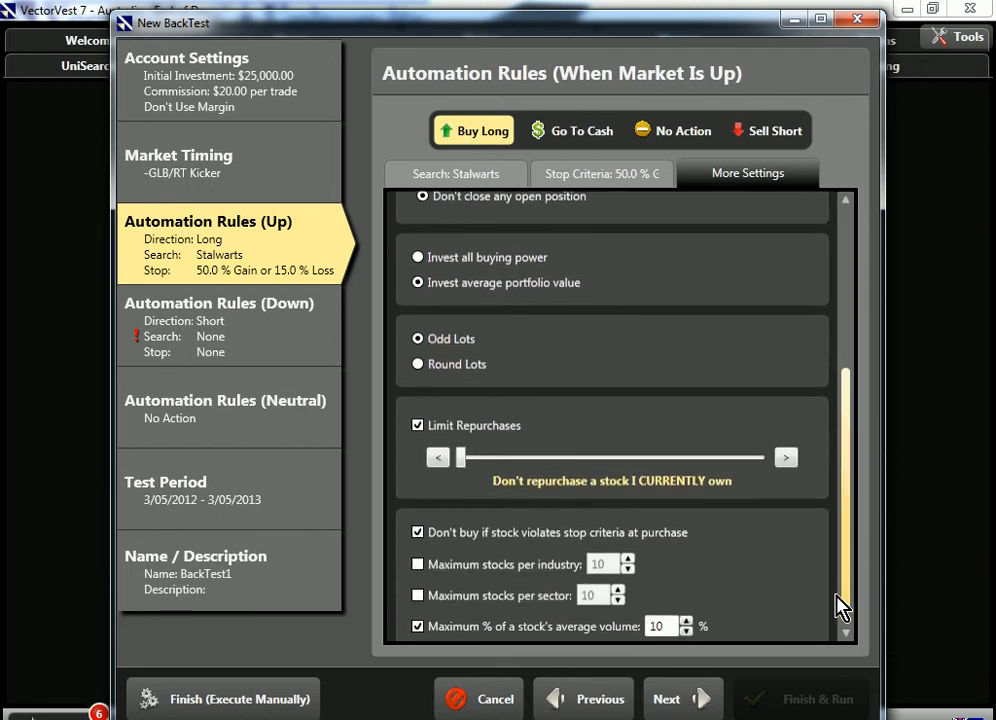
{"action": "scroll", "scroll_direction": "down", "scroll_amount": 3}
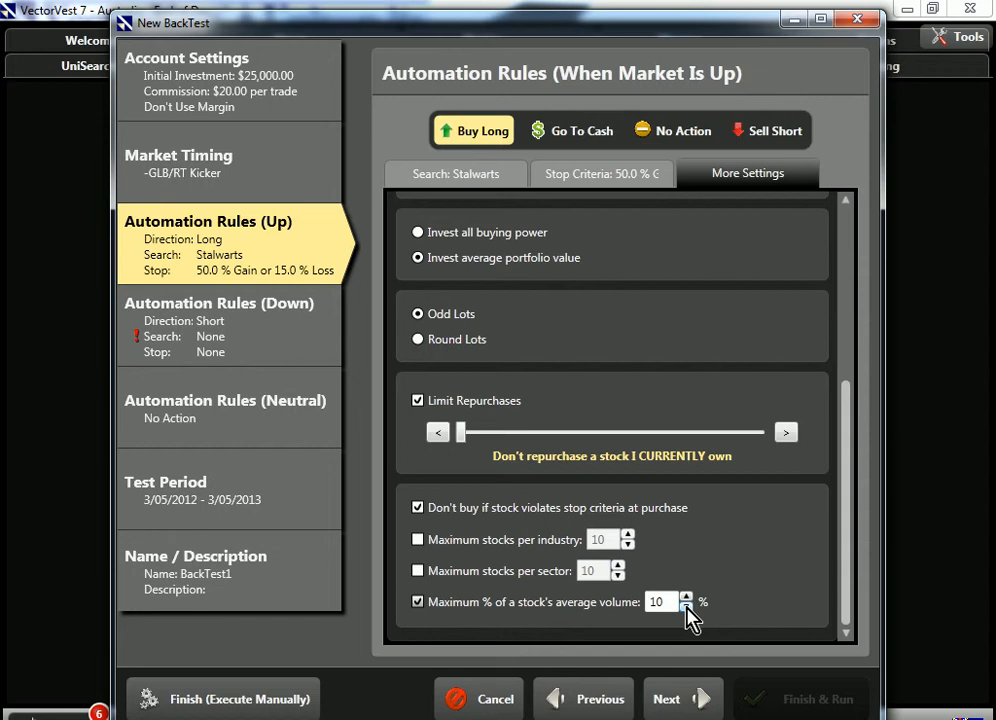
{"action": "left_click", "coordinate": [660, 600]}
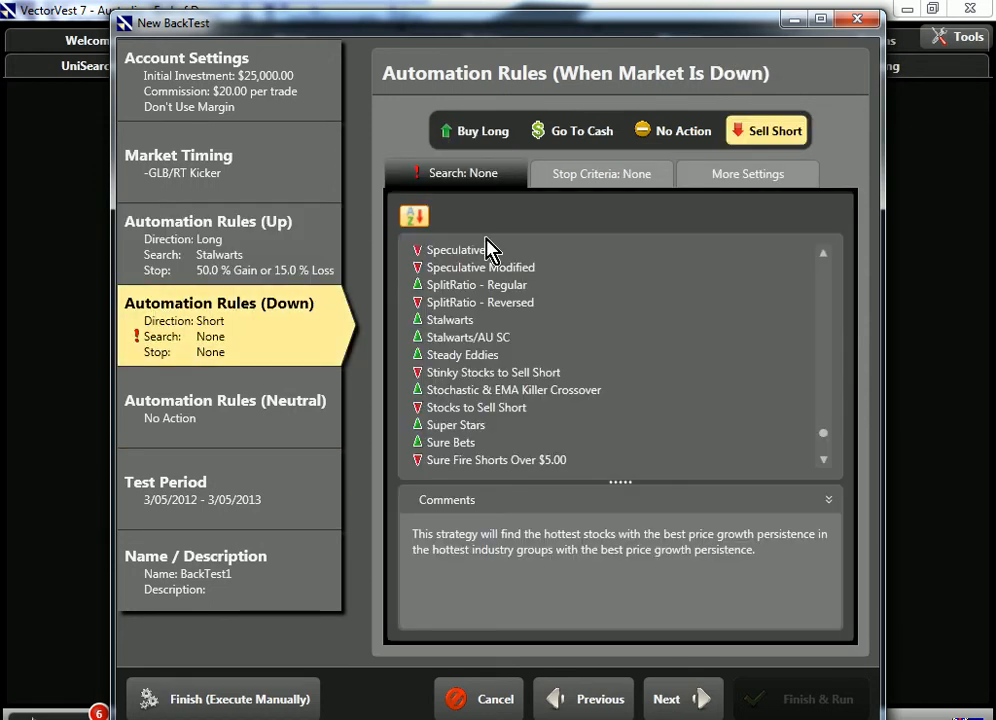
- Set the down-market rule to Go To Cash
{"action": "left_click", "coordinate": [572, 130]}
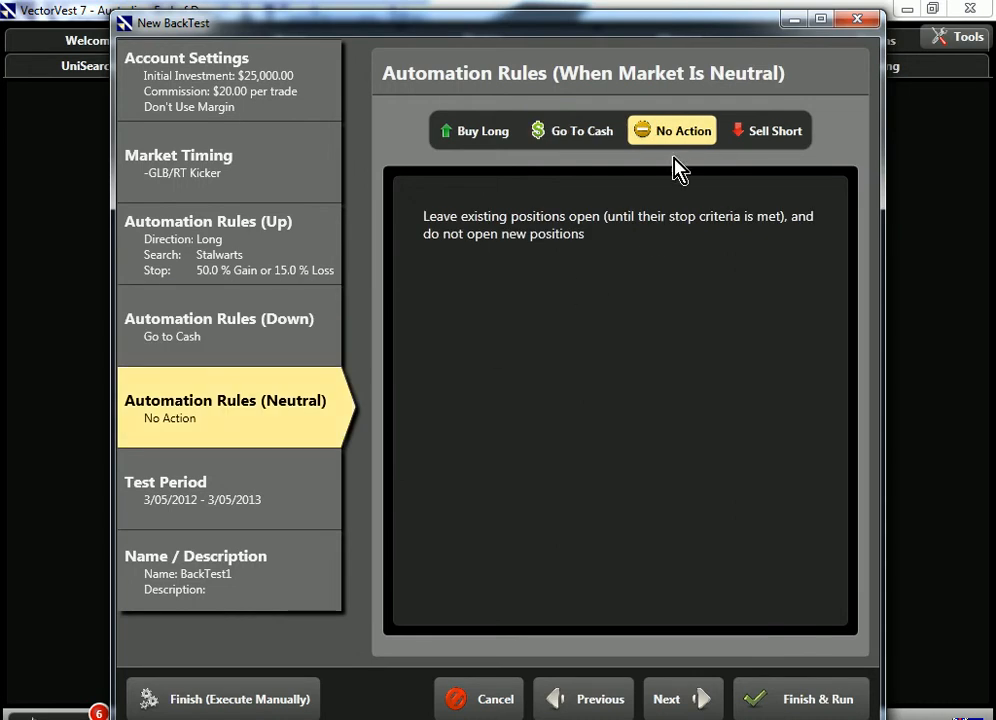
{"action": "mouse_move", "coordinate": [612, 264]}
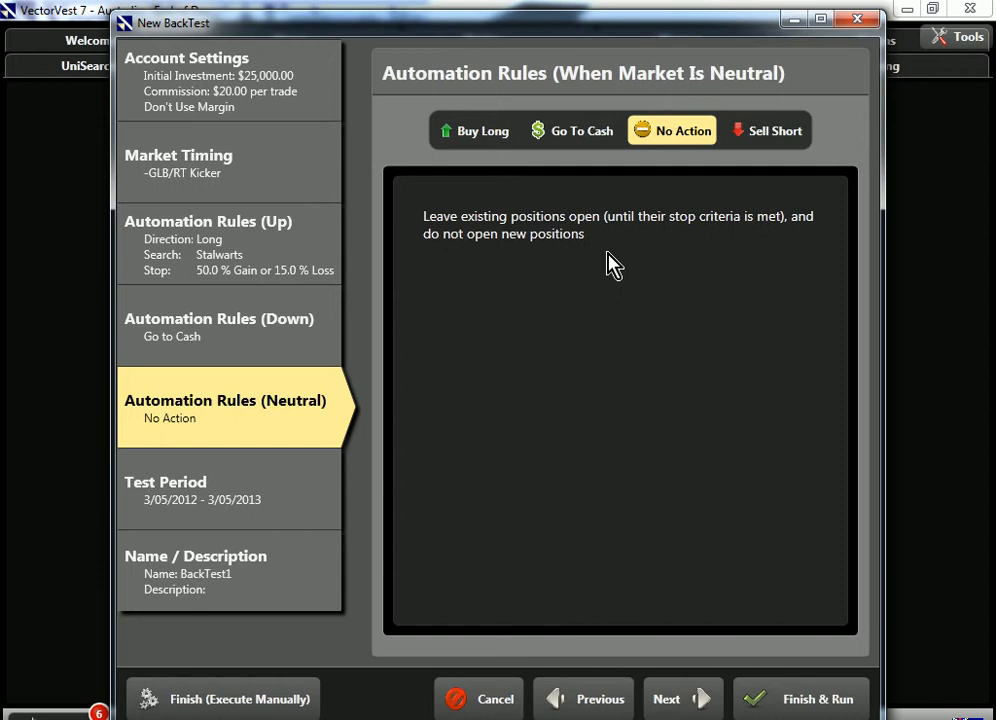
{"action": "mouse_move", "coordinate": [428, 456]}
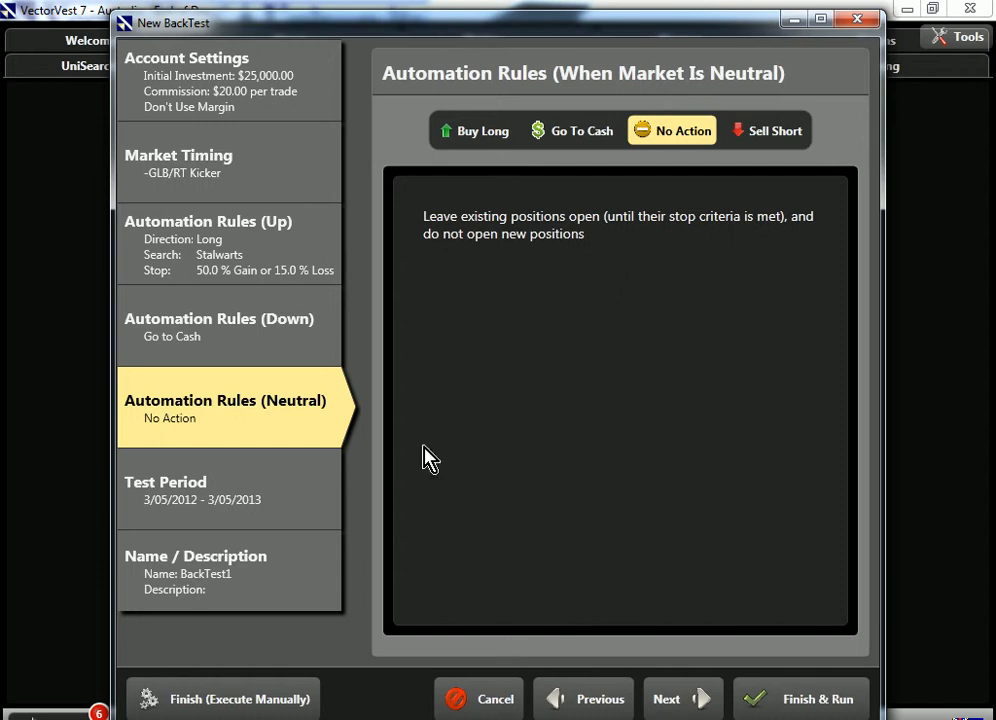
- Leave No Action for a neutral market and move on to the Test Period step
{"action": "left_click", "coordinate": [164, 480]}
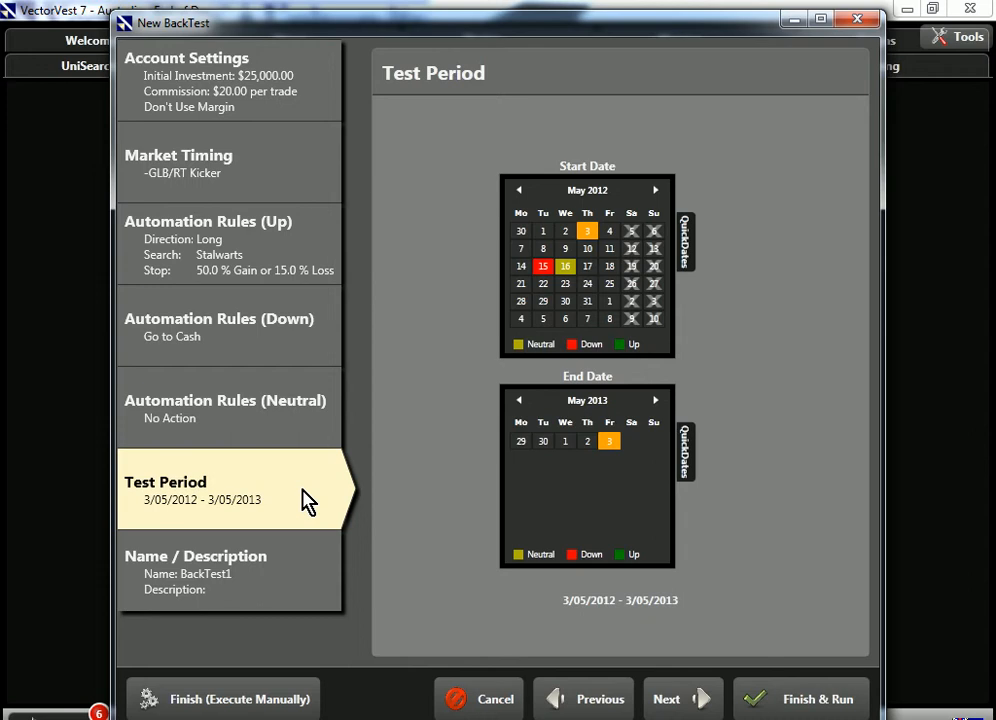
- Move the start calendar back to January 2012 and set the start date to the 10th
{"action": "left_click", "coordinate": [520, 190]}
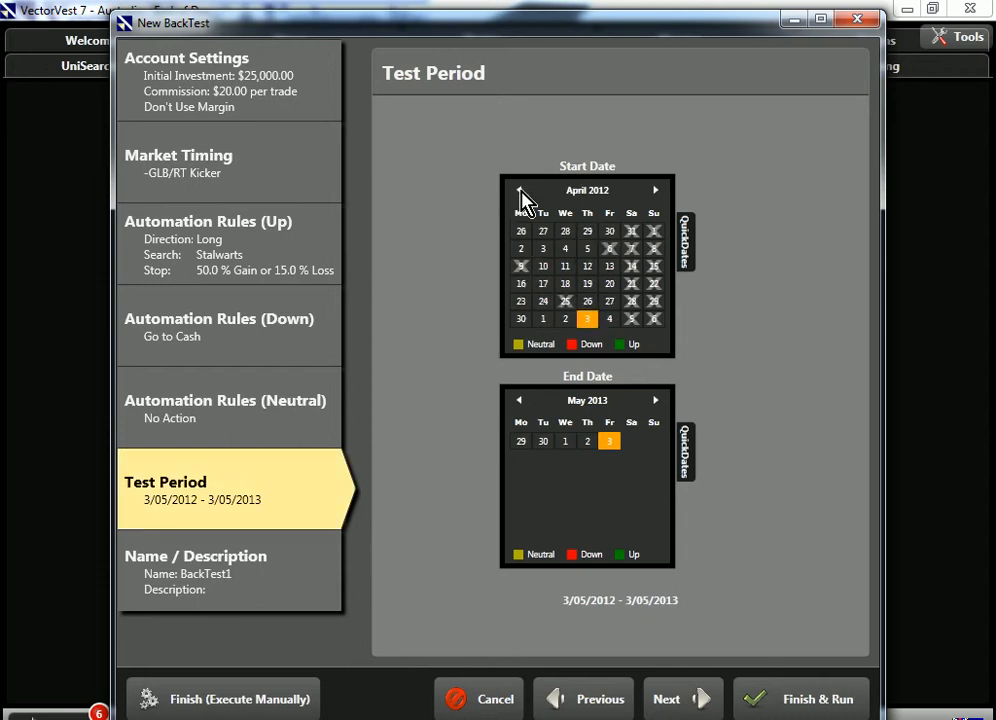
{"action": "left_click", "coordinate": [520, 190]}
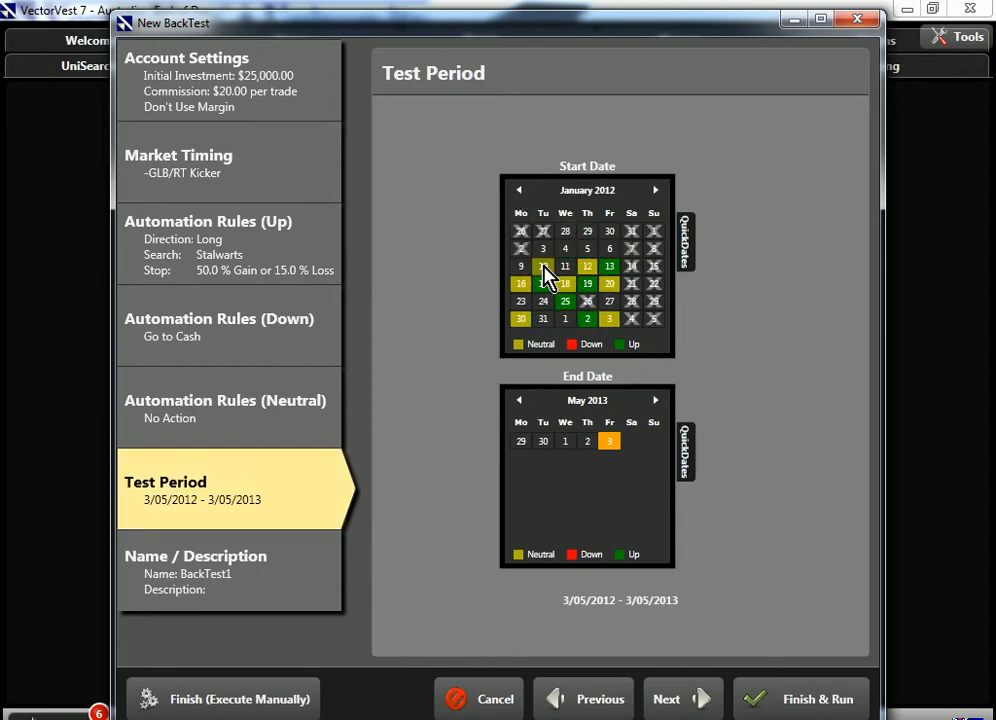
{"action": "left_click", "coordinate": [520, 266]}
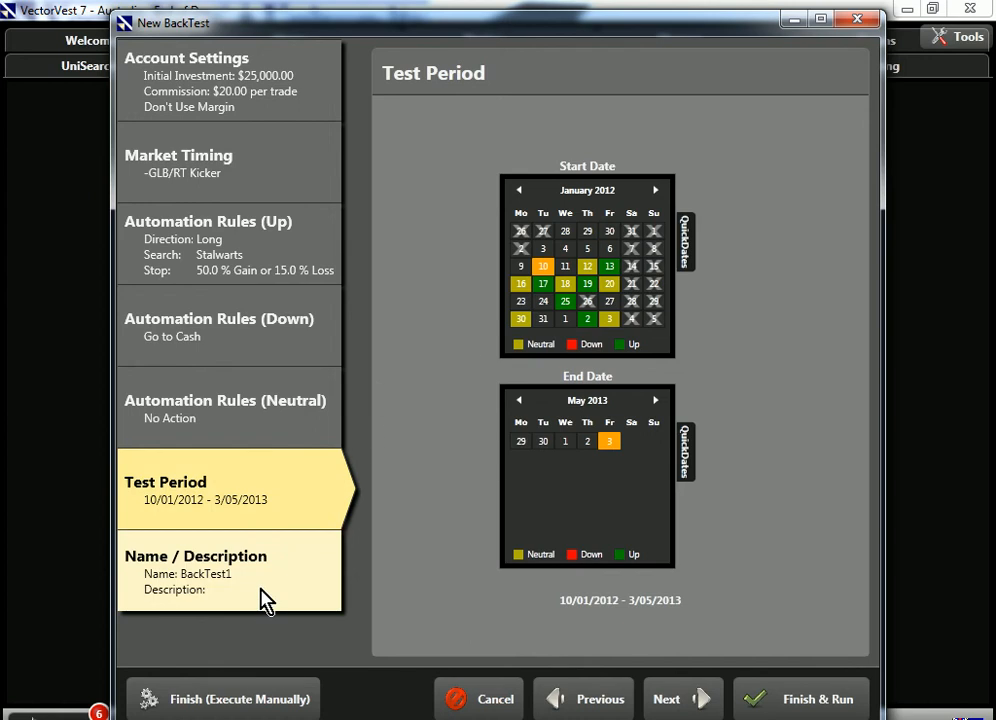
- Enter the test name 'Stalwarts - 10/1/12 (50% gain or 10% loss)' and finish and run the backtest
{"action": "left_click", "coordinate": [196, 556]}
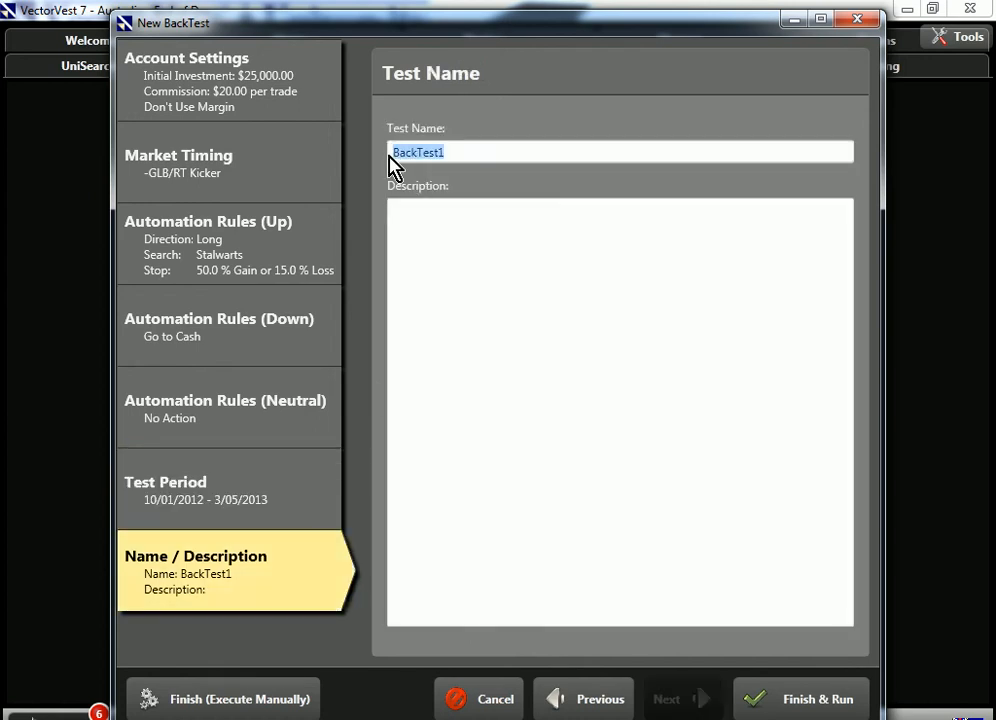
{"action": "type", "text": "Stalwarts -"}
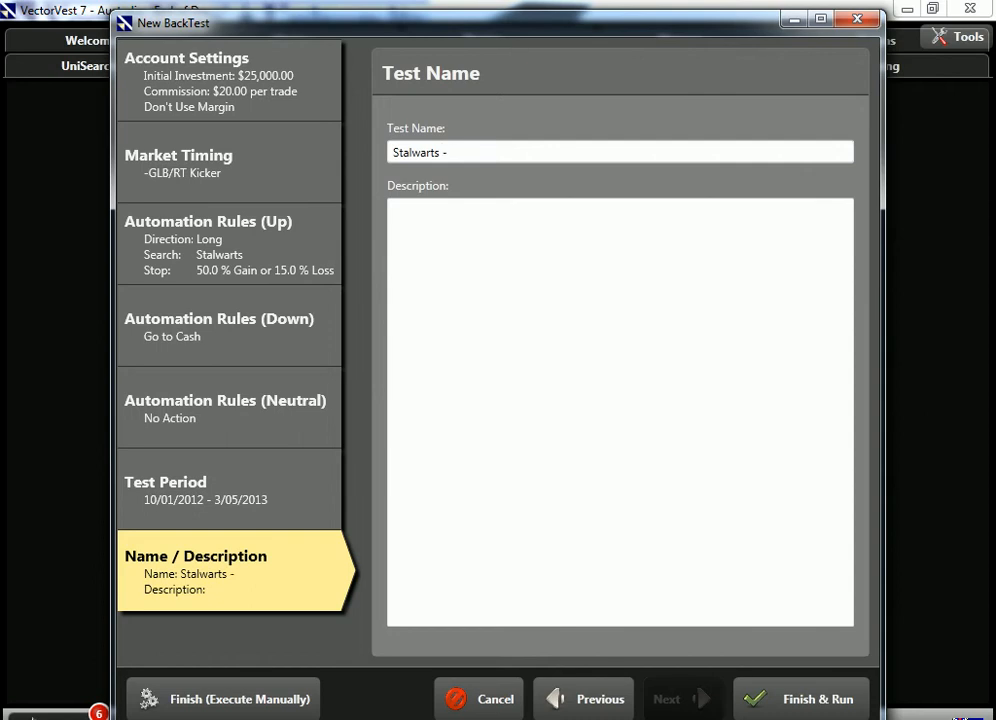
{"action": "type", "text": "10/1/12 ("}
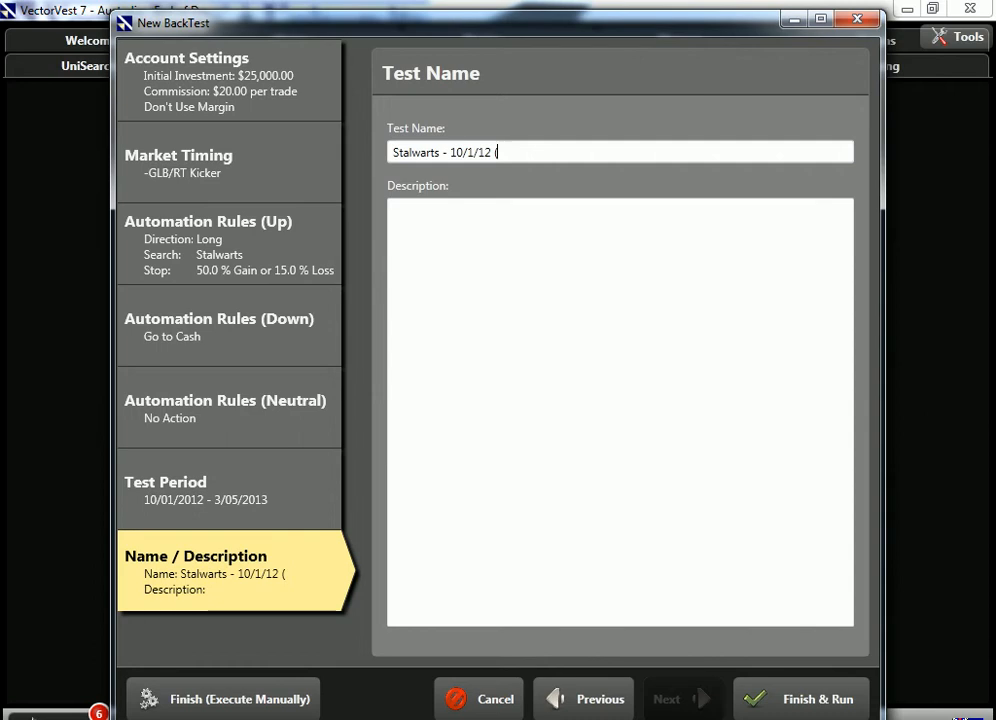
{"action": "type", "text": "50% gain"}
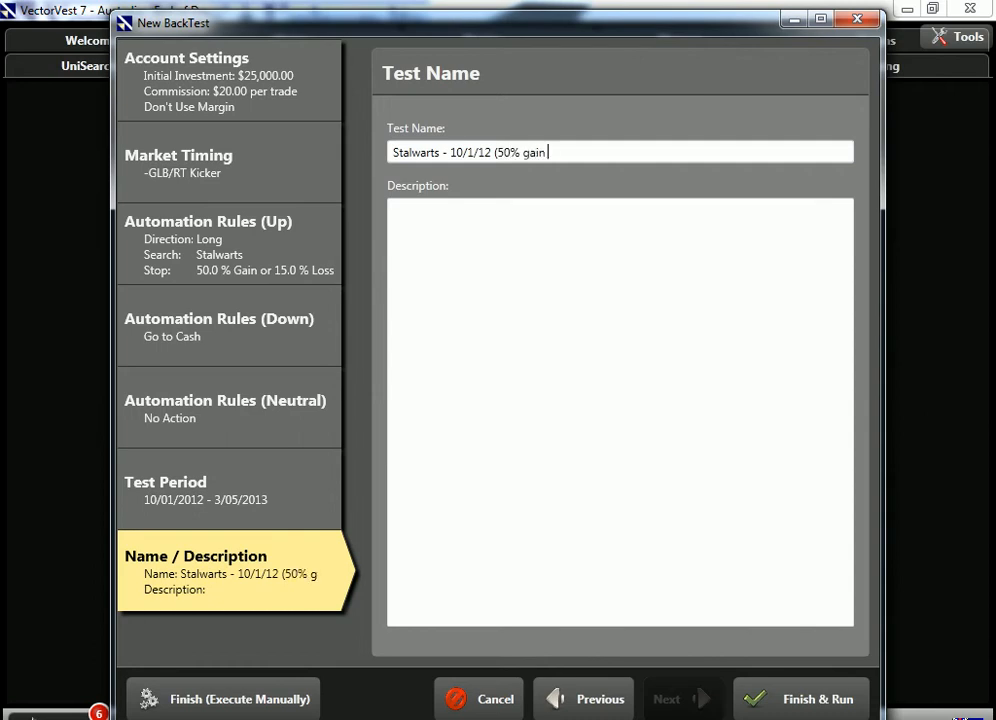
{"action": "type", "text": "or 10% loss"}
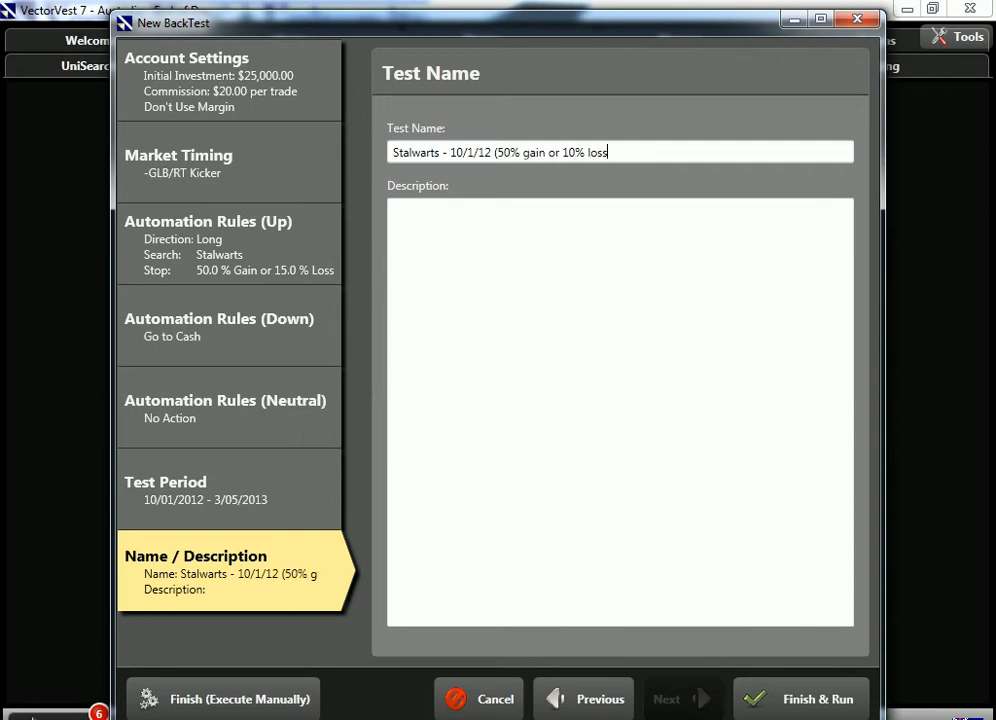
{"action": "type", "text": ")"}
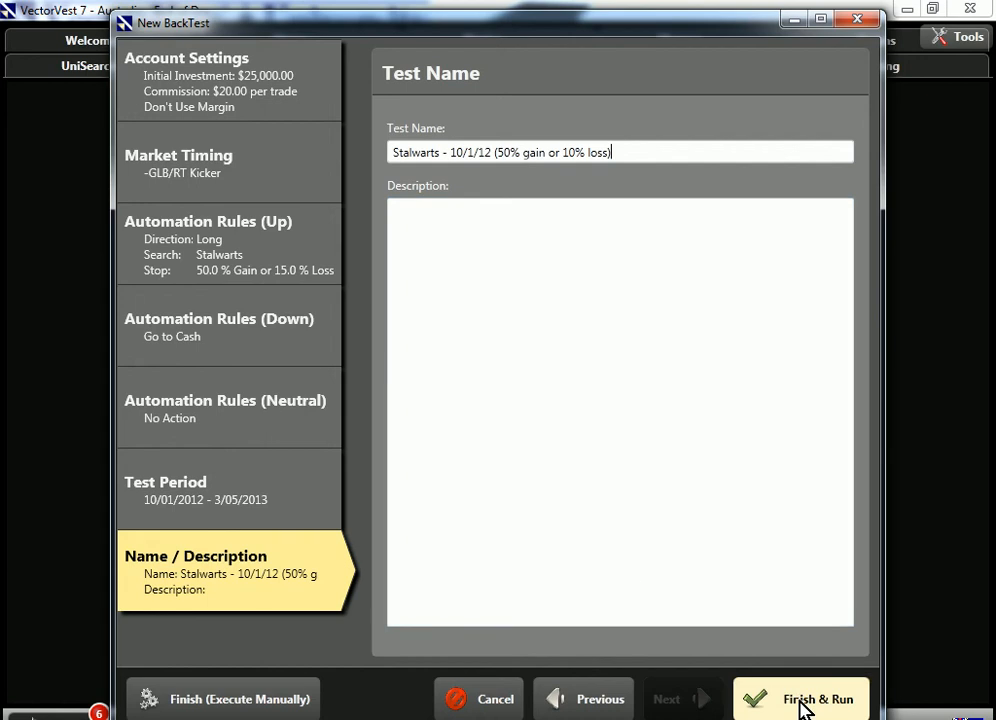
{"action": "left_click", "coordinate": [816, 700]}
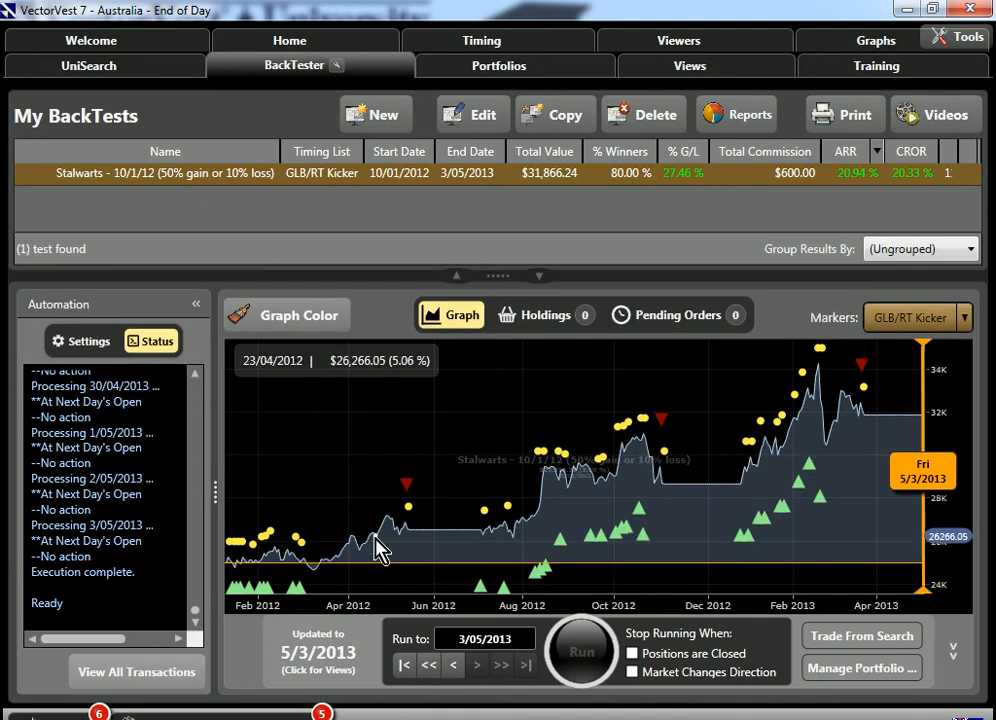
{"action": "mouse_move", "coordinate": [734, 496]}
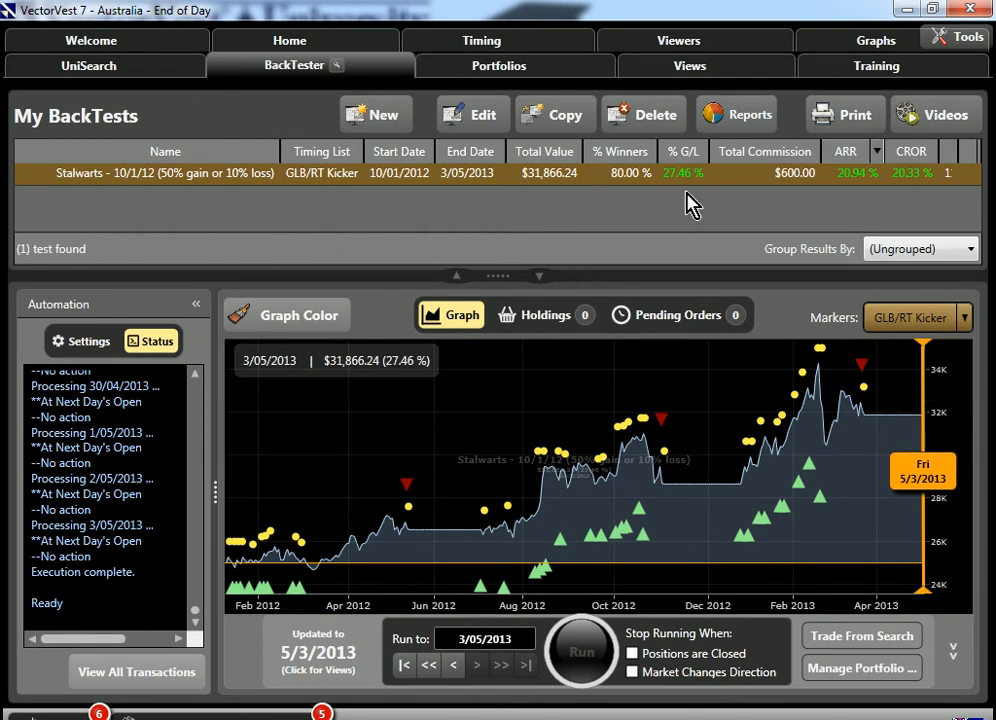
{"action": "mouse_move", "coordinate": [858, 198]}
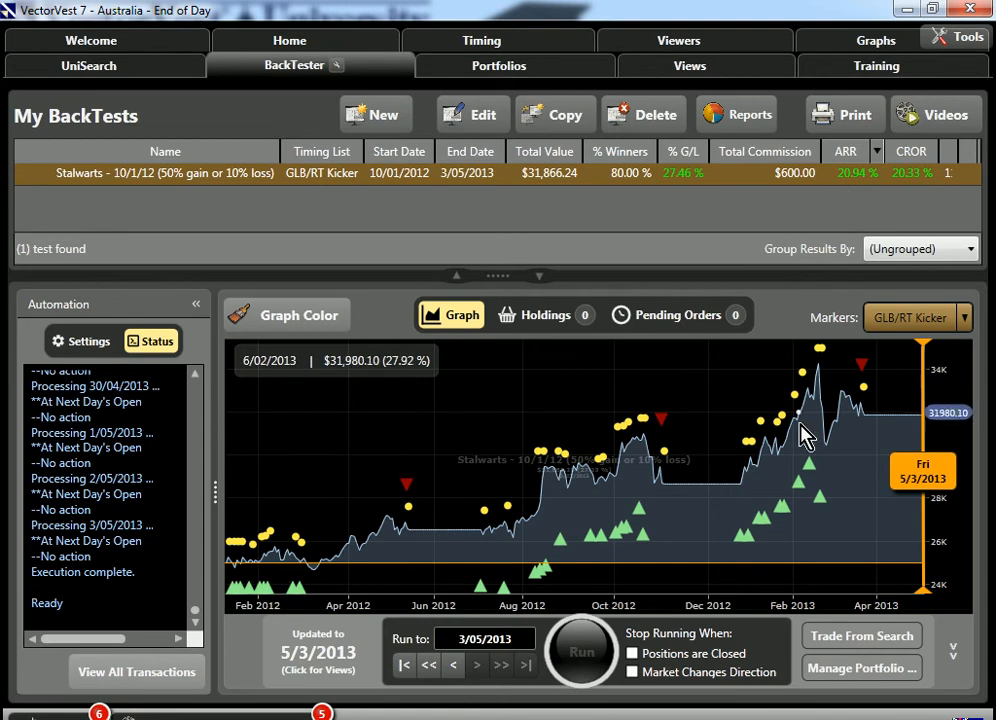
{"action": "mouse_move", "coordinate": [830, 450]}
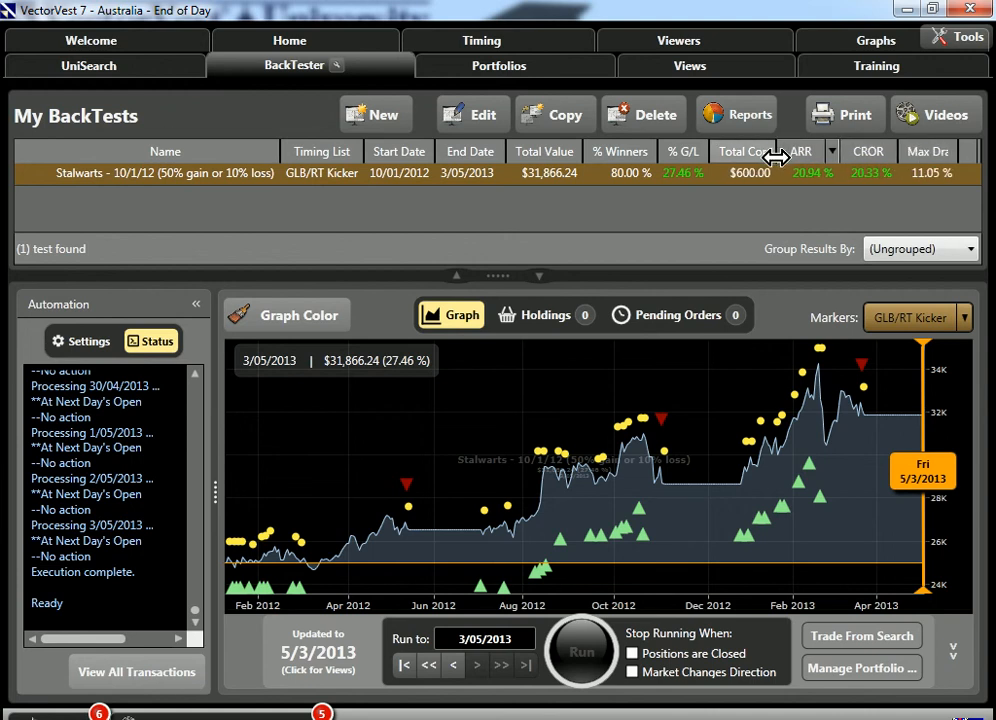
{"action": "mouse_move", "coordinate": [924, 200]}
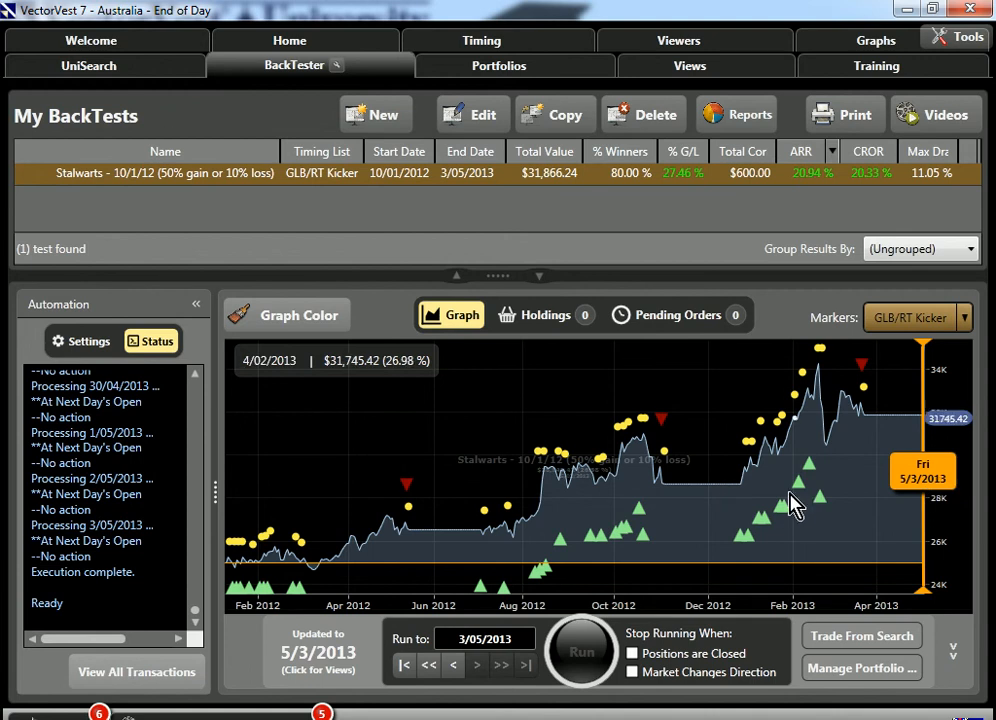
{"action": "mouse_move", "coordinate": [566, 114]}
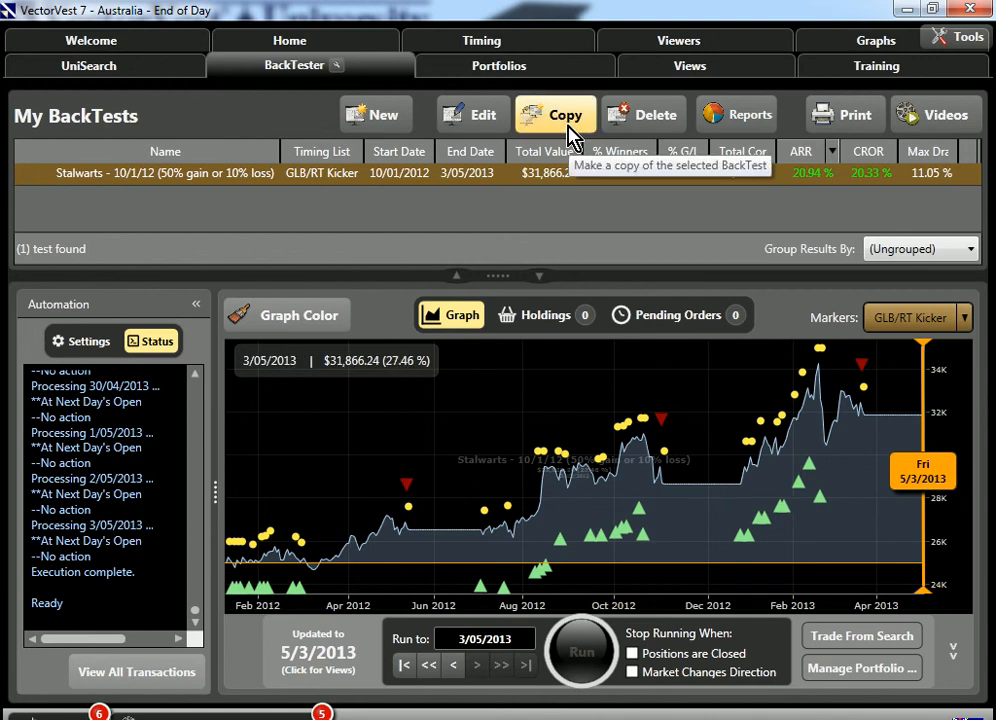
- Copy the Stalwarts backtest and set its down-market rule to Sell Short
{"action": "left_click", "coordinate": [556, 114]}
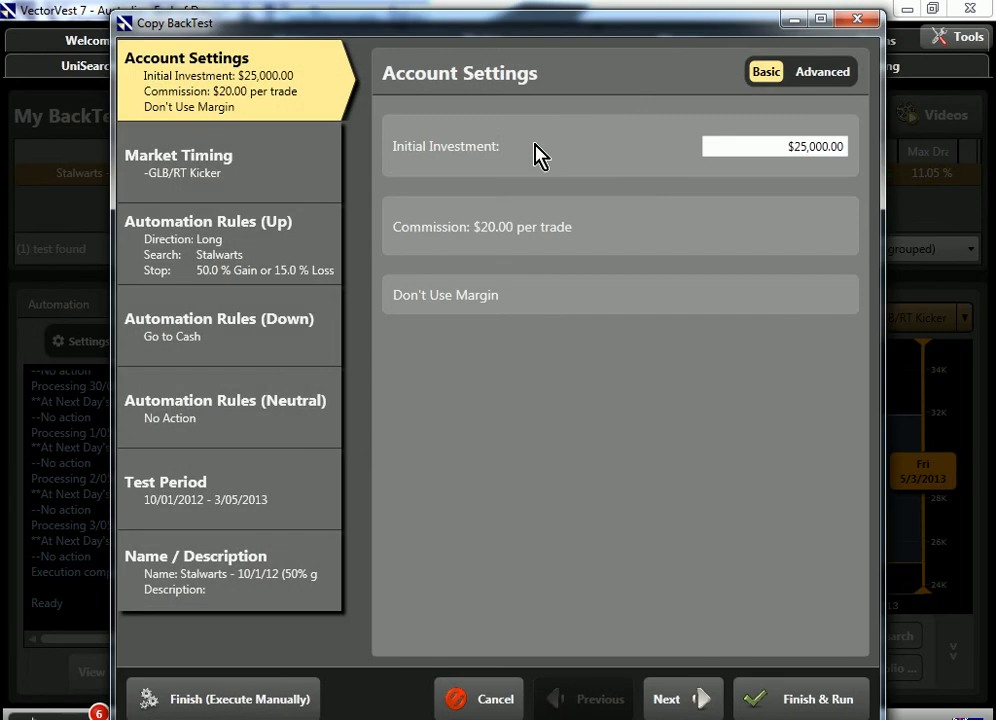
{"action": "mouse_move", "coordinate": [248, 336]}
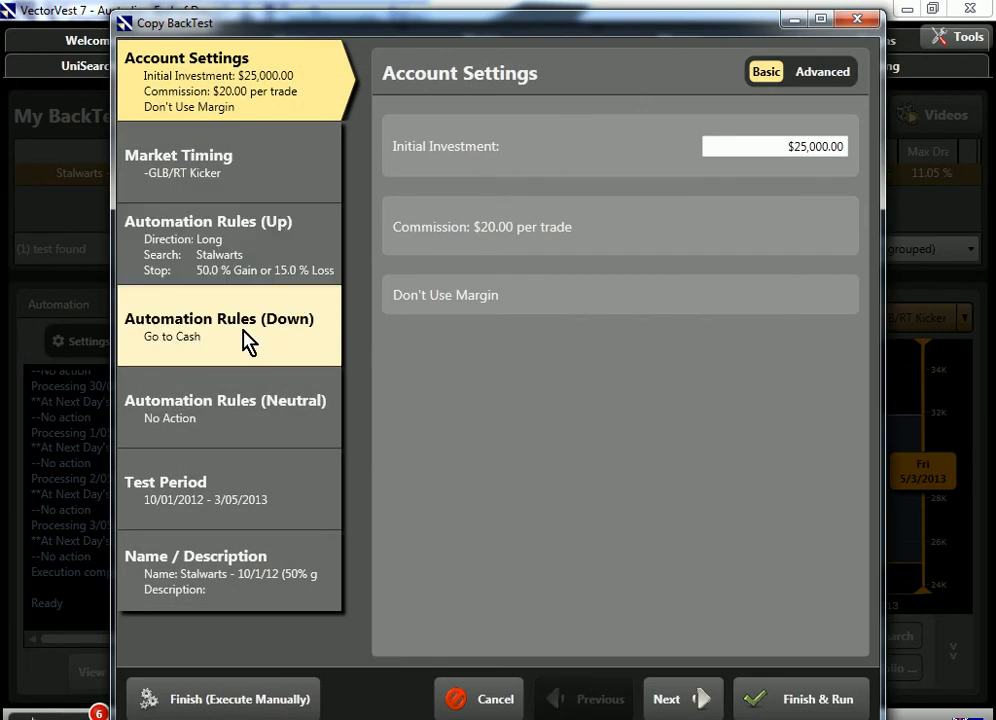
{"action": "left_click", "coordinate": [220, 318]}
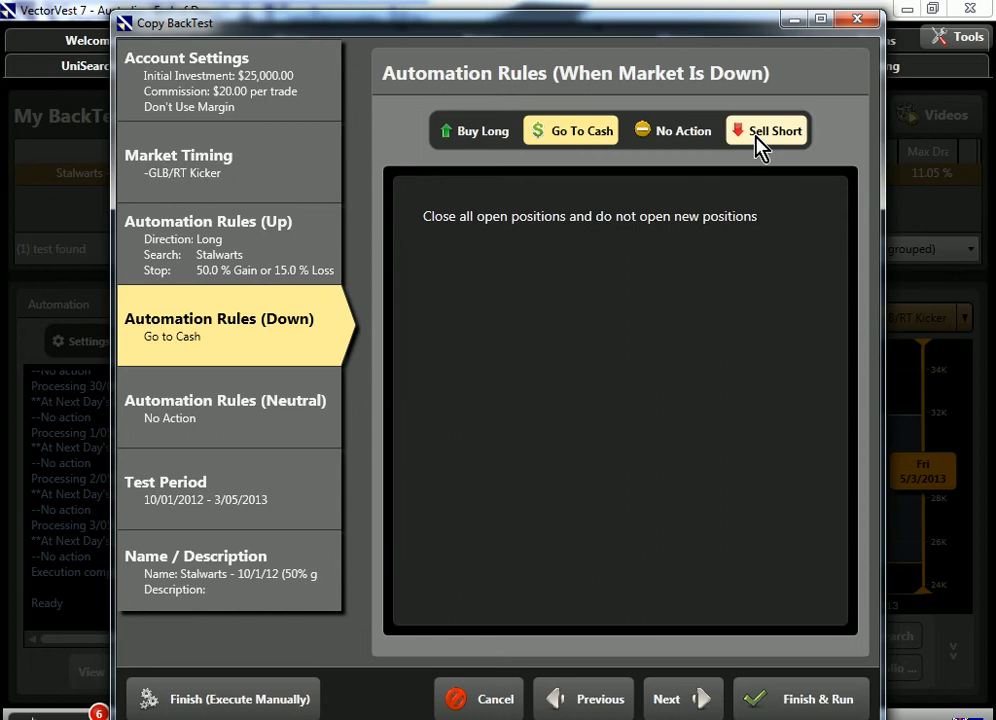
{"action": "left_click", "coordinate": [768, 130]}
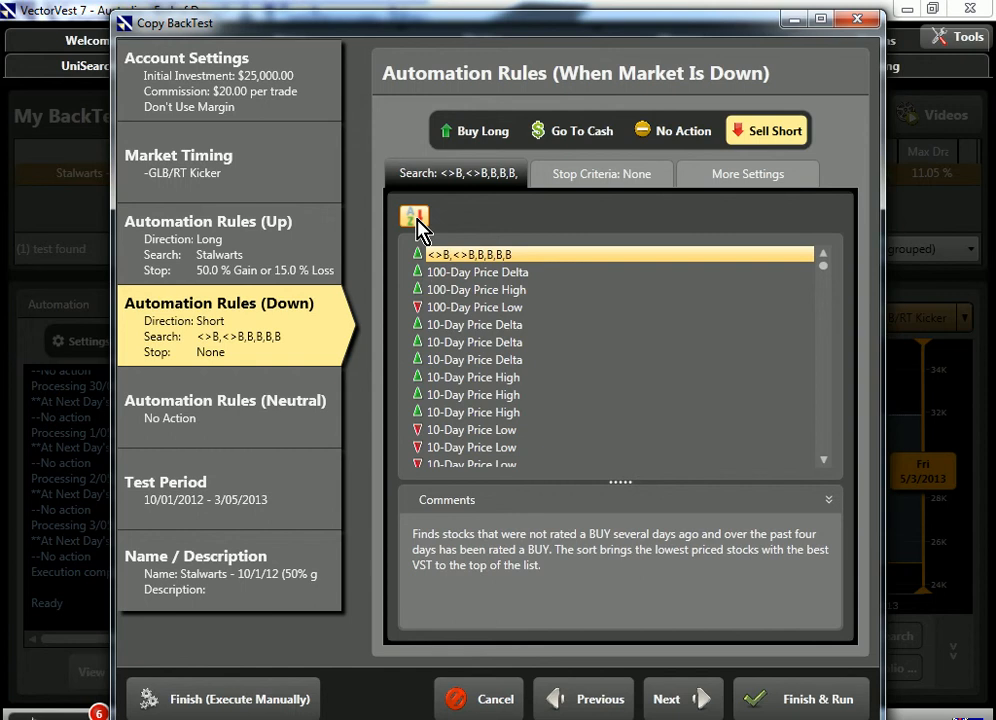
- Choose Odd Fellows Short as the search used for the down-market short trades
{"action": "left_click", "coordinate": [414, 216]}
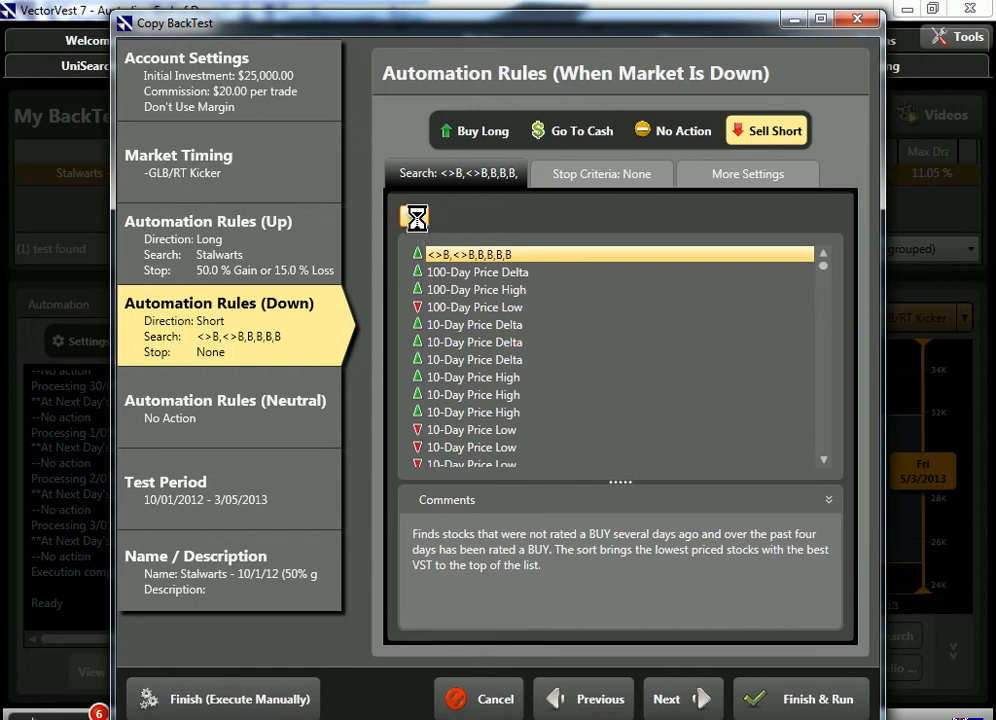
{"action": "double_click", "coordinate": [472, 458]}
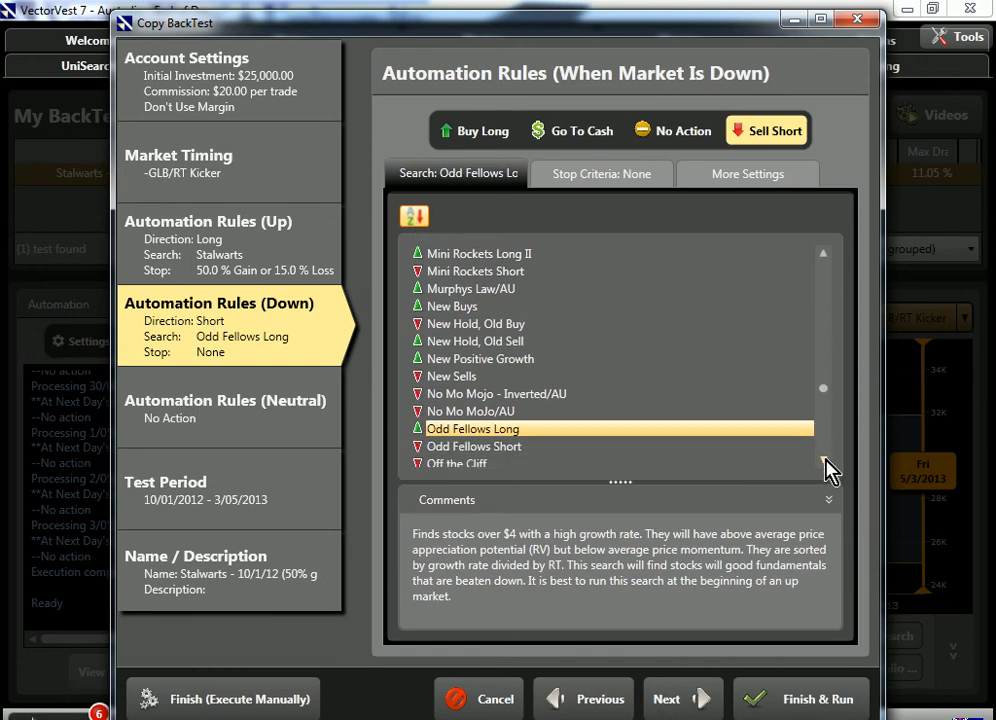
{"action": "left_click", "coordinate": [472, 446]}
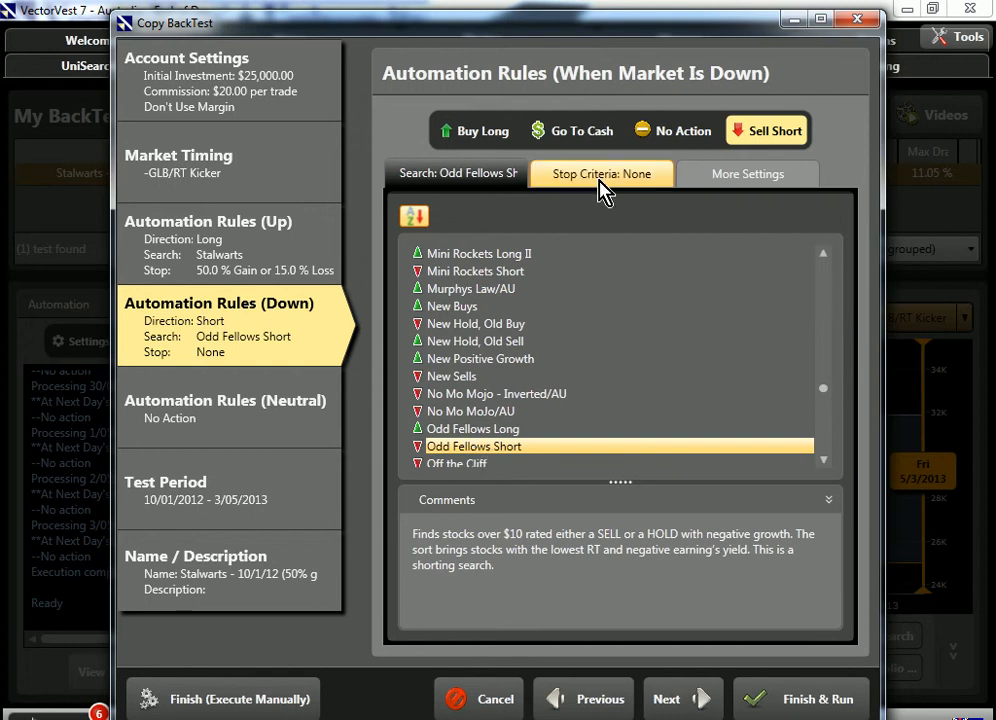
- Set the short rule's stop criteria to % Gain/(Loss) with a 20% gain and 10% loss
{"action": "left_click", "coordinate": [600, 172]}
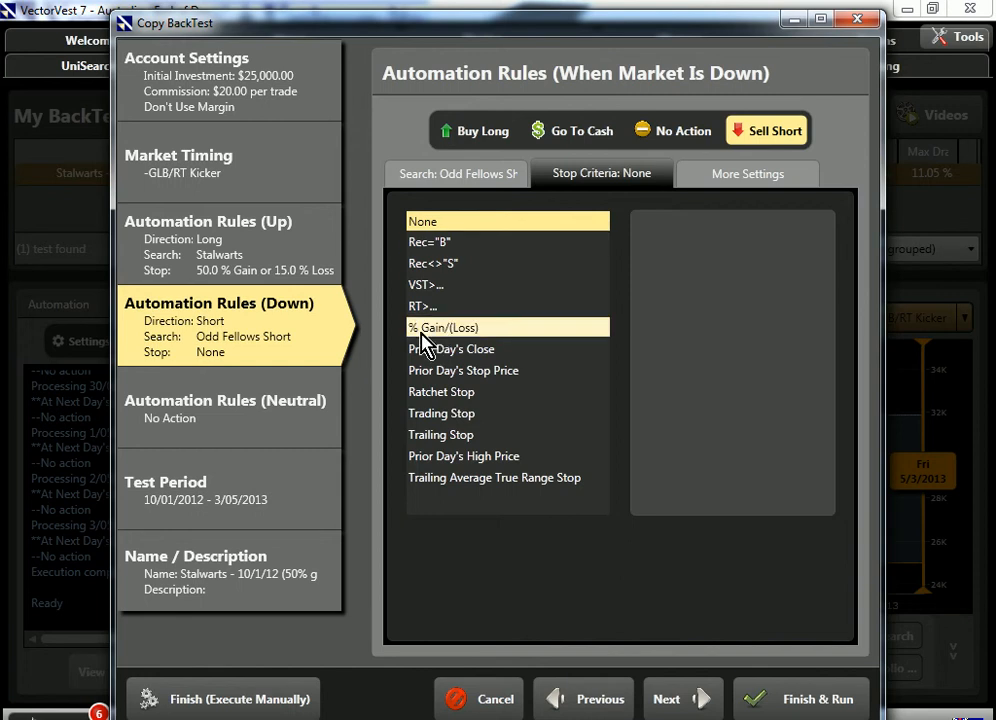
{"action": "left_click", "coordinate": [444, 328]}
{"action": "type", "text": "2"}
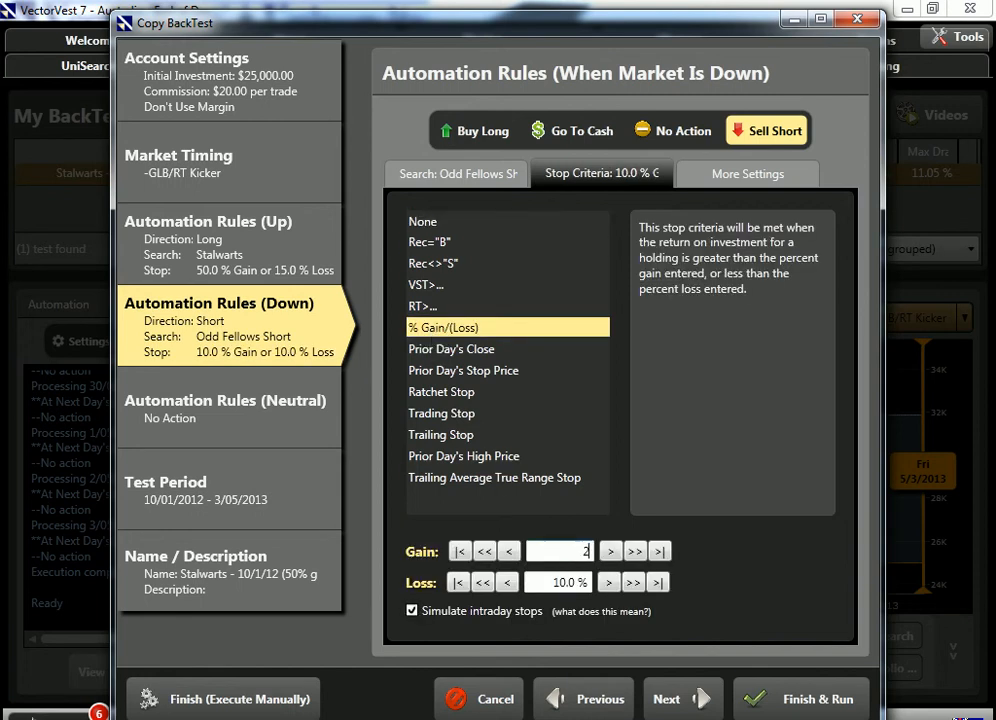
{"action": "type", "text": "0"}
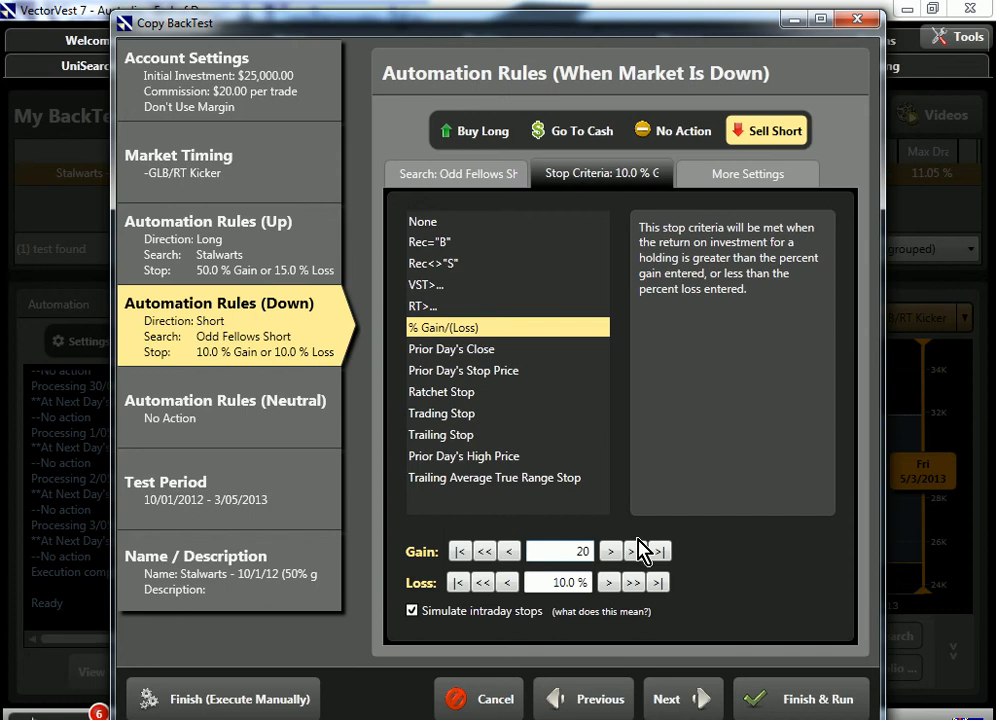
- In More Settings, maintain 5 positions and don't close any open position when the market turns down
{"action": "left_click", "coordinate": [748, 172]}
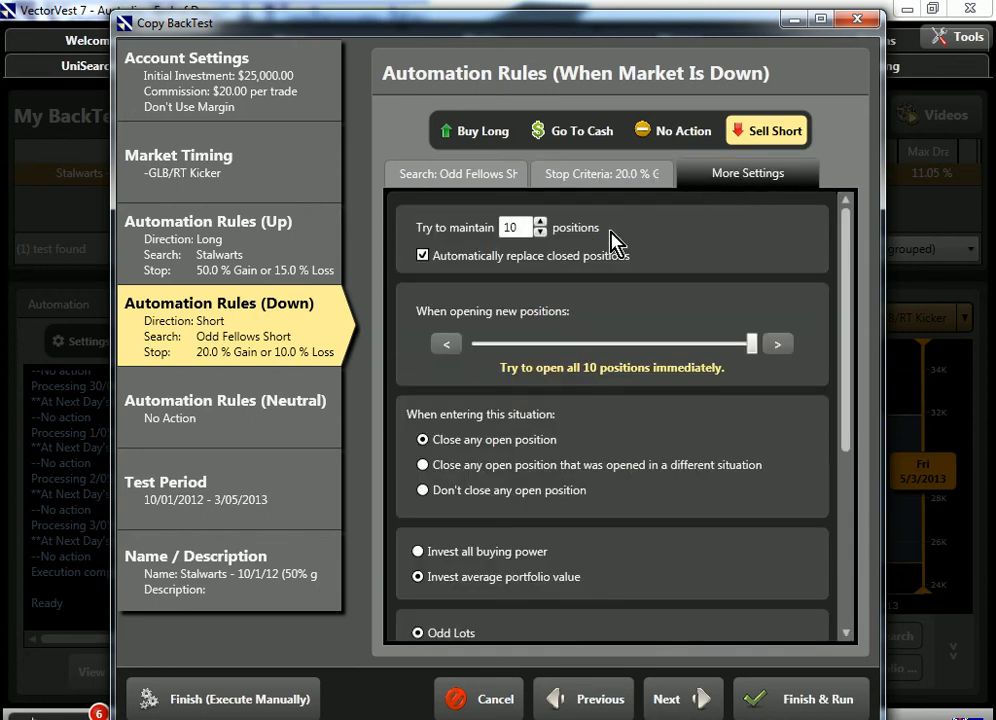
{"action": "left_click", "coordinate": [540, 232]}
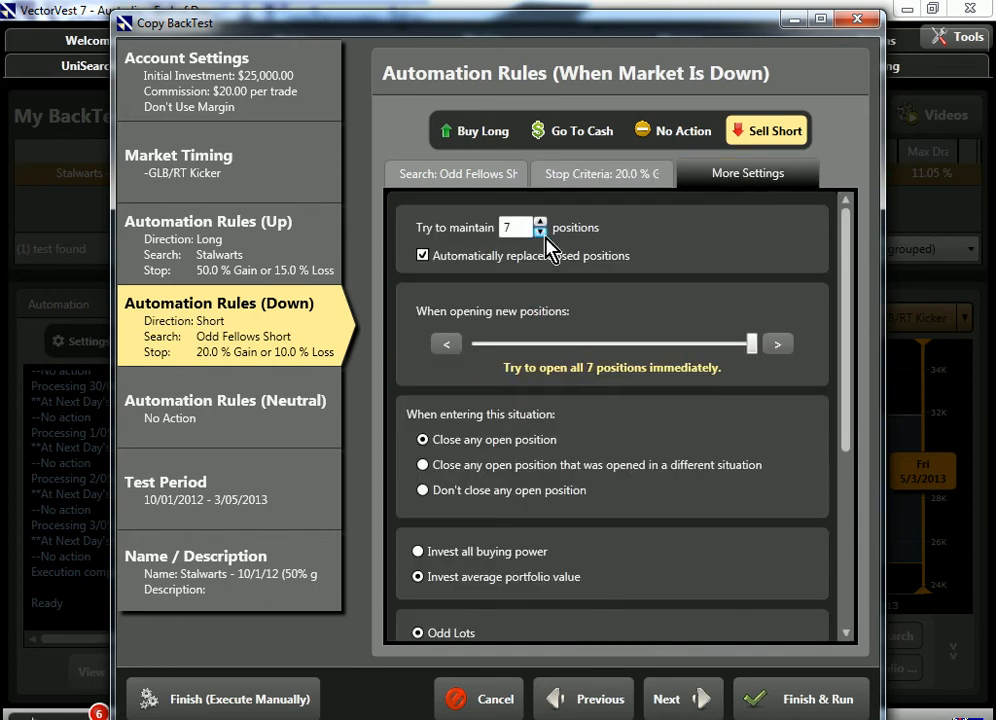
{"action": "left_click", "coordinate": [540, 232]}
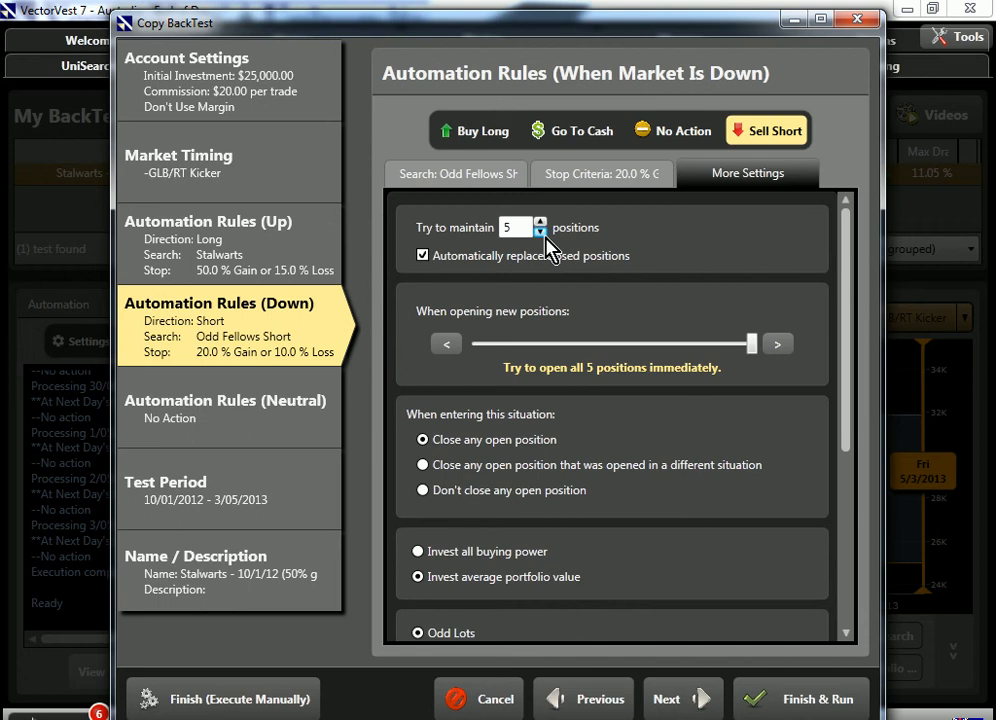
{"action": "mouse_move", "coordinate": [584, 390]}
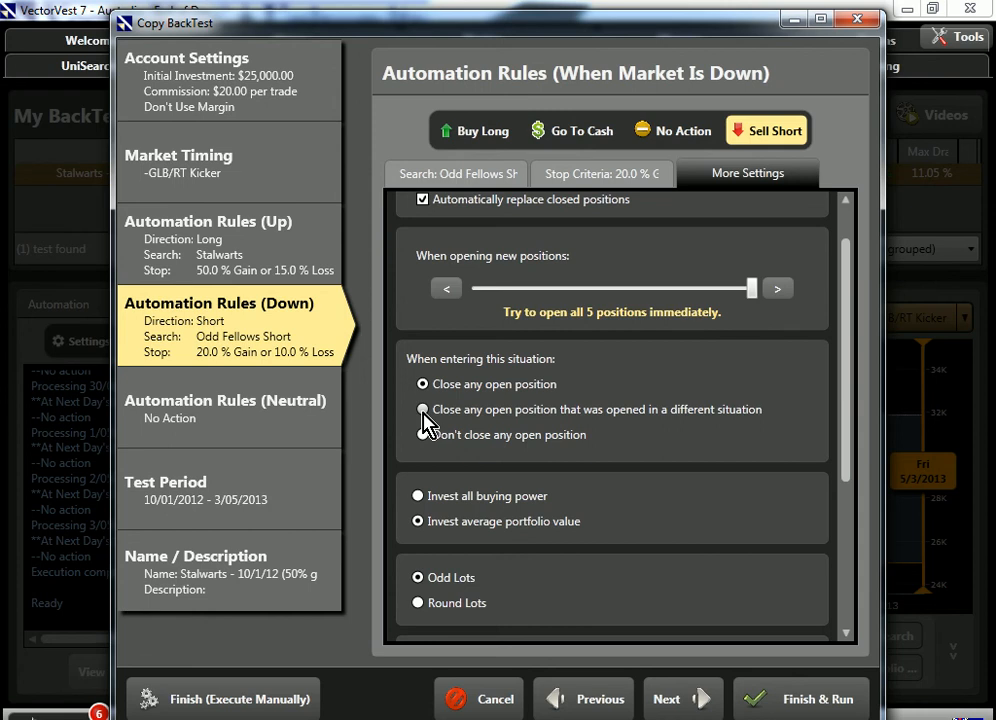
{"action": "left_click", "coordinate": [422, 434]}
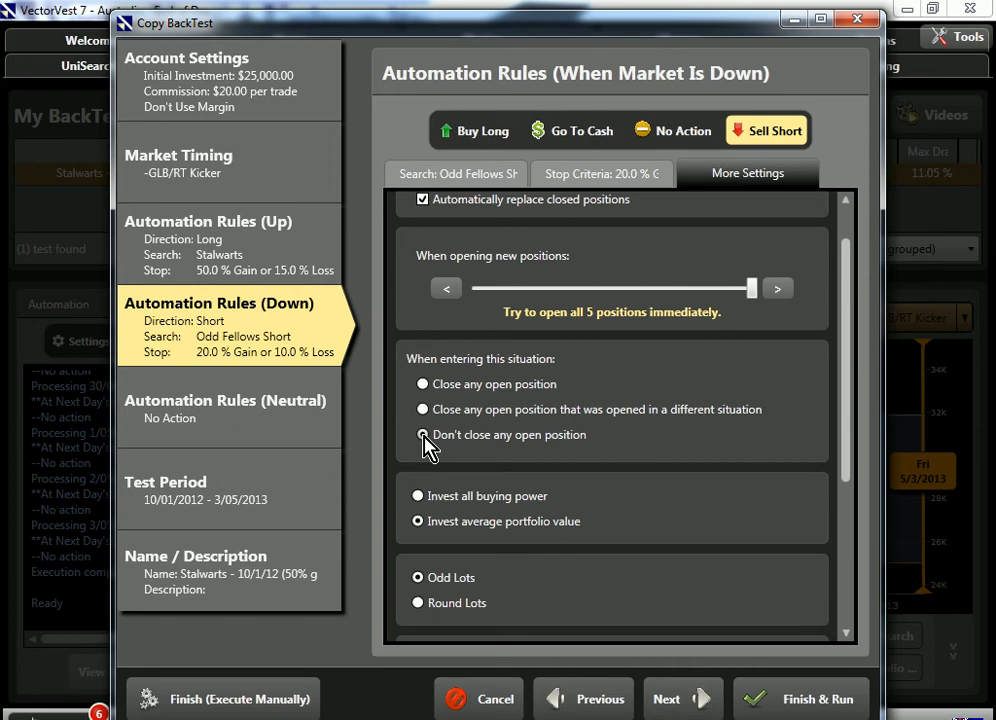
- Lower the maximum % of average volume per stock to 4
{"action": "scroll", "scroll_direction": "down", "scroll_amount": 3}
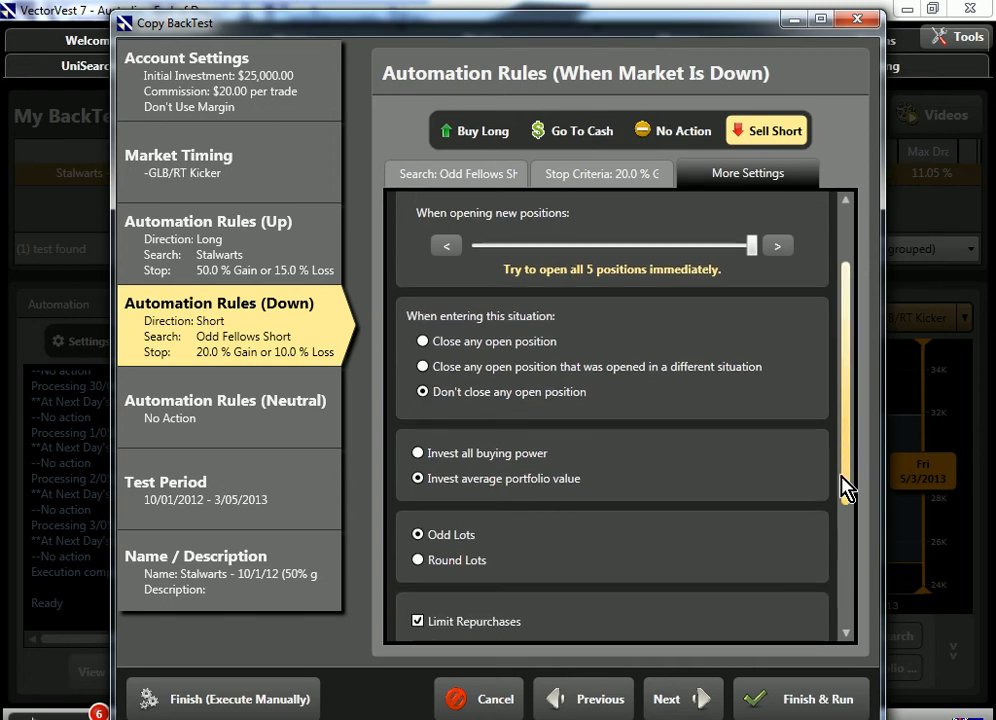
{"action": "scroll", "scroll_direction": "down", "scroll_amount": 3}
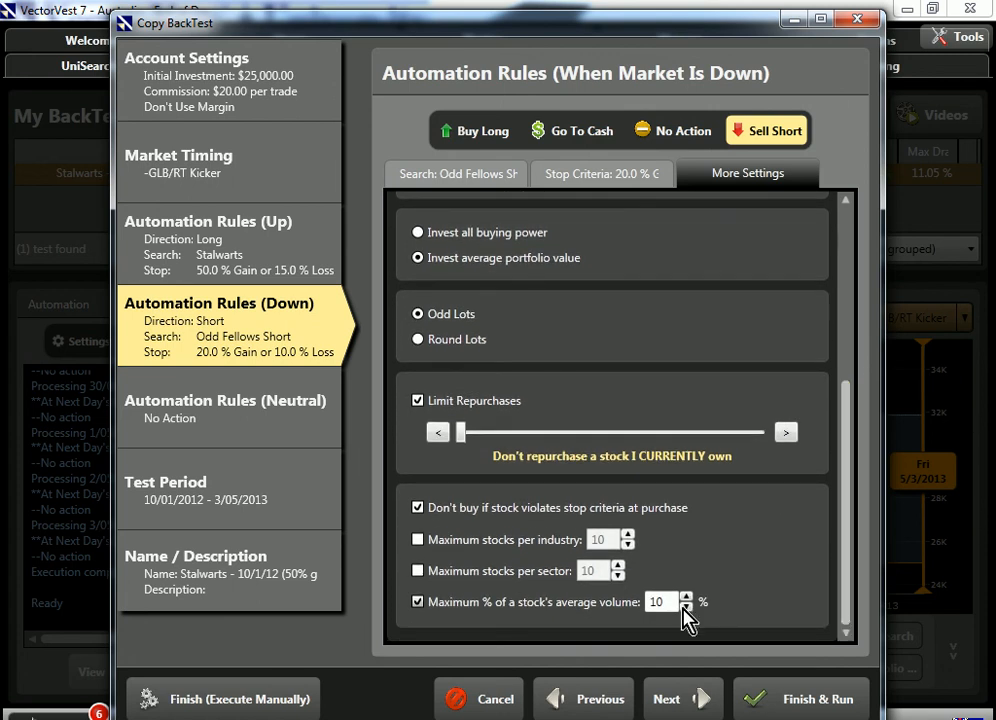
{"action": "left_click", "coordinate": [688, 608]}
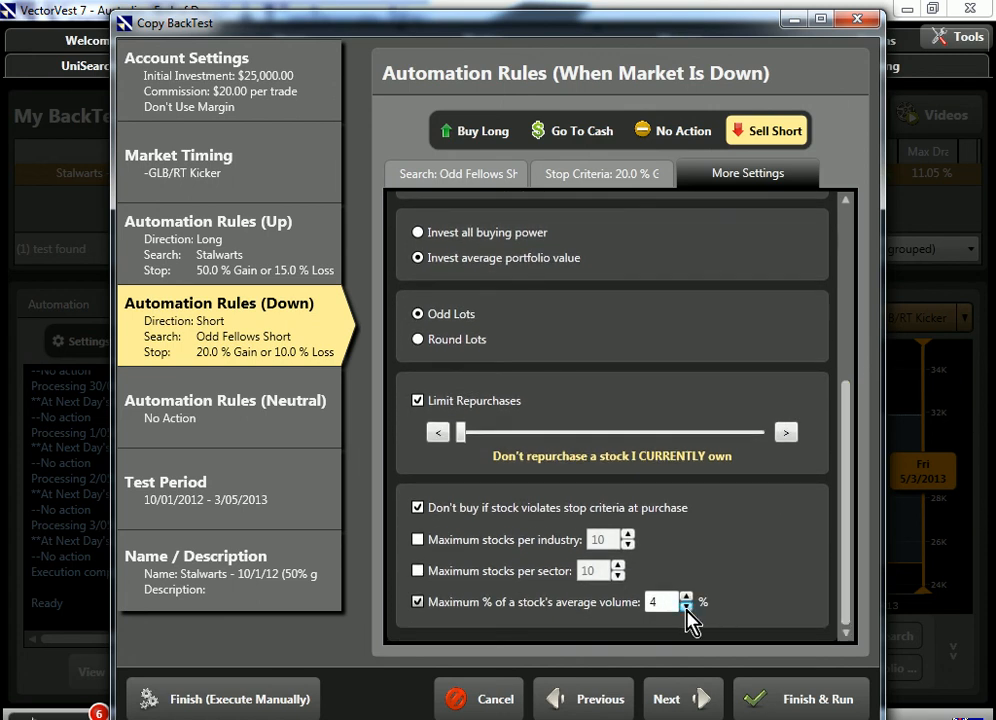
{"action": "left_click", "coordinate": [688, 608]}
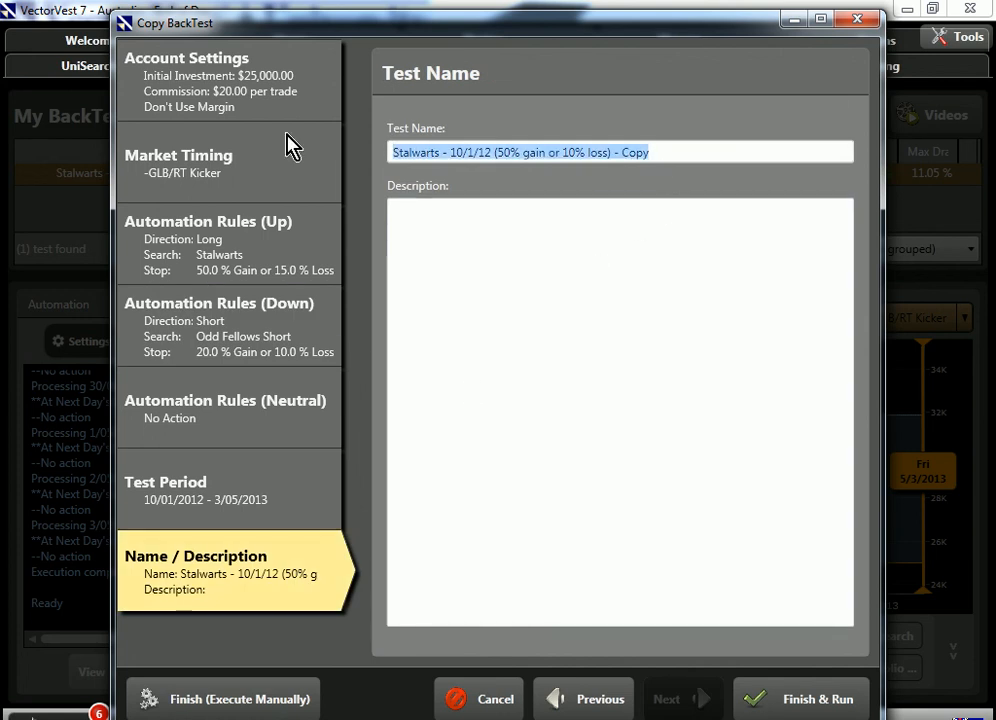
- Rename the copied test 'Hedge' and finish and run it
{"action": "type", "text": "Hed"}
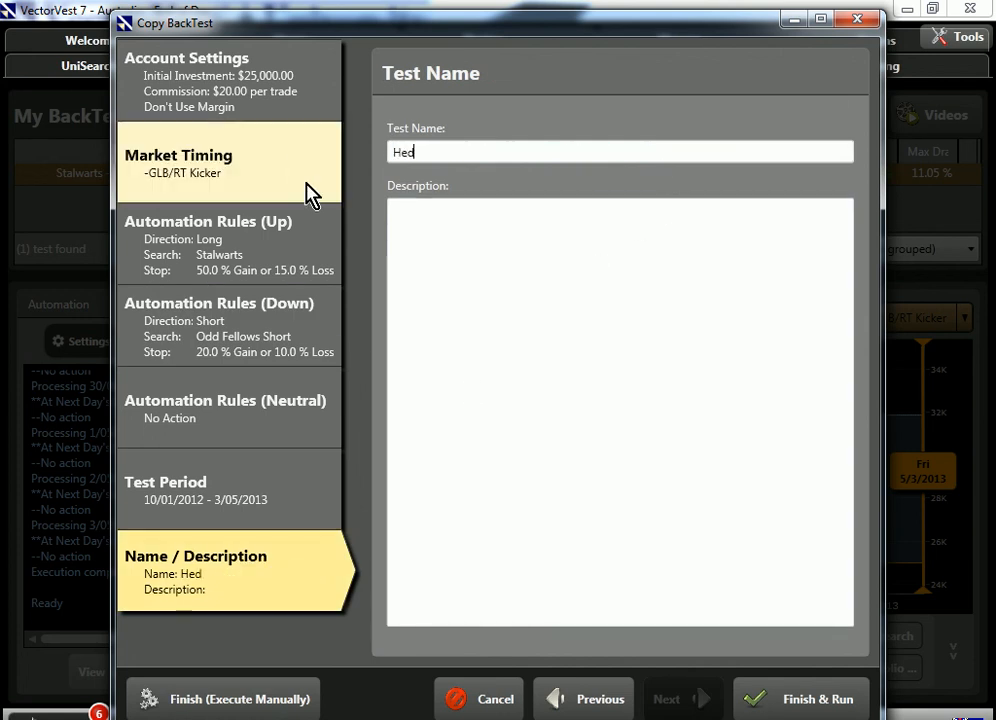
{"action": "type", "text": "ge"}
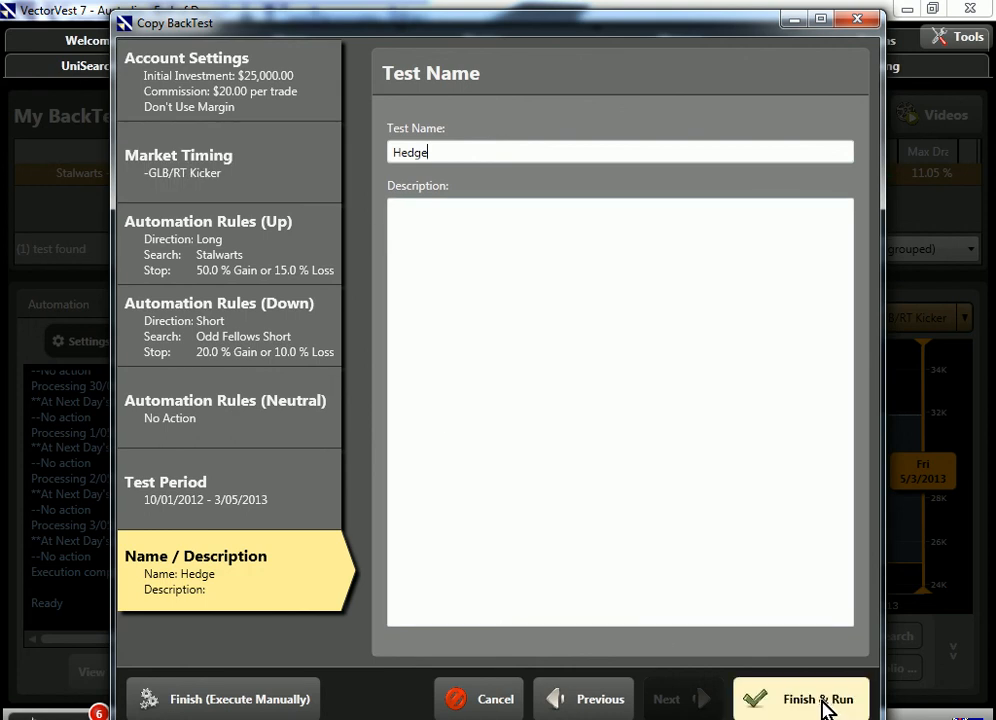
{"action": "left_click", "coordinate": [816, 698]}
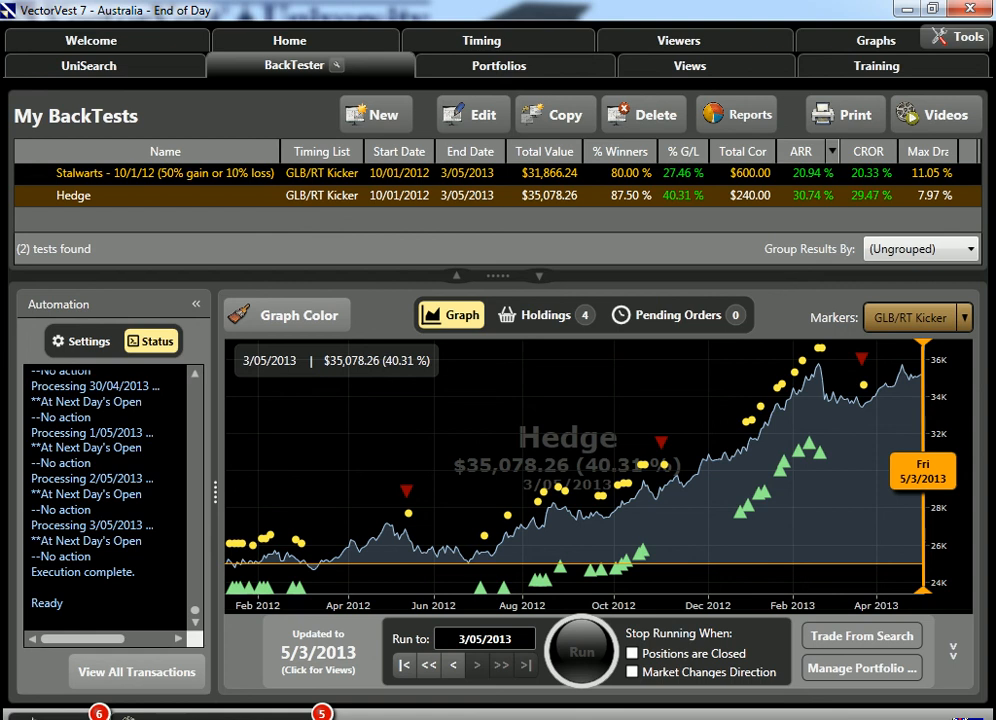
{"action": "mouse_move", "coordinate": [442, 556]}
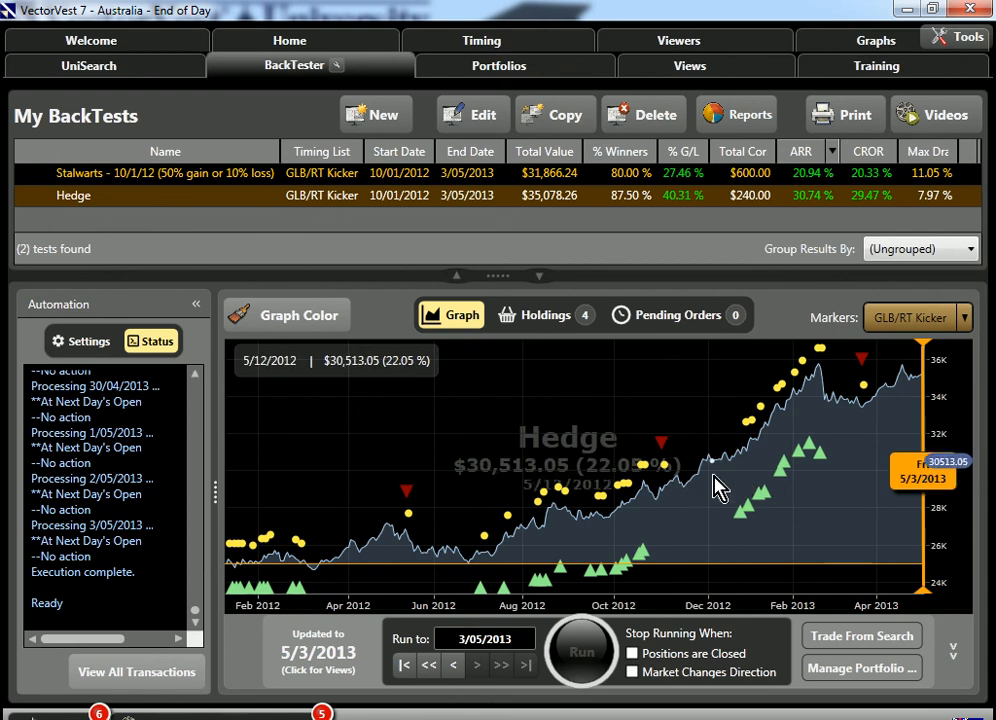
{"action": "mouse_move", "coordinate": [738, 472]}
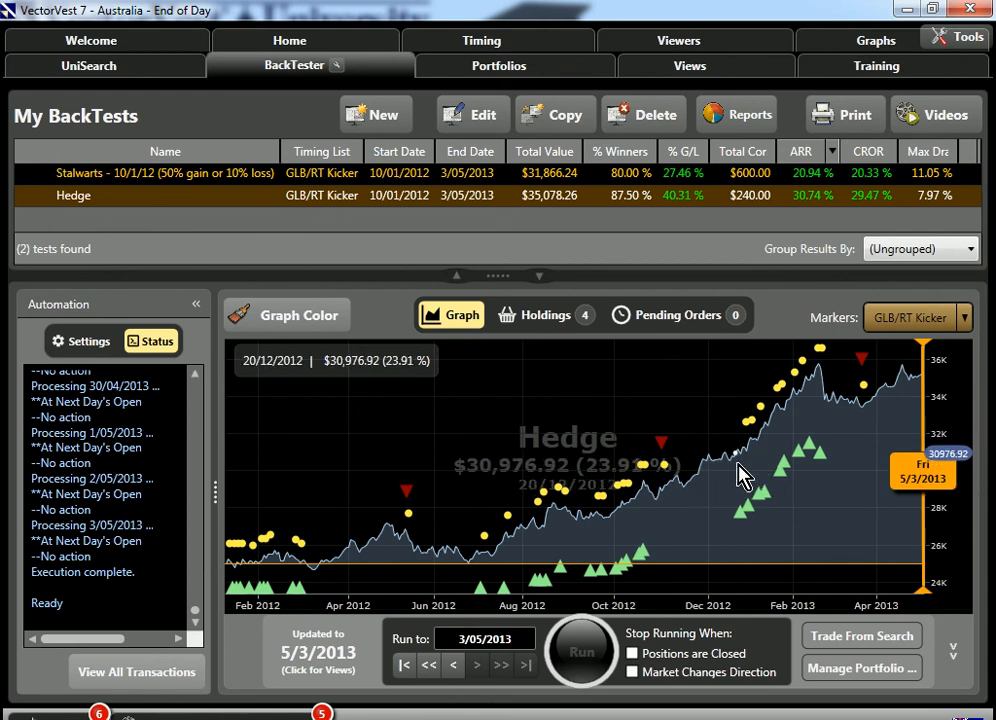
{"action": "mouse_move", "coordinate": [748, 470]}
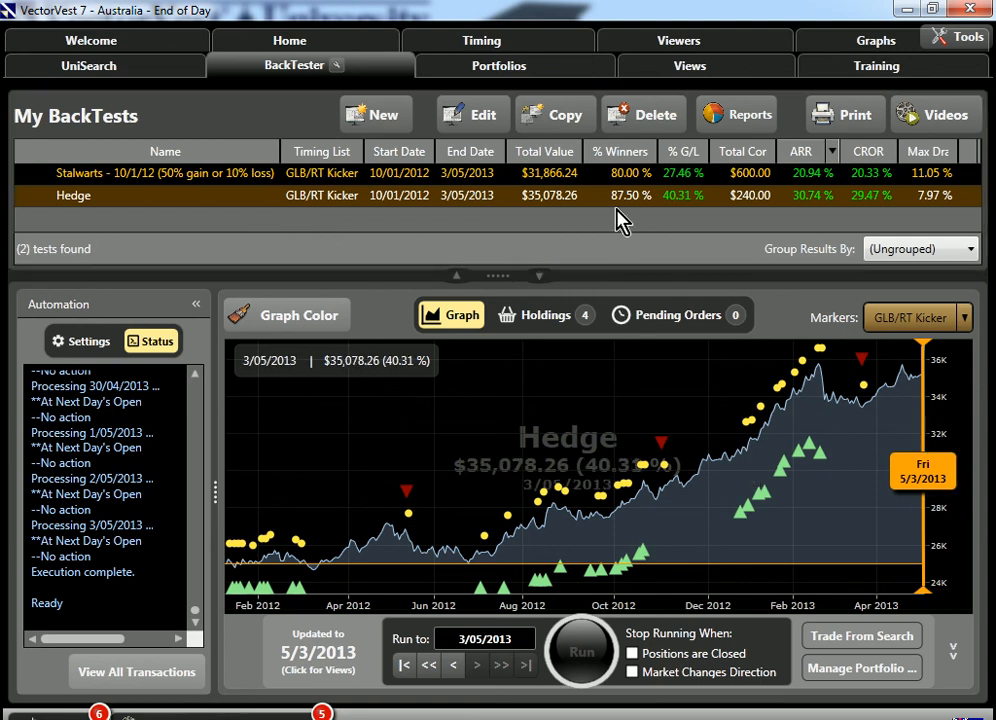
{"action": "mouse_move", "coordinate": [620, 220]}
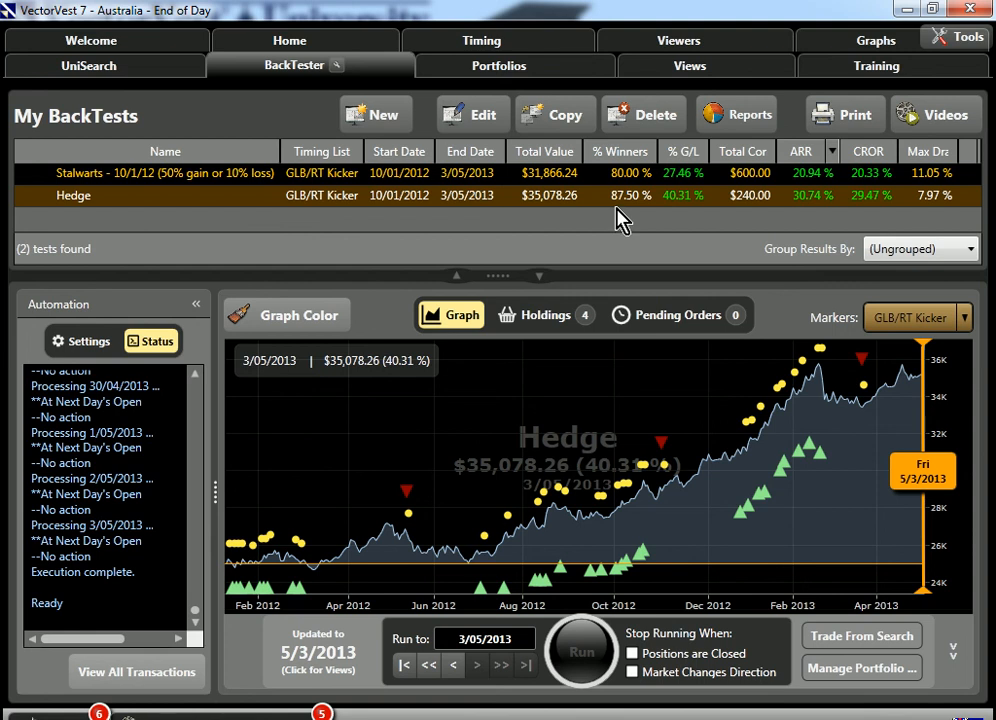
{"action": "mouse_move", "coordinate": [624, 192]}
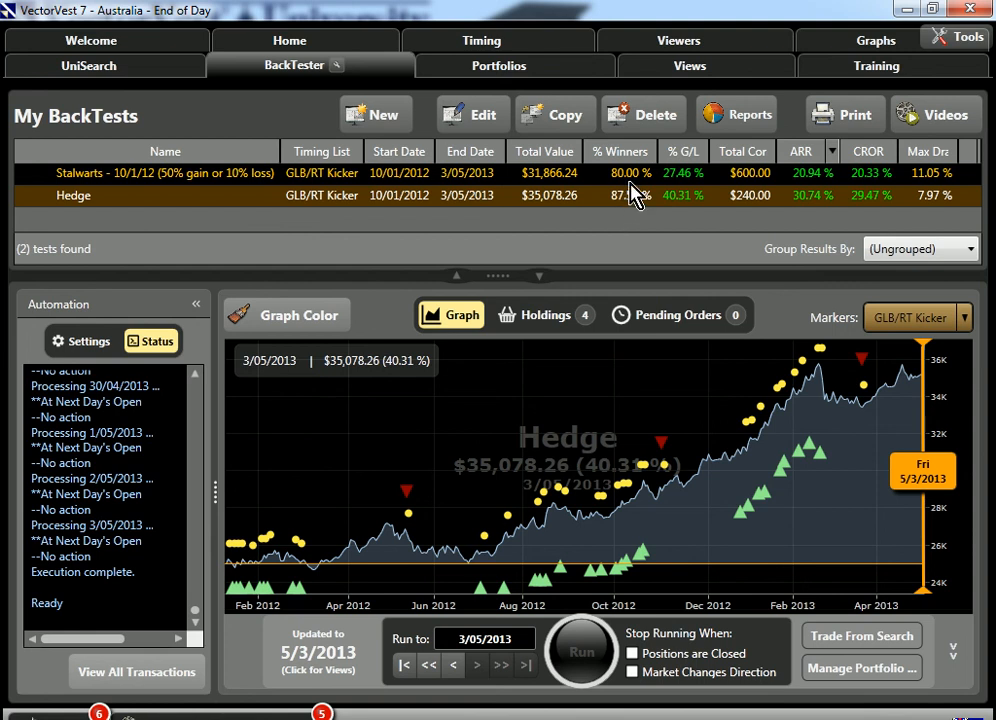
{"action": "mouse_move", "coordinate": [684, 220]}
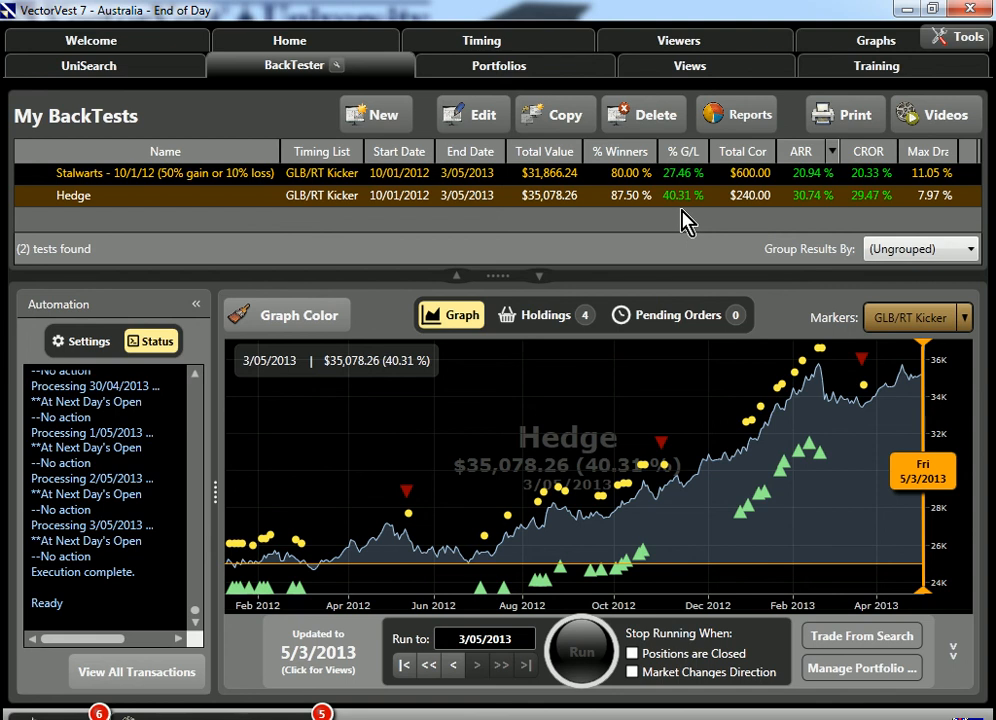
{"action": "mouse_move", "coordinate": [756, 220]}
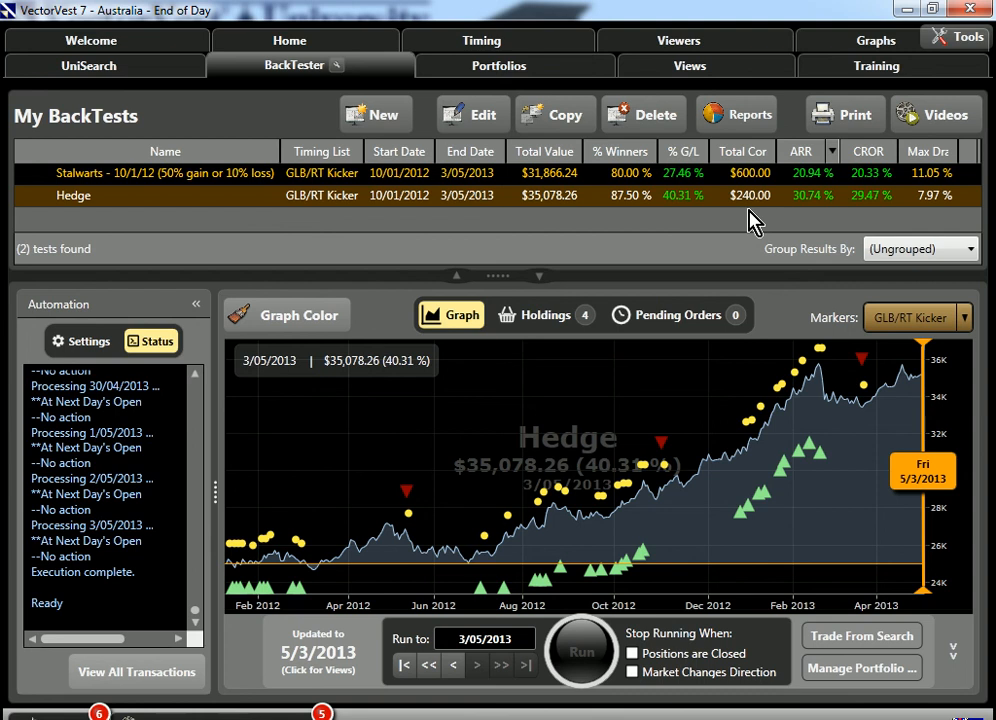
{"action": "mouse_move", "coordinate": [928, 224]}
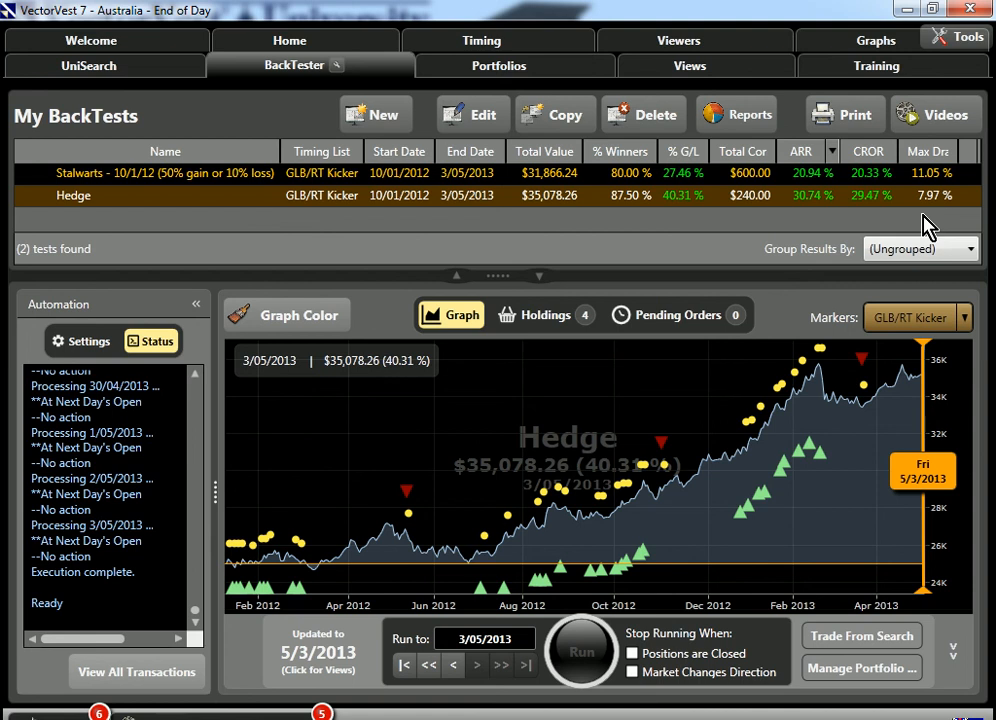
- Show the Hedge test's Holdings list with gains and stop criteria
{"action": "left_click", "coordinate": [544, 316]}
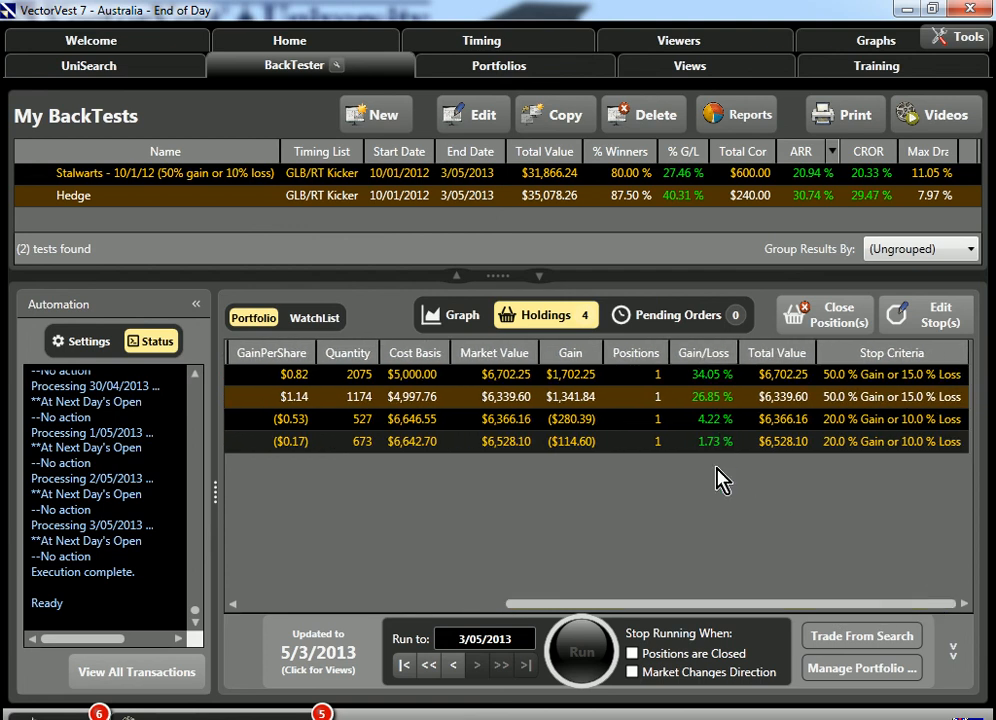
{"action": "mouse_move", "coordinate": [716, 460]}
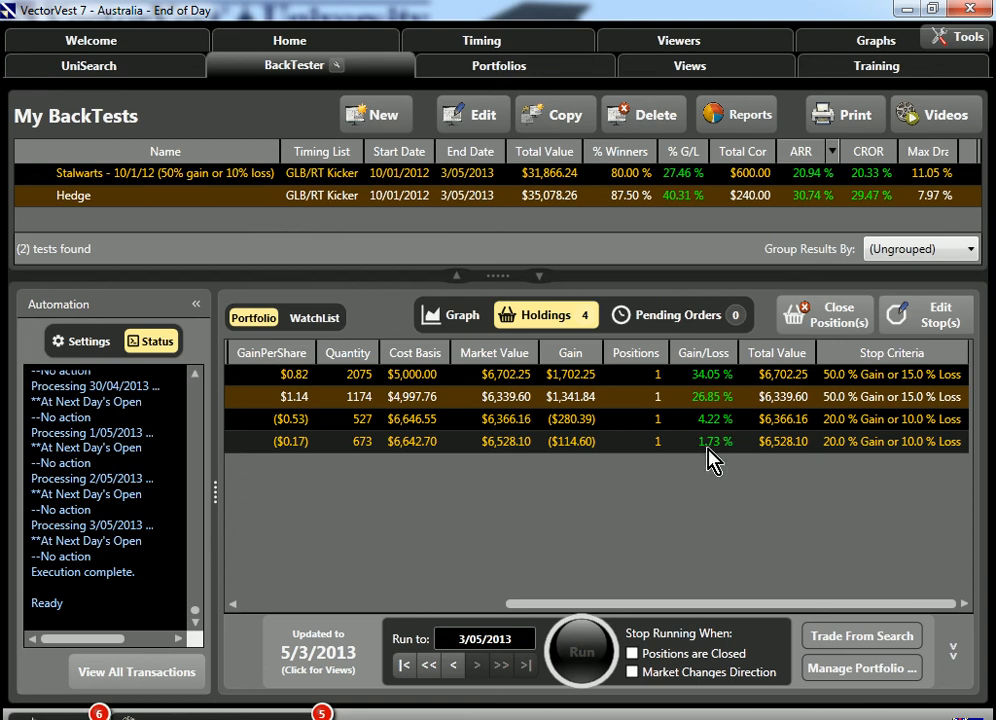
{"action": "mouse_move", "coordinate": [714, 456]}
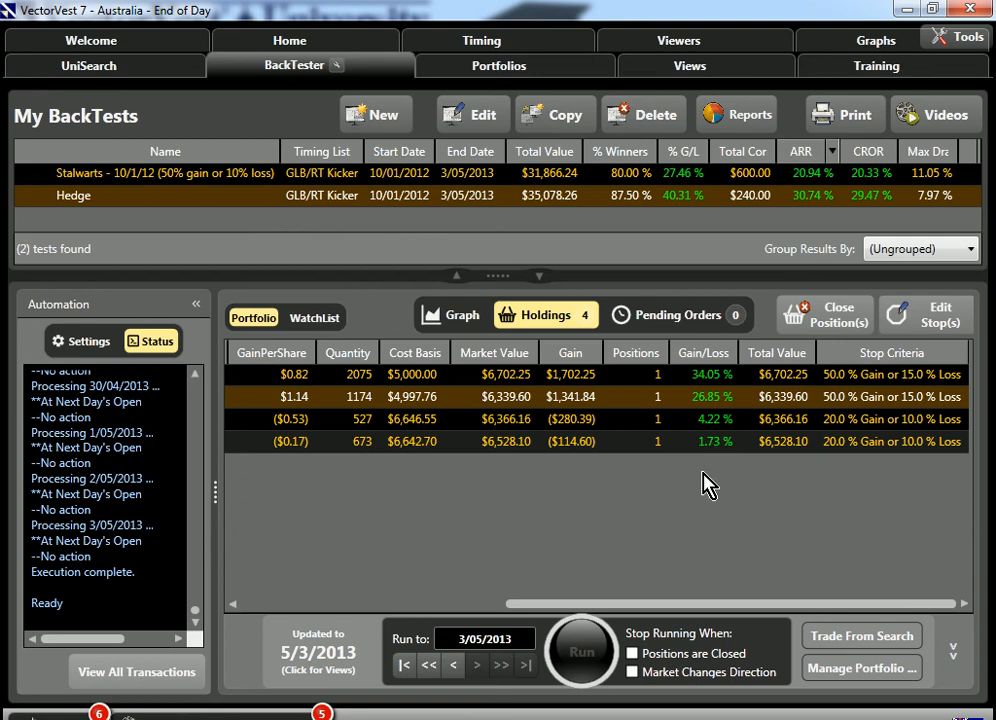
{"action": "mouse_move", "coordinate": [708, 438]}
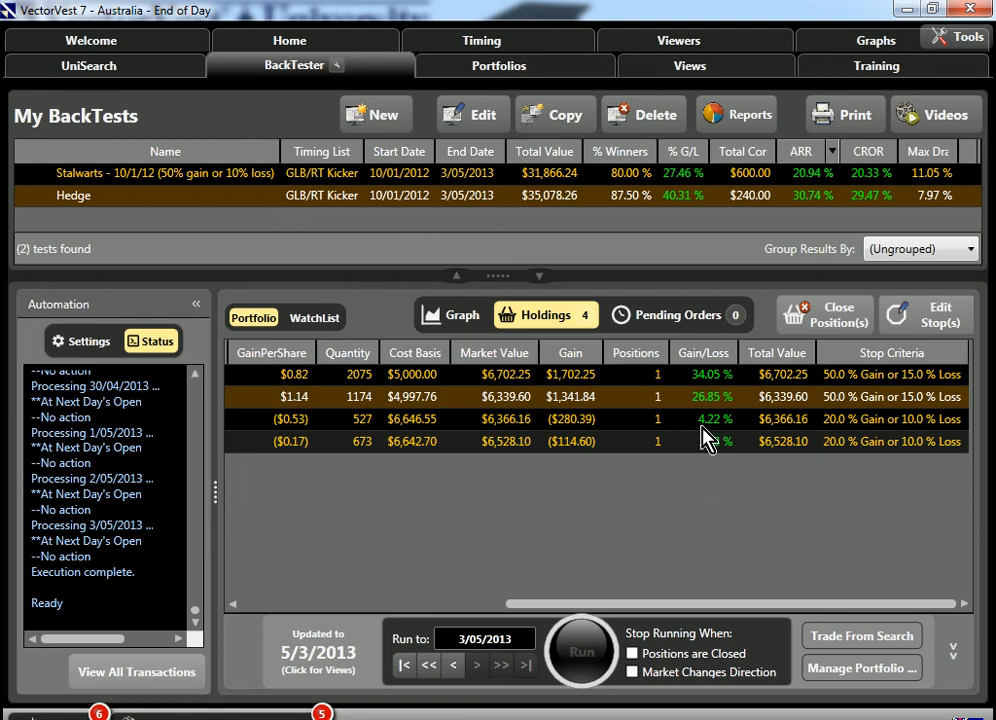